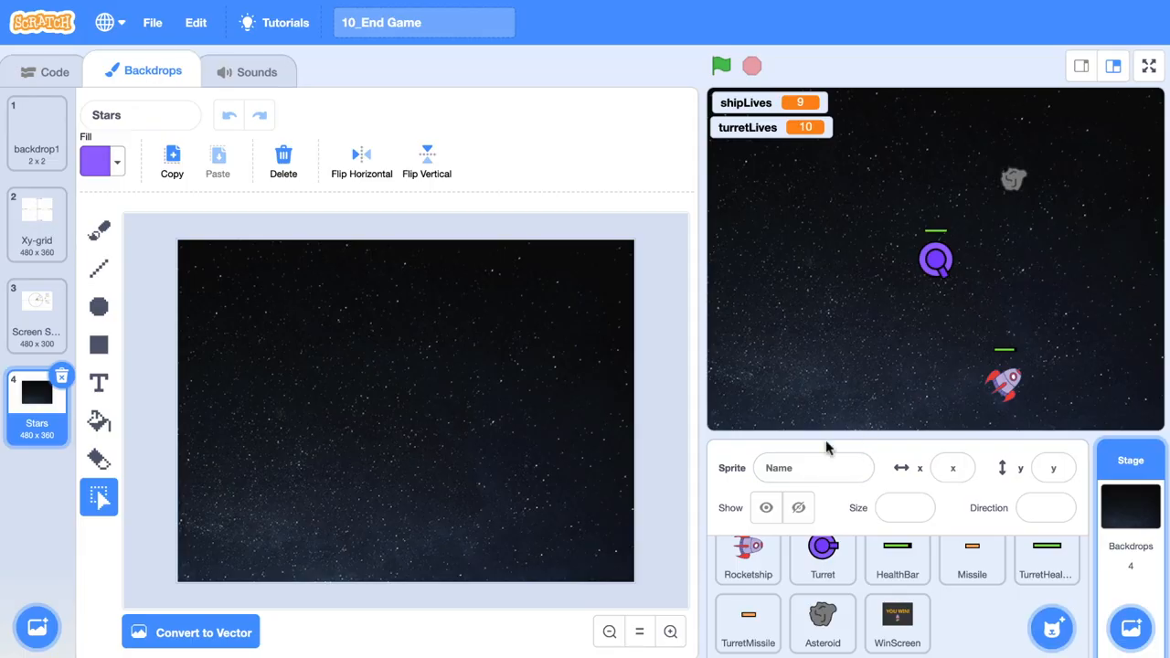
# Select the WinScreen sprite and look over its YOU WIN and YOU LOSE costumes.
pyautogui.click(896, 624)
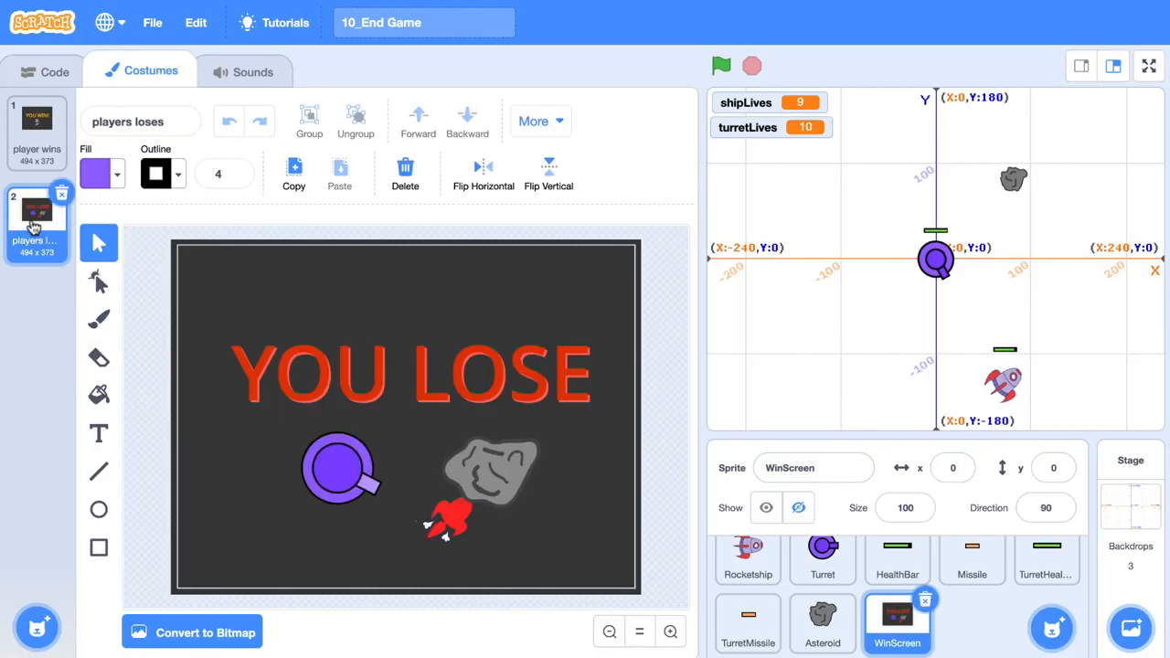
pyautogui.click(37, 128)
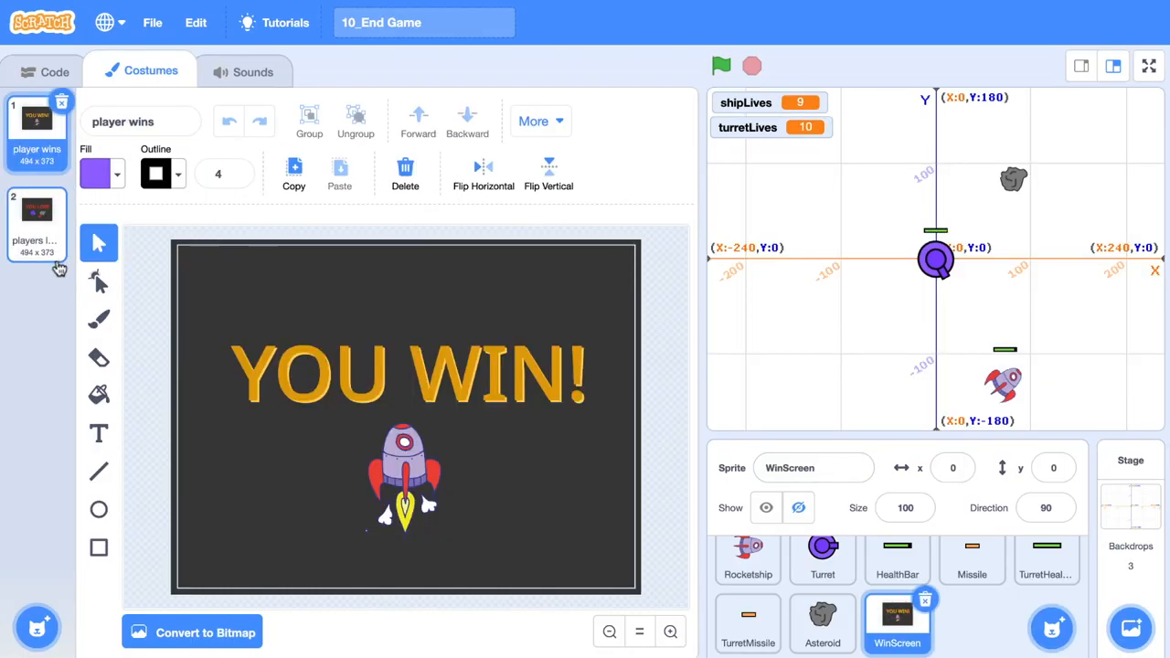
pyautogui.click(720, 65)
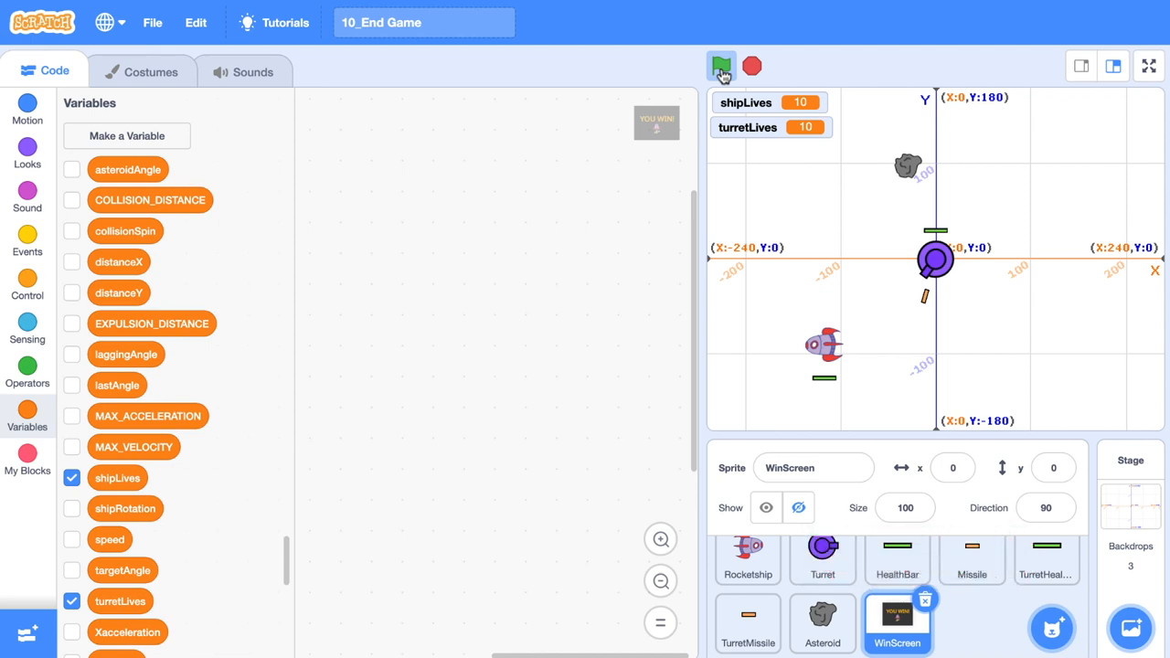
pyautogui.click(720, 66)
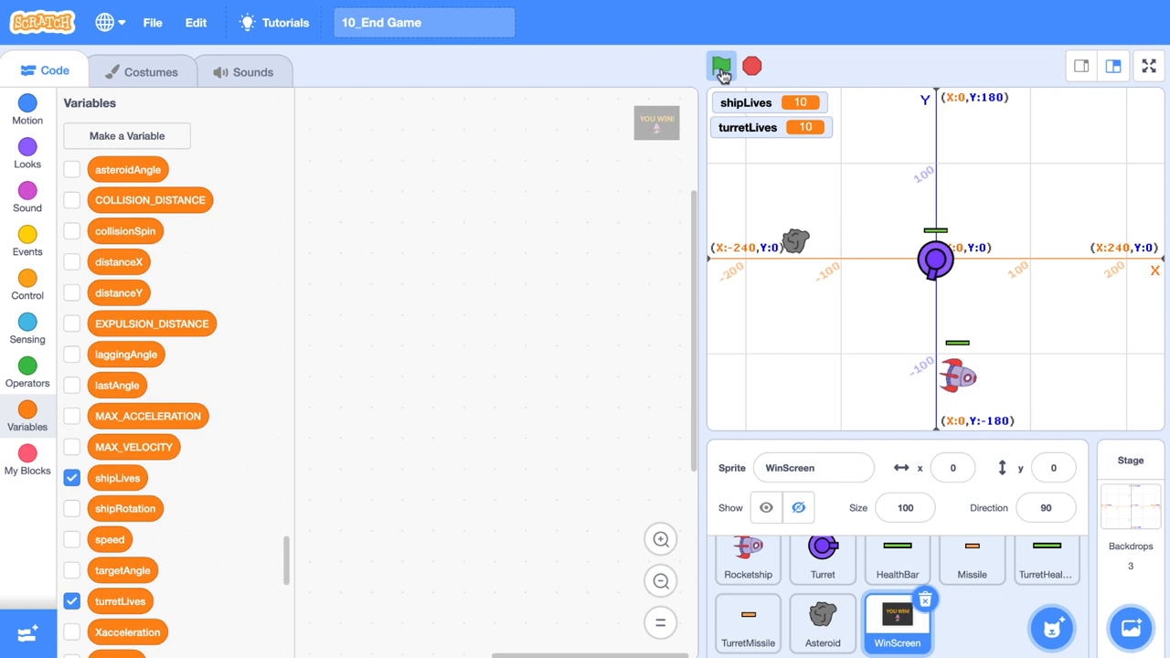
pyautogui.click(720, 65)
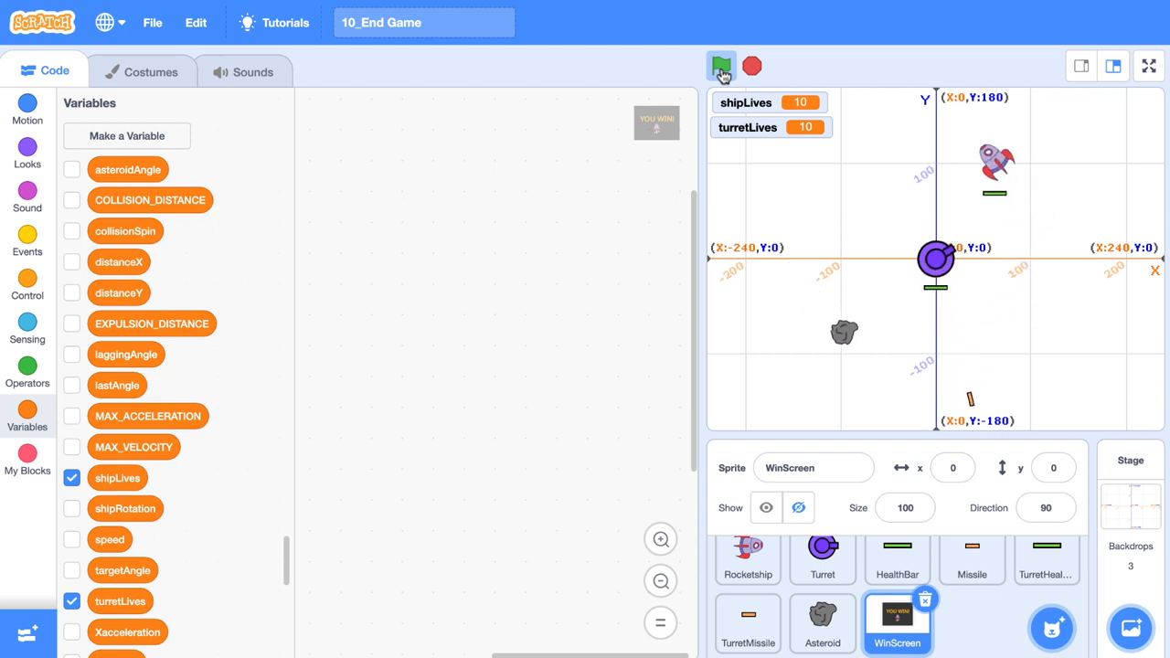
pyautogui.click(720, 66)
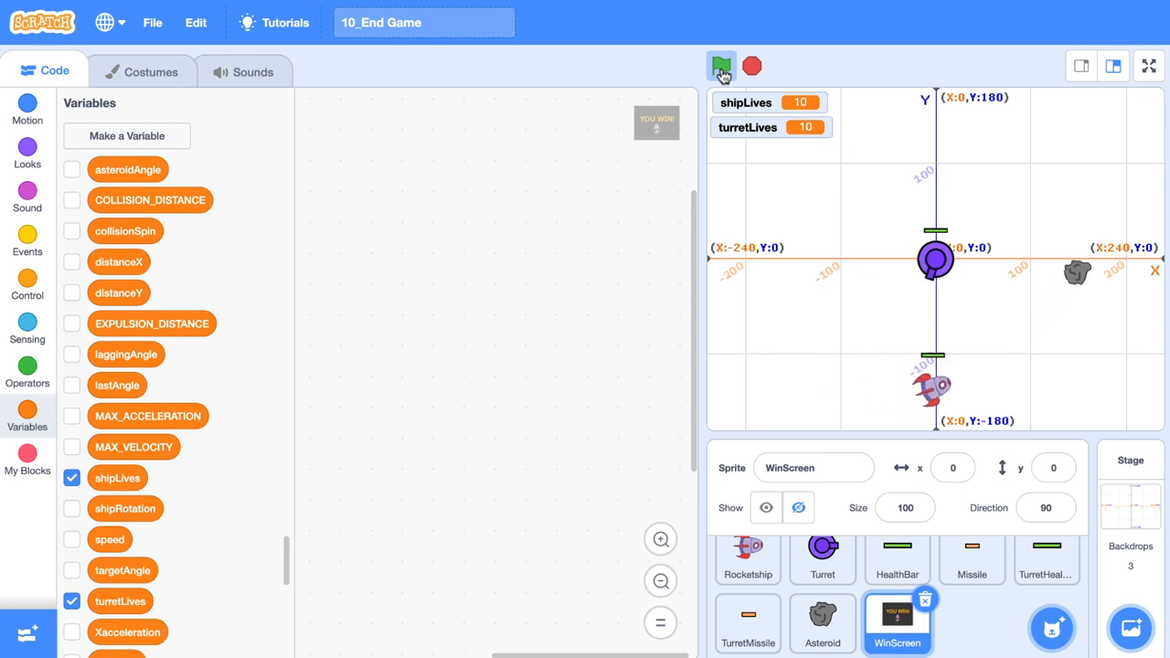
pyautogui.click(720, 66)
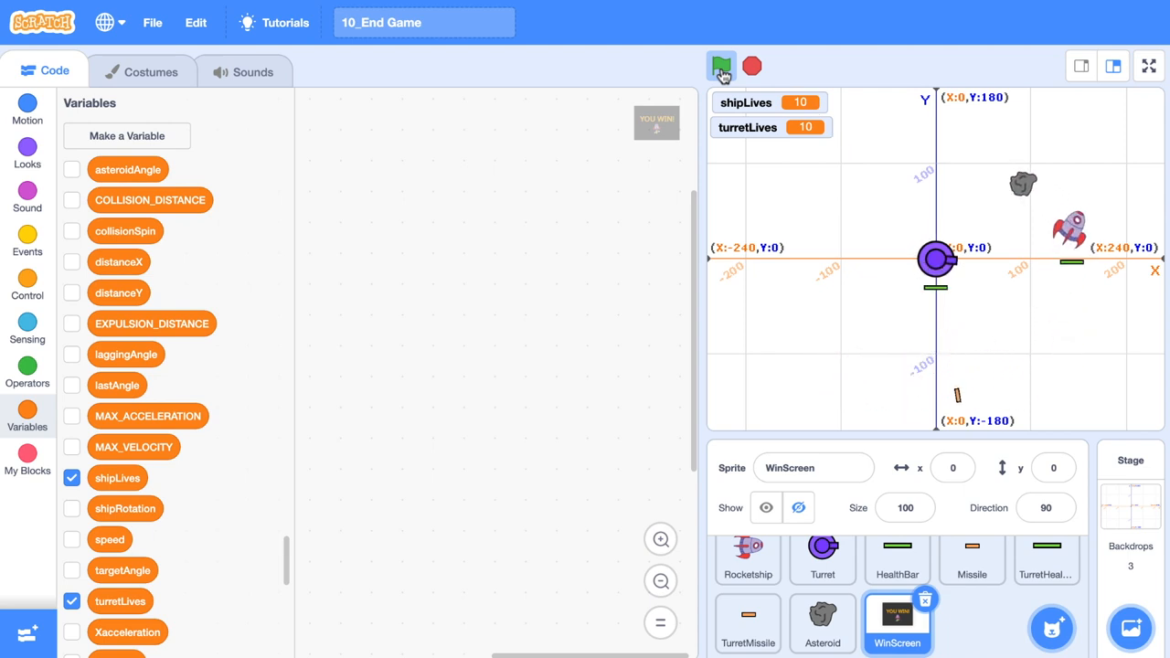
pyautogui.click(720, 66)
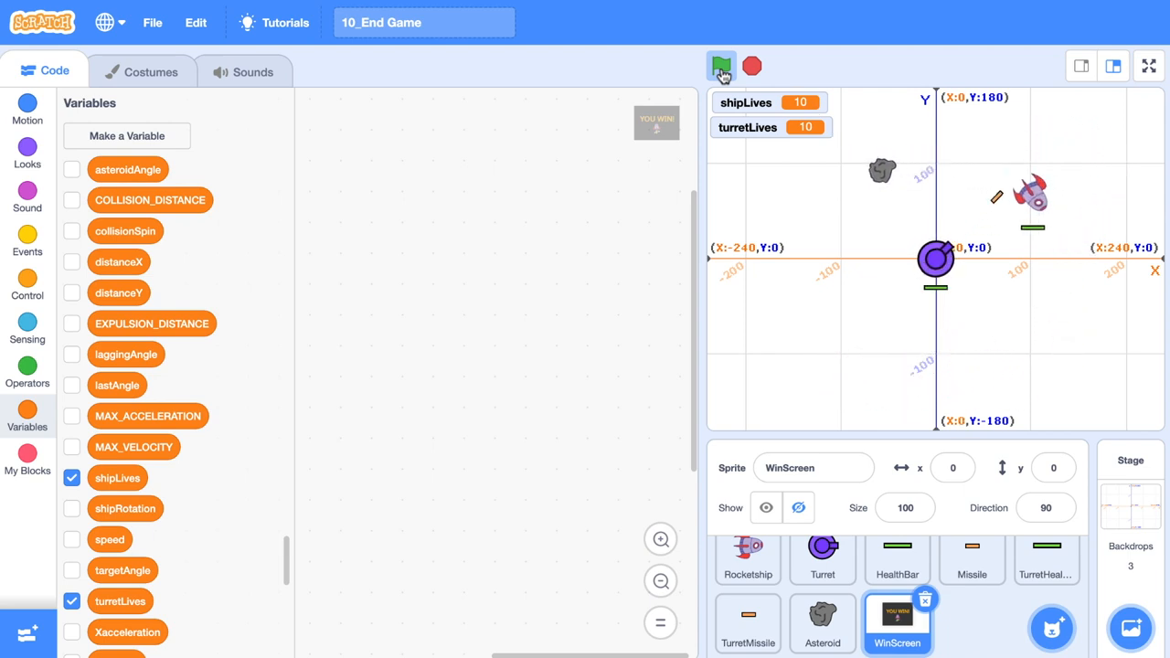
pyautogui.click(720, 66)
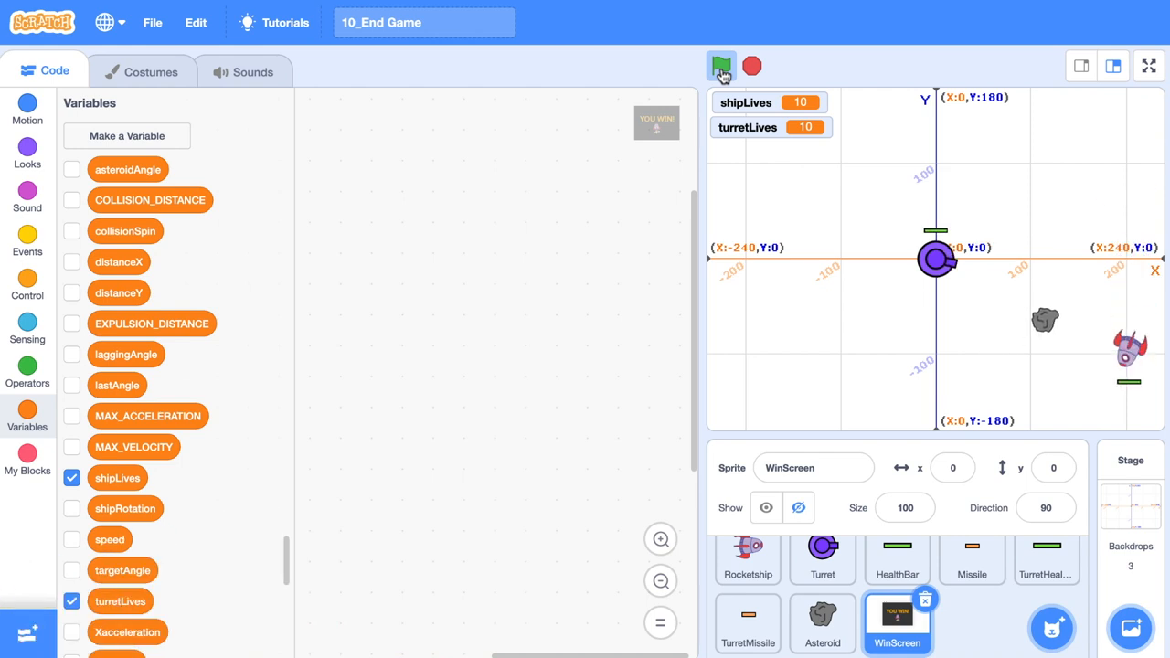
pyautogui.click(720, 66)
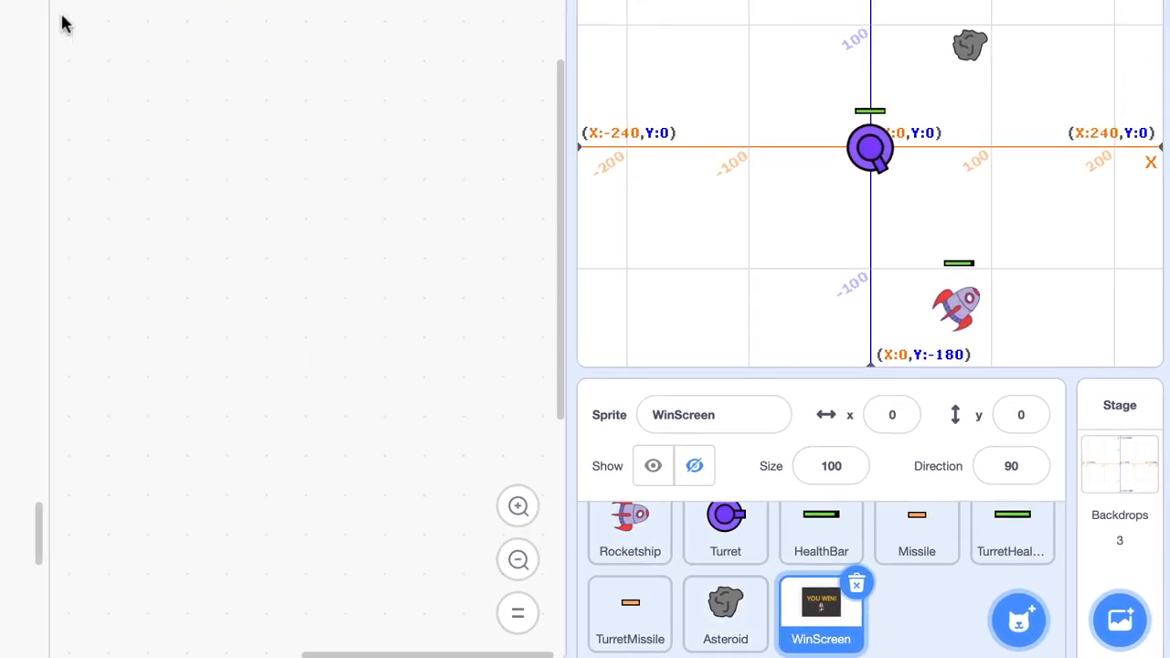
# Check WinScreen's 'players loses' and 'player wins' costumes, then select the Stage as the target.
pyautogui.click(141, 72)
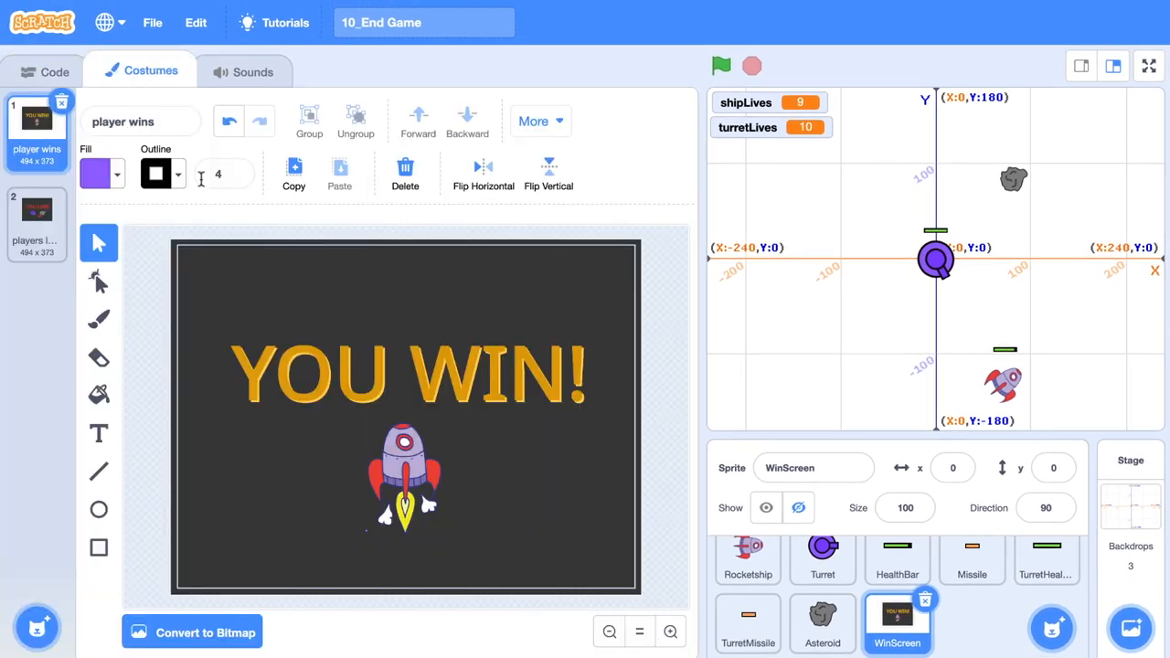
pyautogui.click(36, 219)
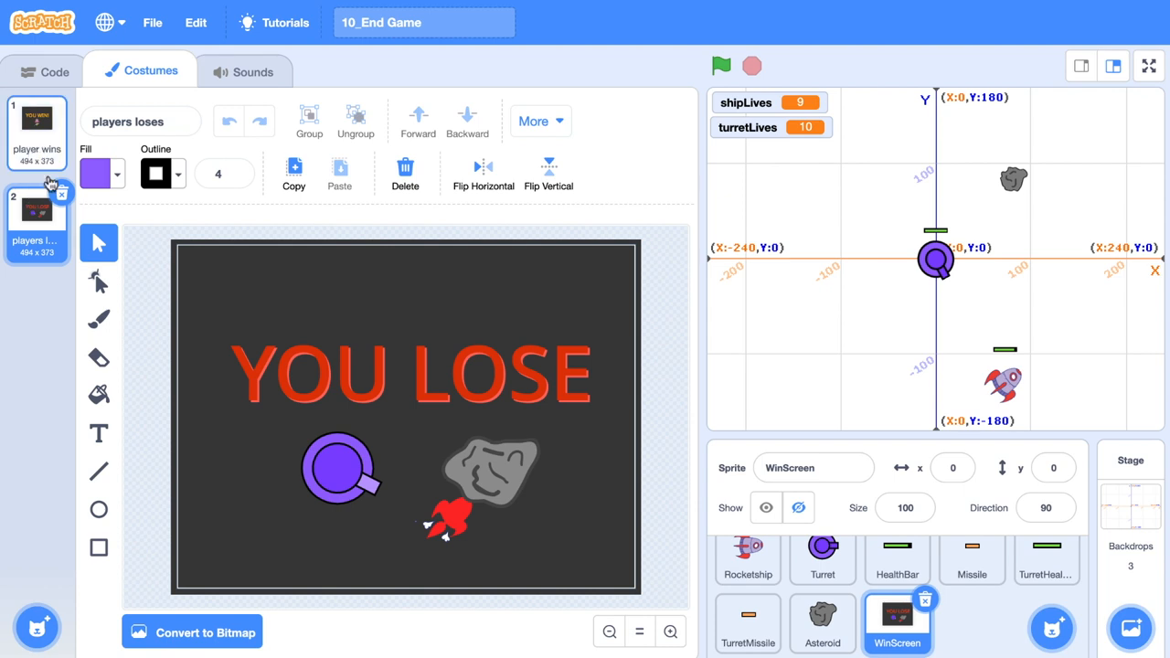
pyautogui.click(36, 132)
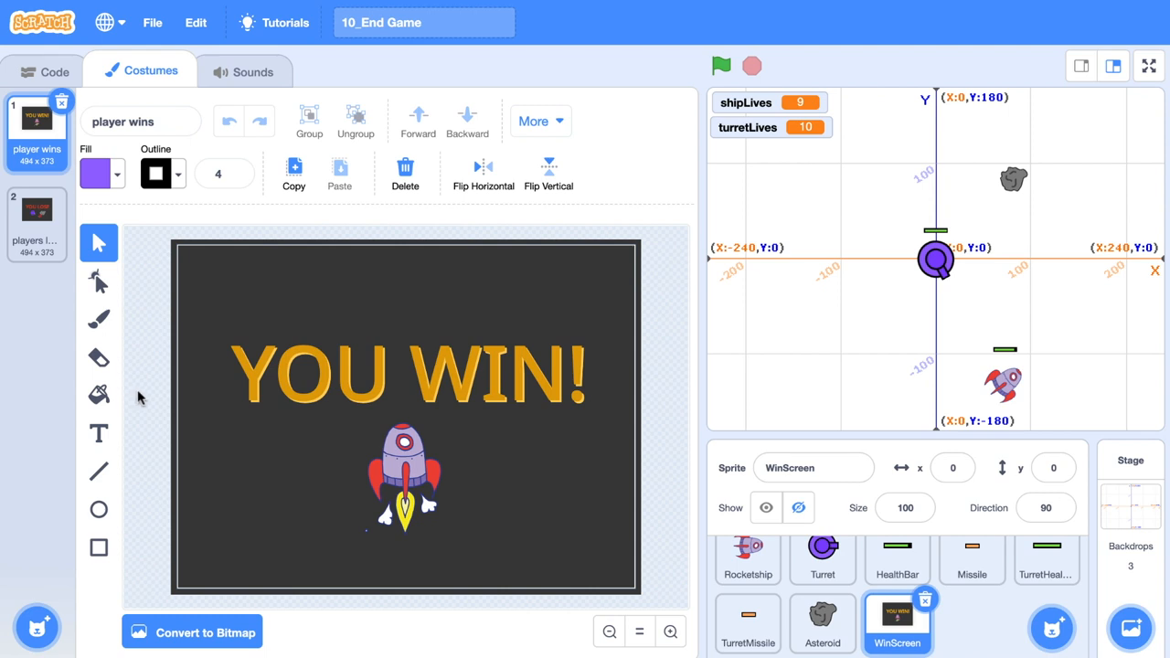
pyautogui.click(54, 71)
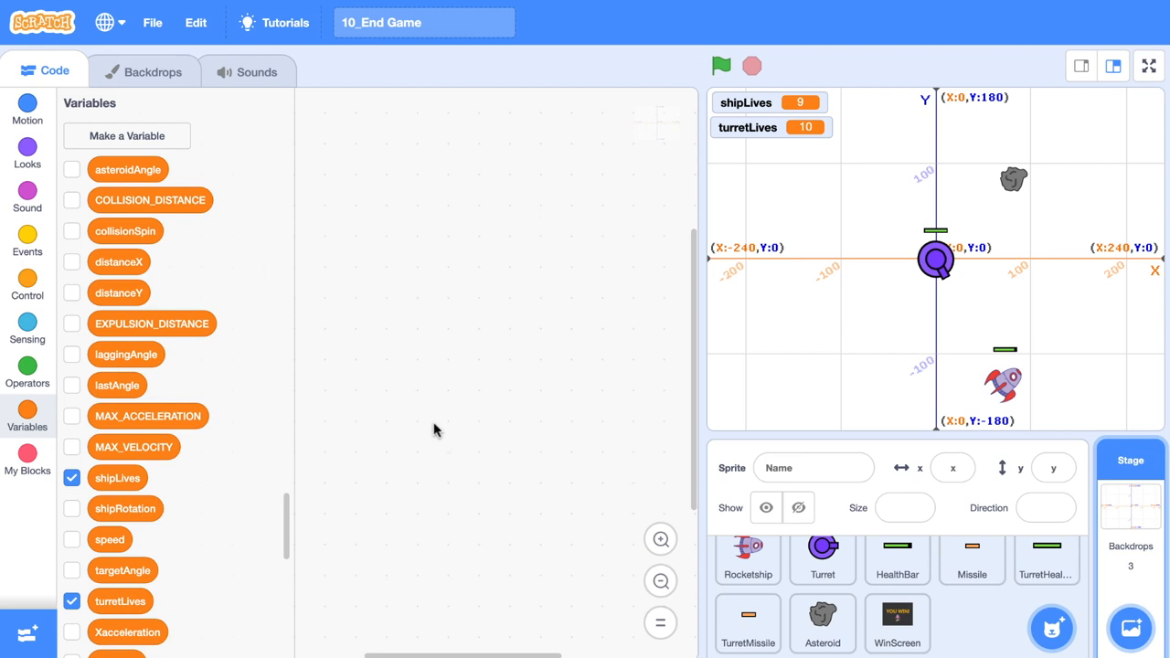
# Build when flag clicked > forever > if shipLives = 0 or turretLives = 0 then stop this script.
pyautogui.click(27, 245)
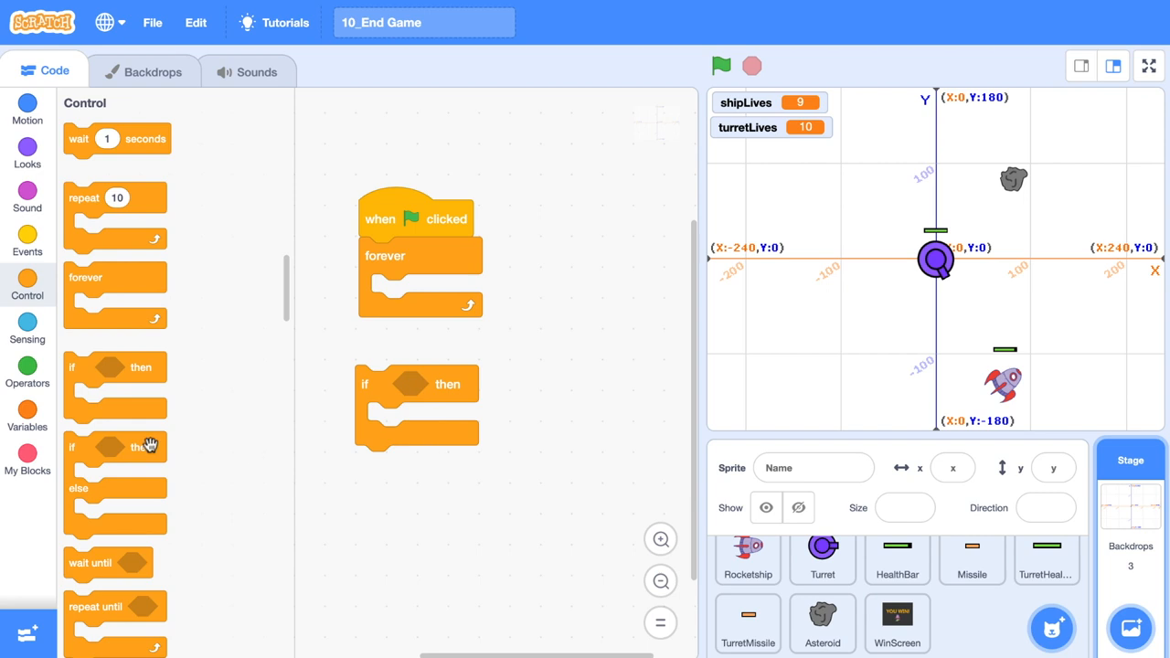
pyautogui.click(25, 373)
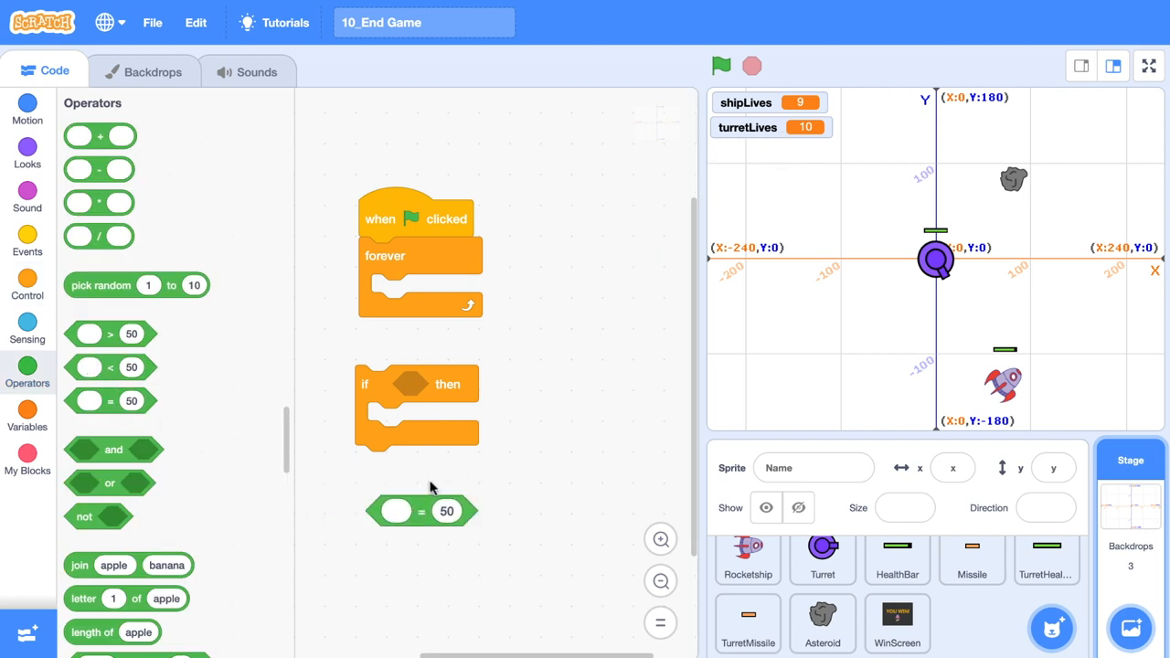
pyautogui.click(25, 417)
pyautogui.write('0')
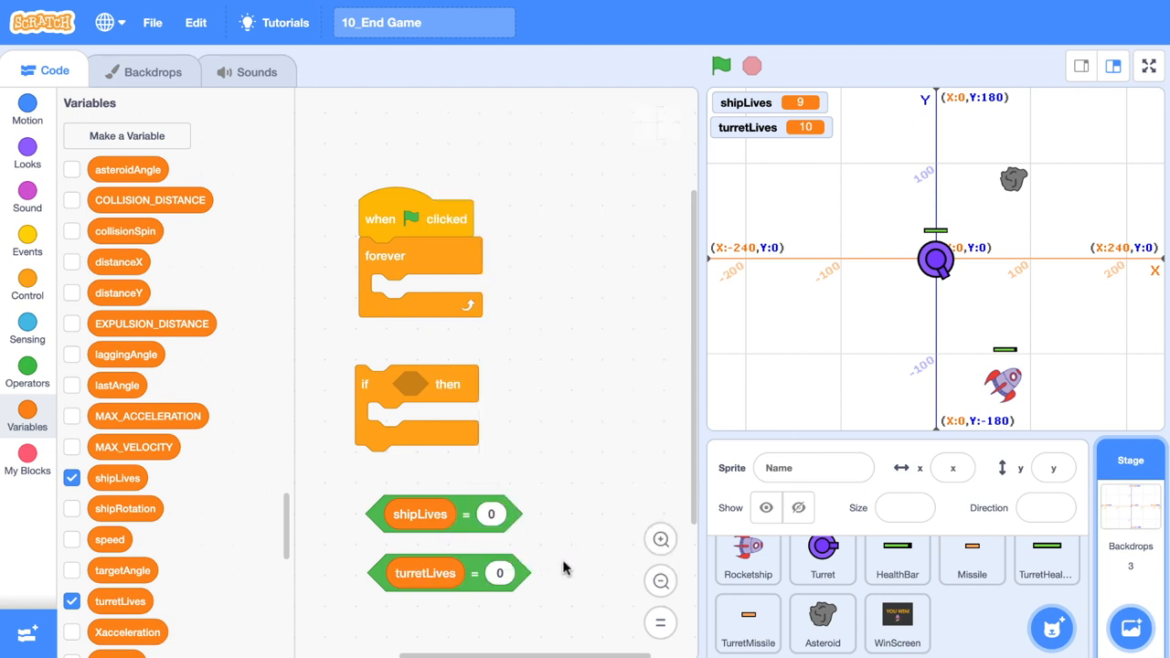
pyautogui.click(27, 366)
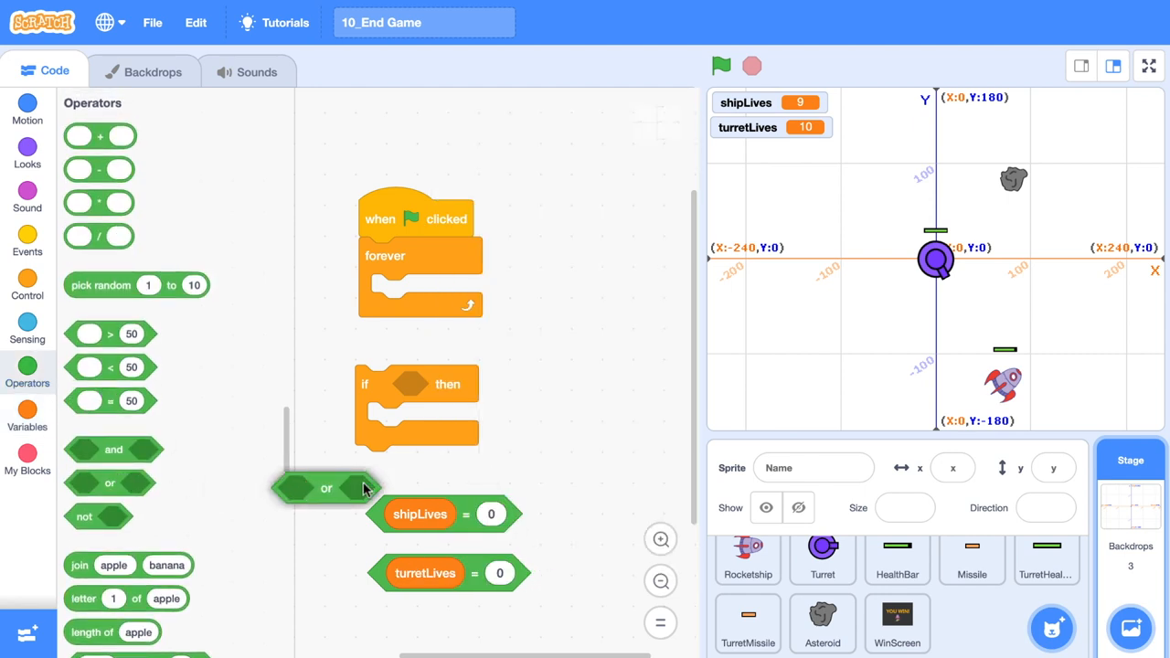
pyautogui.moveTo(325, 486); pyautogui.dragTo(532, 466)
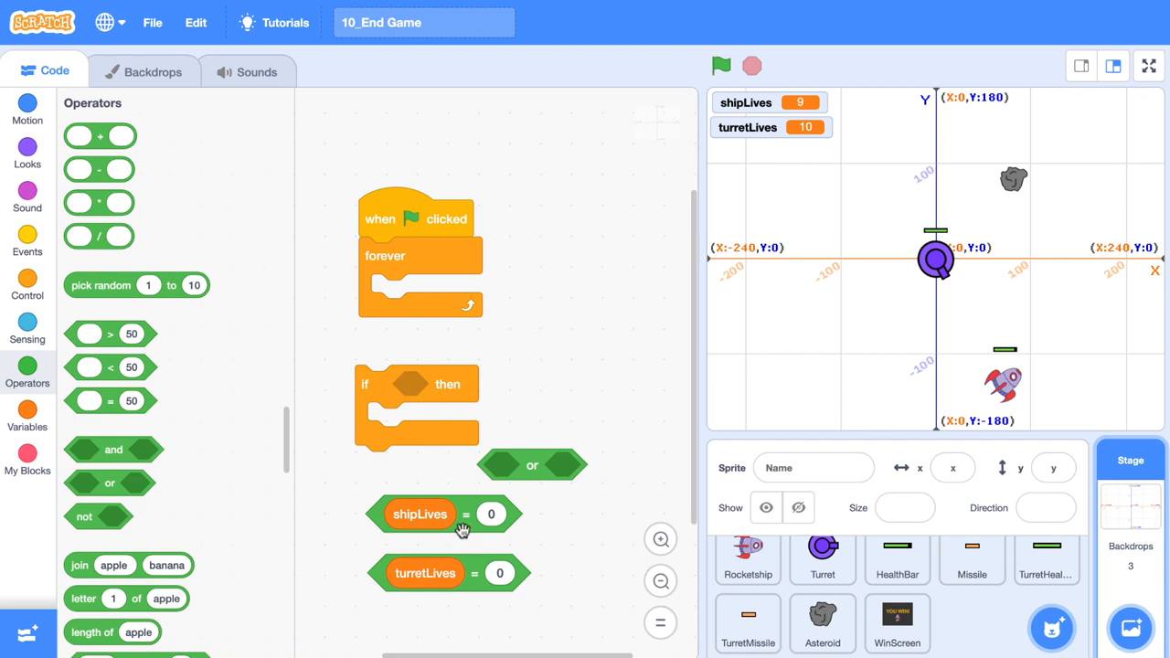
pyautogui.moveTo(424, 573); pyautogui.dragTo(455, 475)
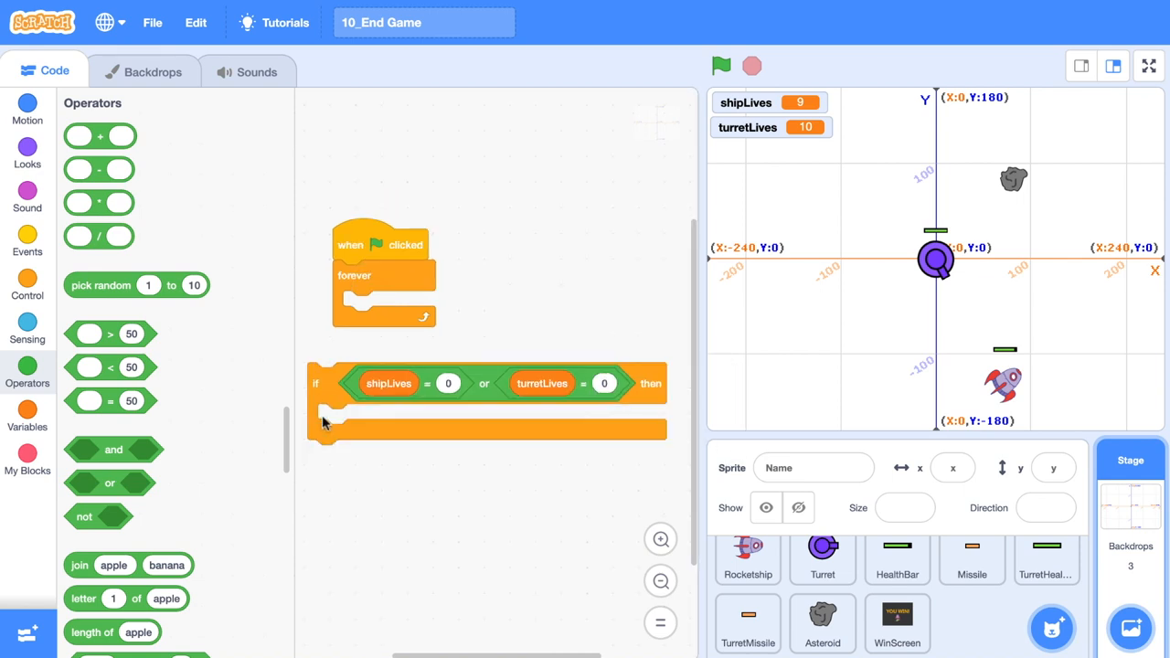
pyautogui.click(28, 285)
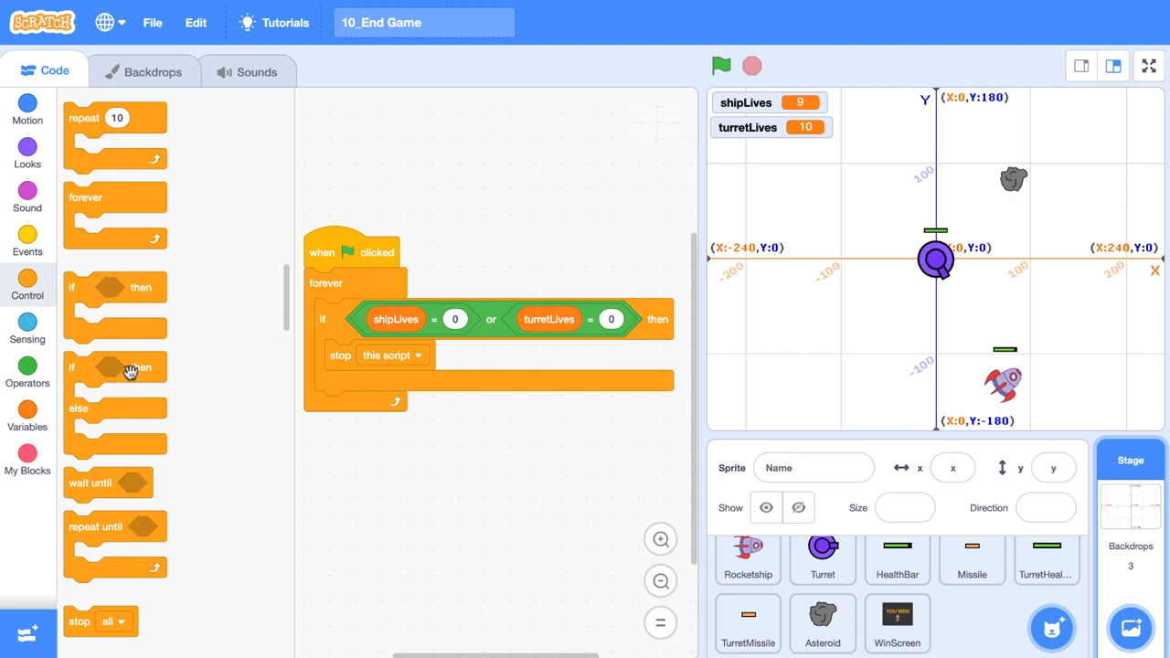
# Insert a broadcast of a new message named gameOver before the stop block in the Stage's check.
pyautogui.click(26, 241)
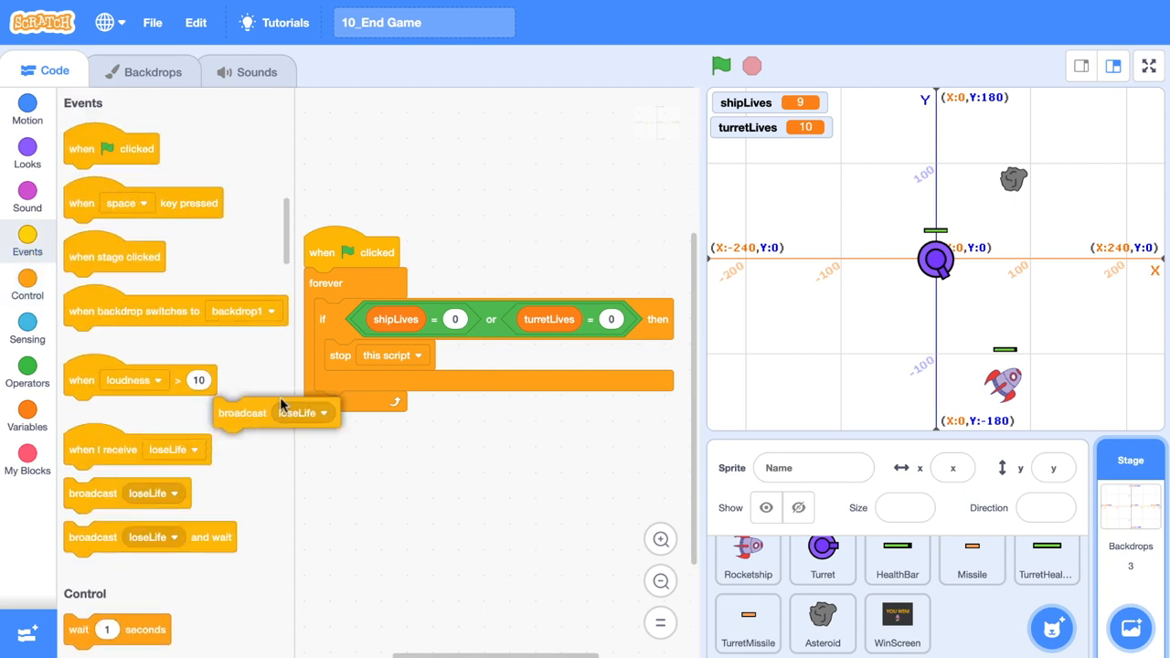
pyautogui.click(435, 354)
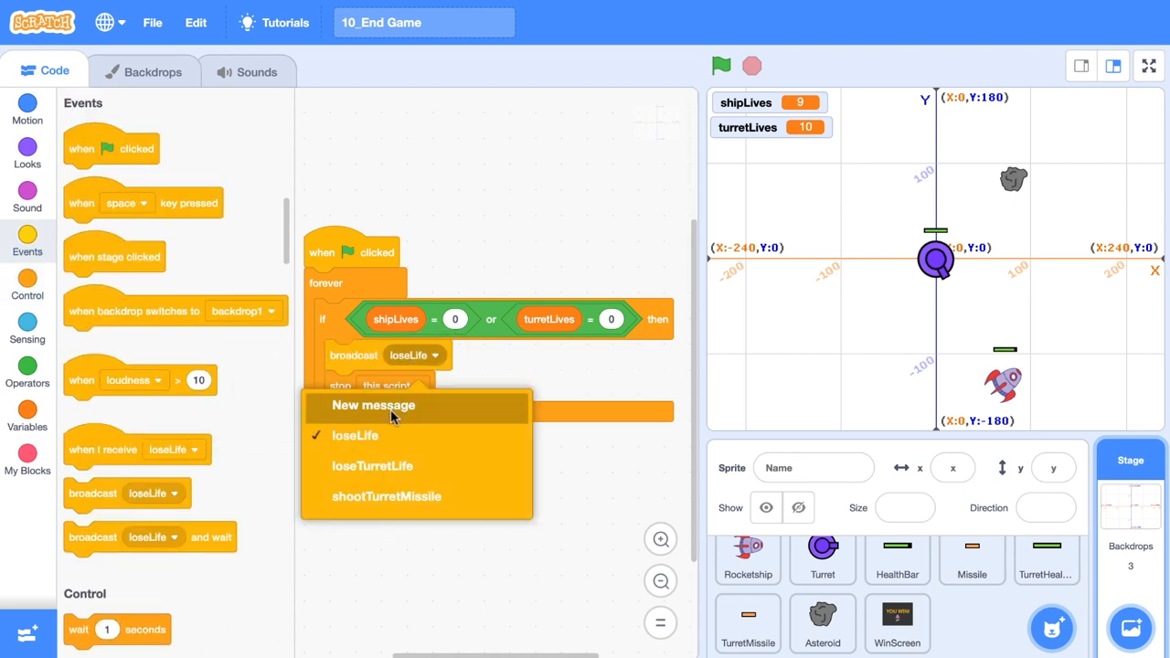
pyautogui.click(373, 405)
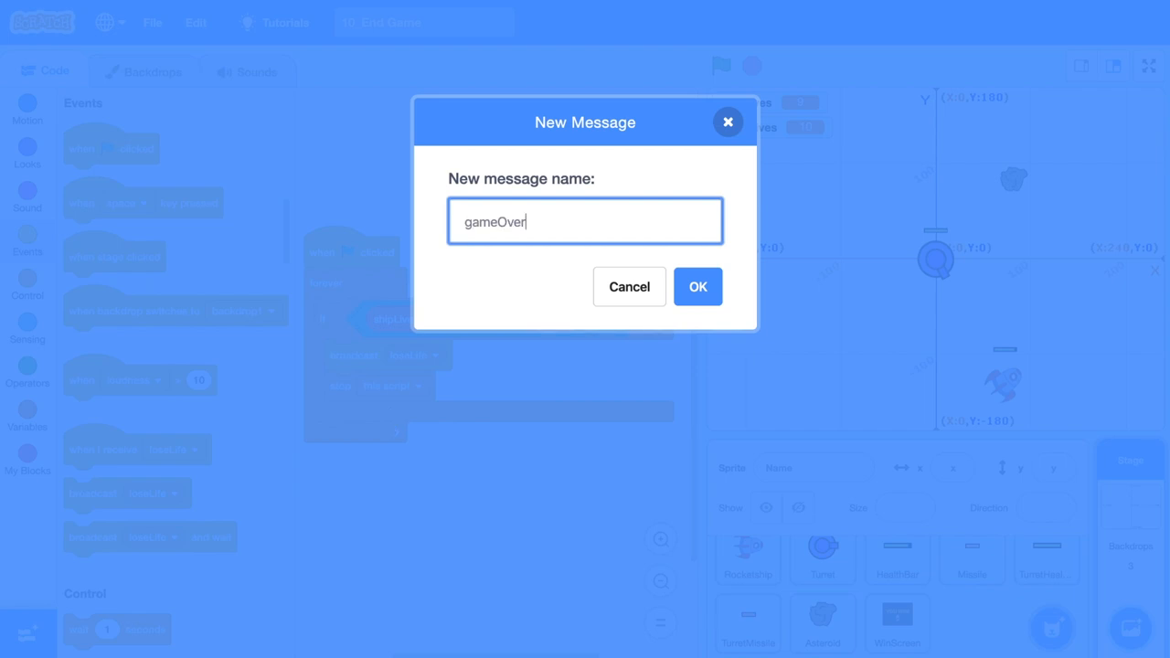
pyautogui.click(698, 285)
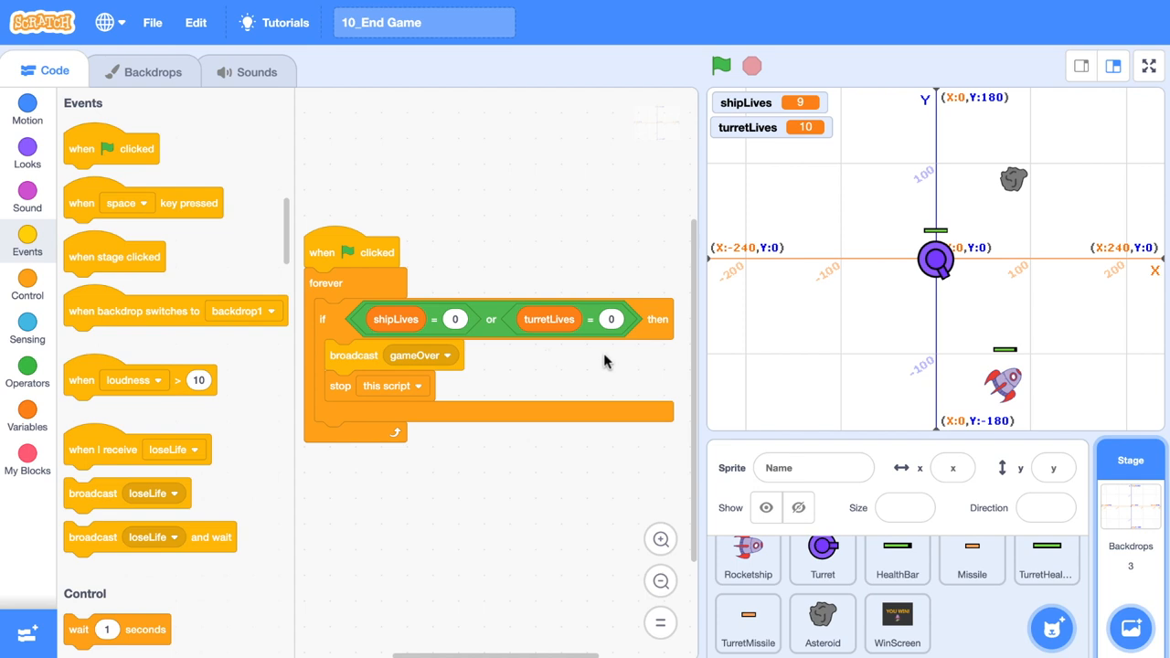
pyautogui.moveTo(471, 355)
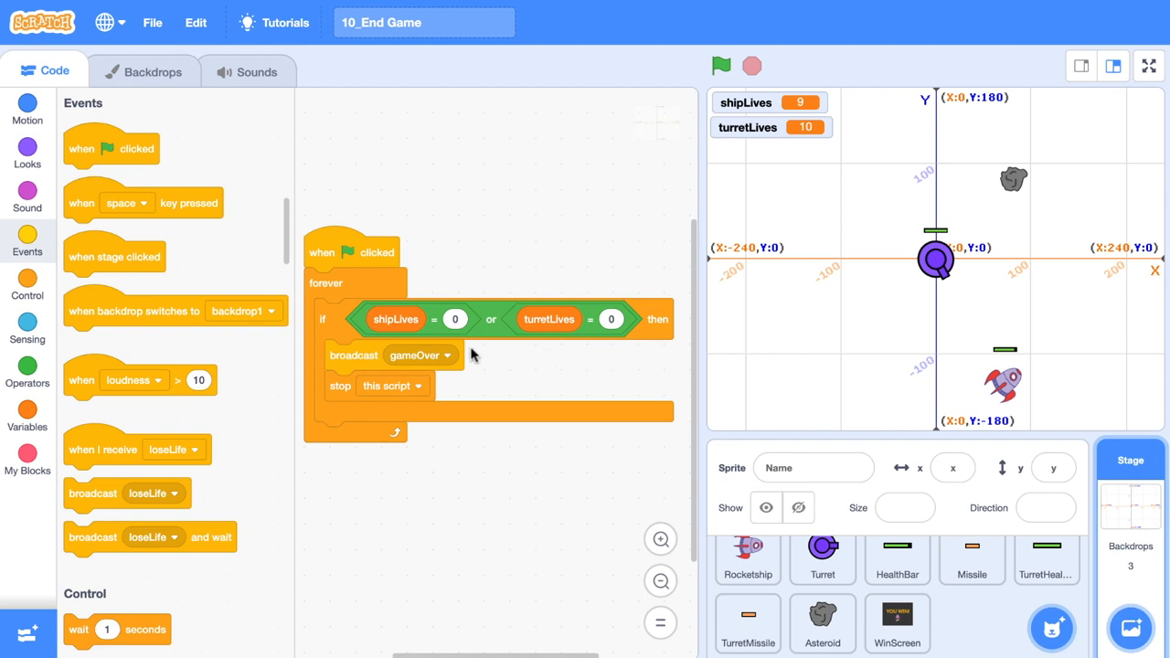
pyautogui.moveTo(510, 356)
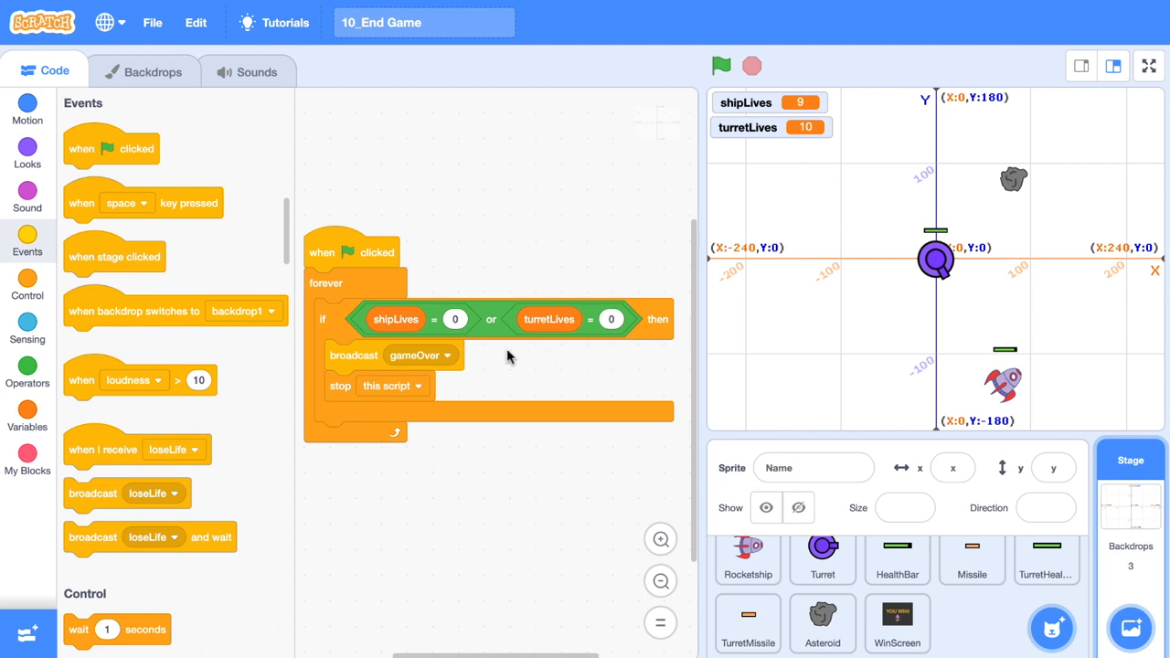
pyautogui.moveTo(503, 363)
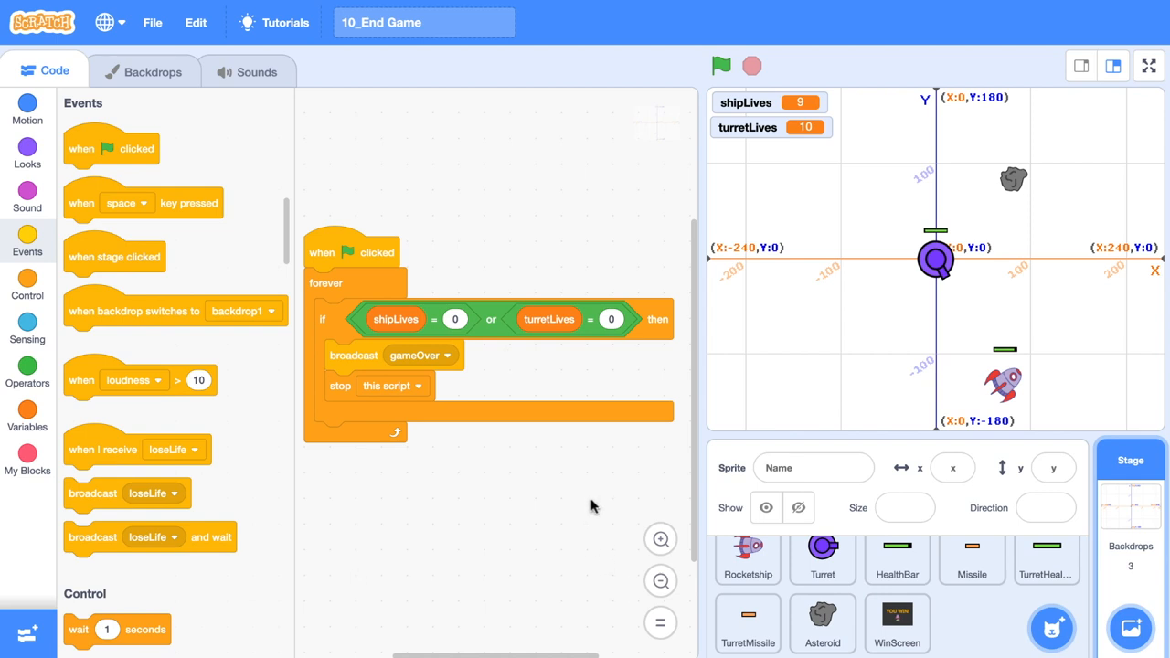
pyautogui.moveTo(373, 113)
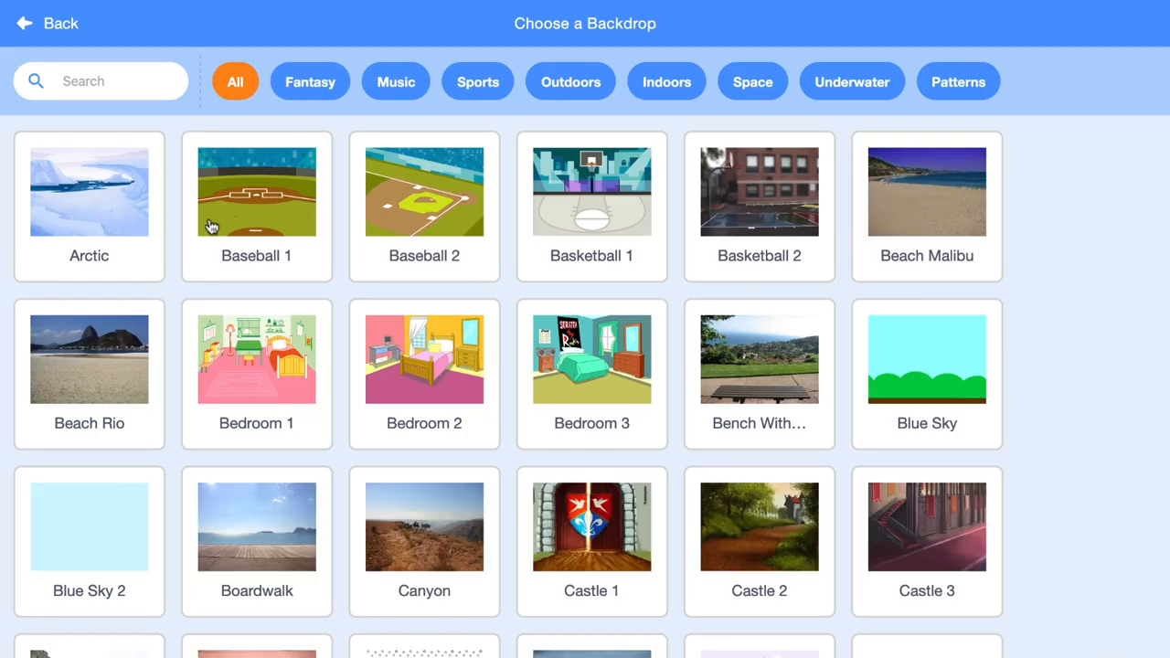
# Search the library for 'space' and add the Stars backdrop to the Stage.
pyautogui.write('space')
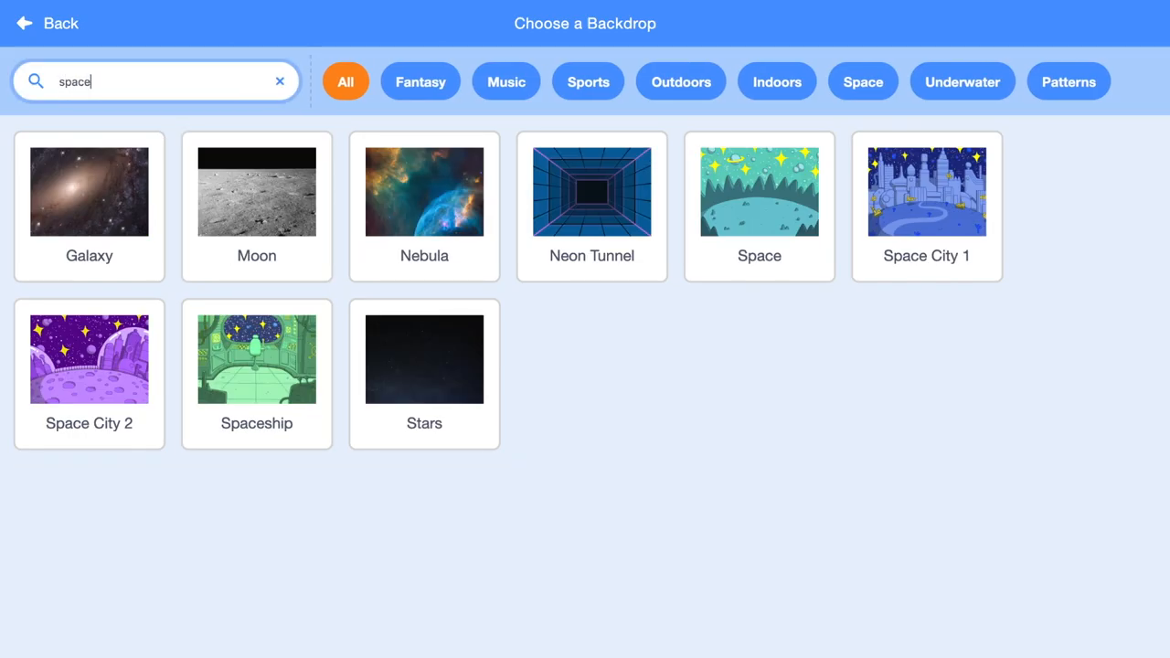
pyautogui.click(424, 359)
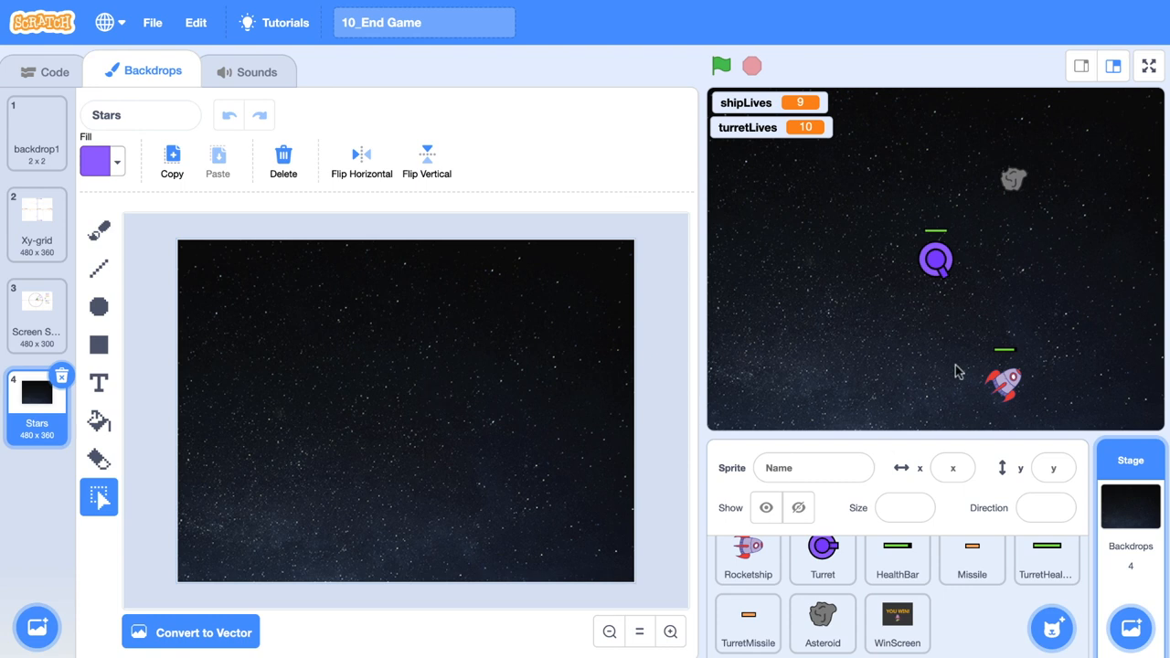
pyautogui.click(44, 70)
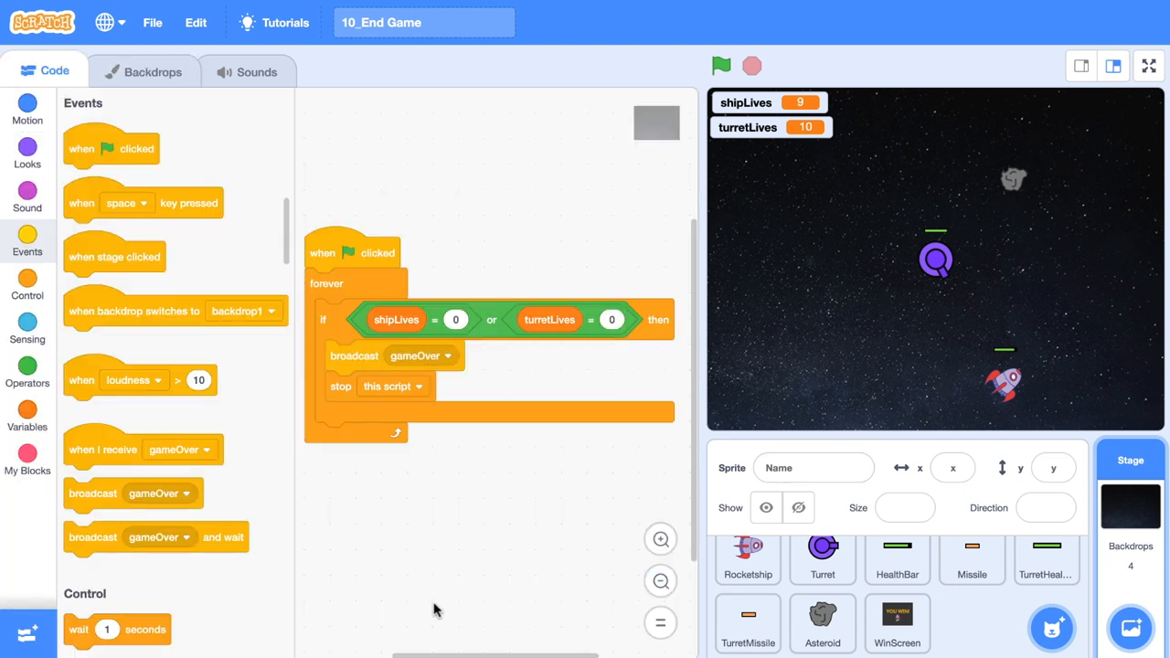
pyautogui.click(896, 625)
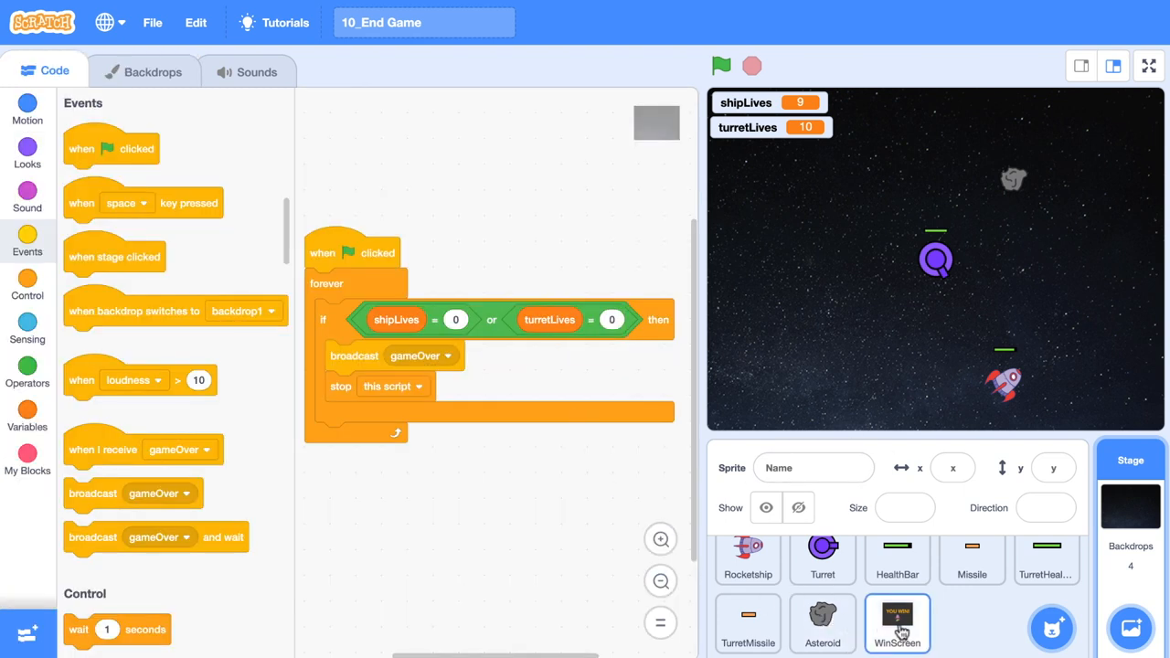
# Give WinScreen a green-flag script setting its ghost effect to 100 and preview the fade.
pyautogui.click(895, 625)
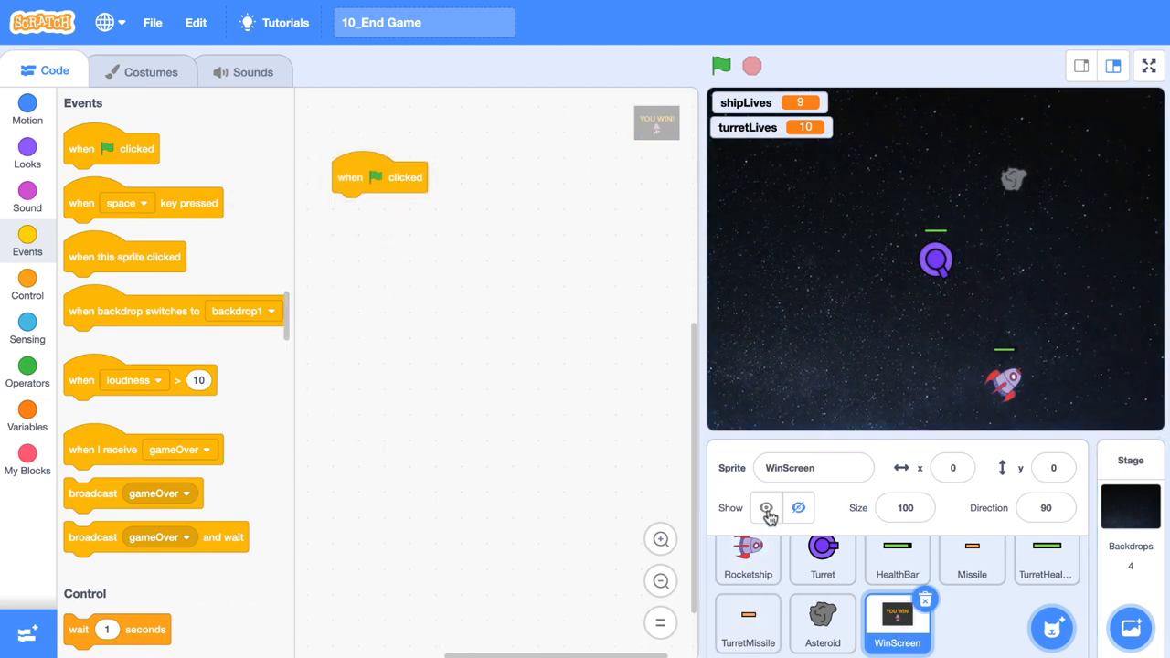
pyautogui.click(765, 508)
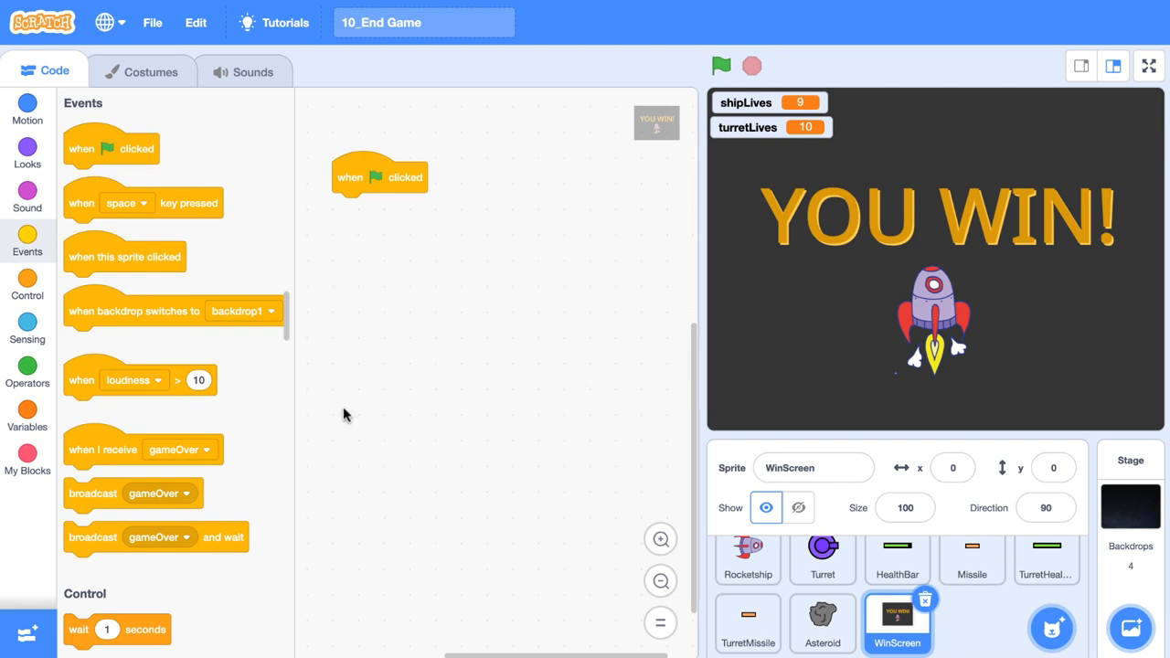
pyautogui.moveTo(28, 154)
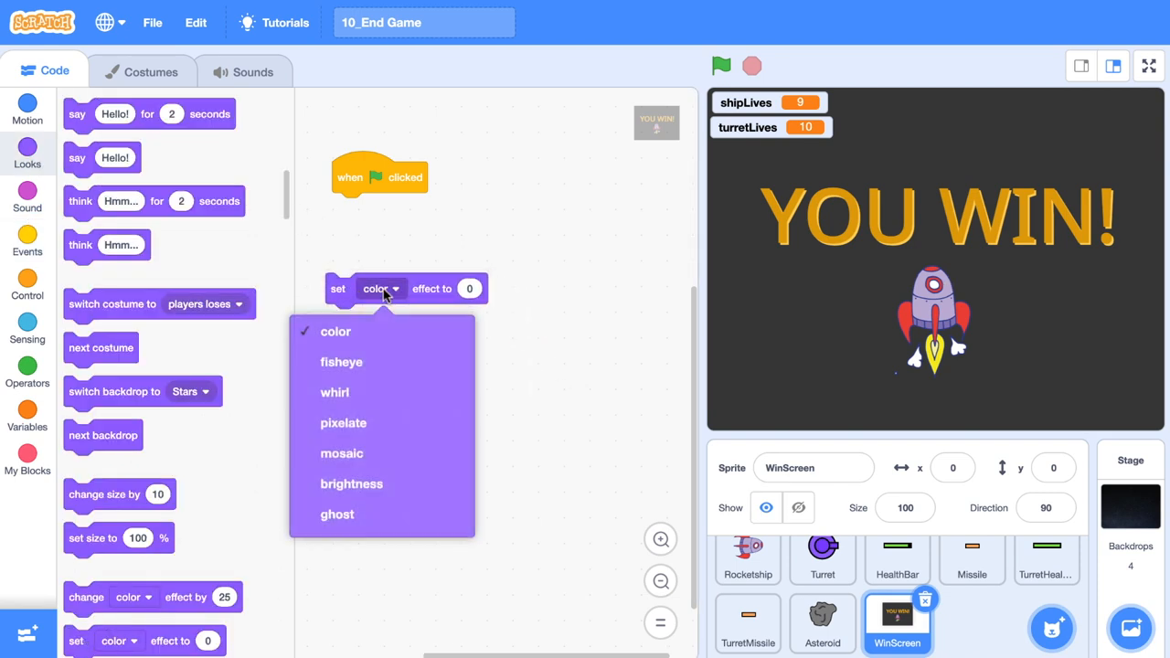
pyautogui.click(336, 514)
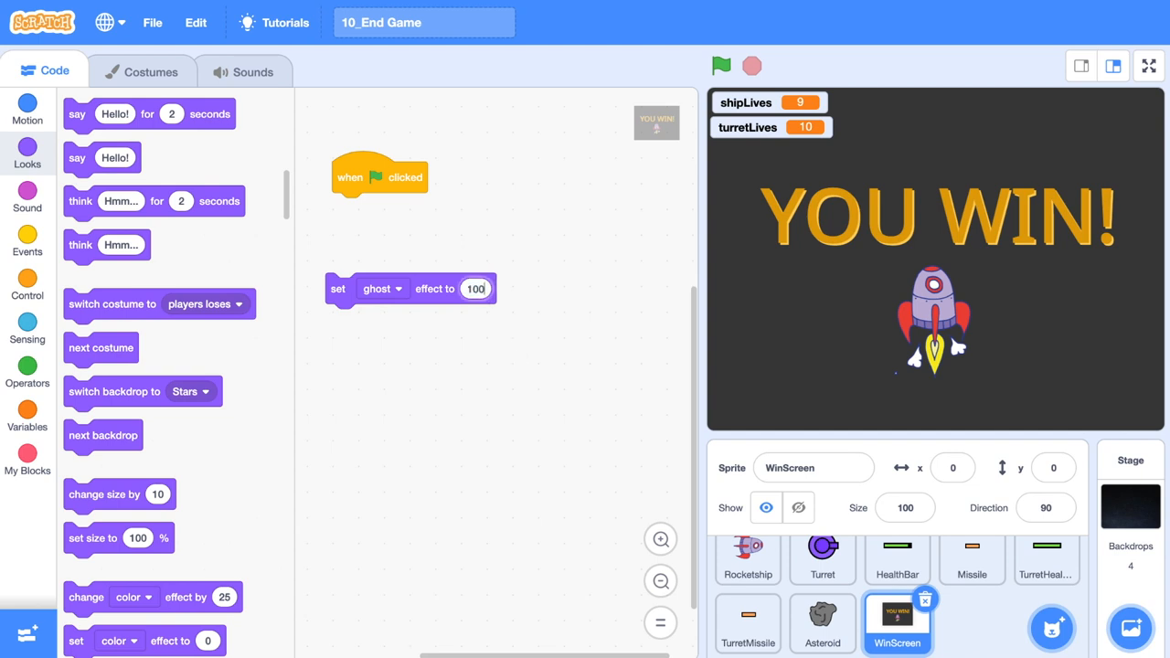
pyautogui.click(720, 65)
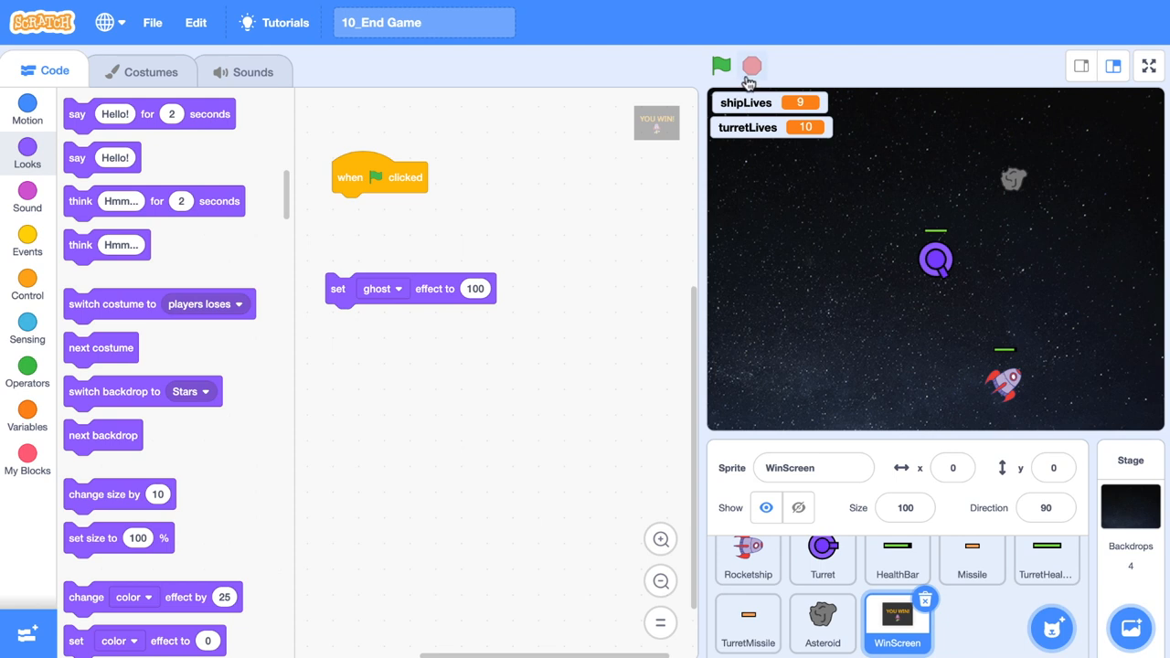
pyautogui.click(720, 65)
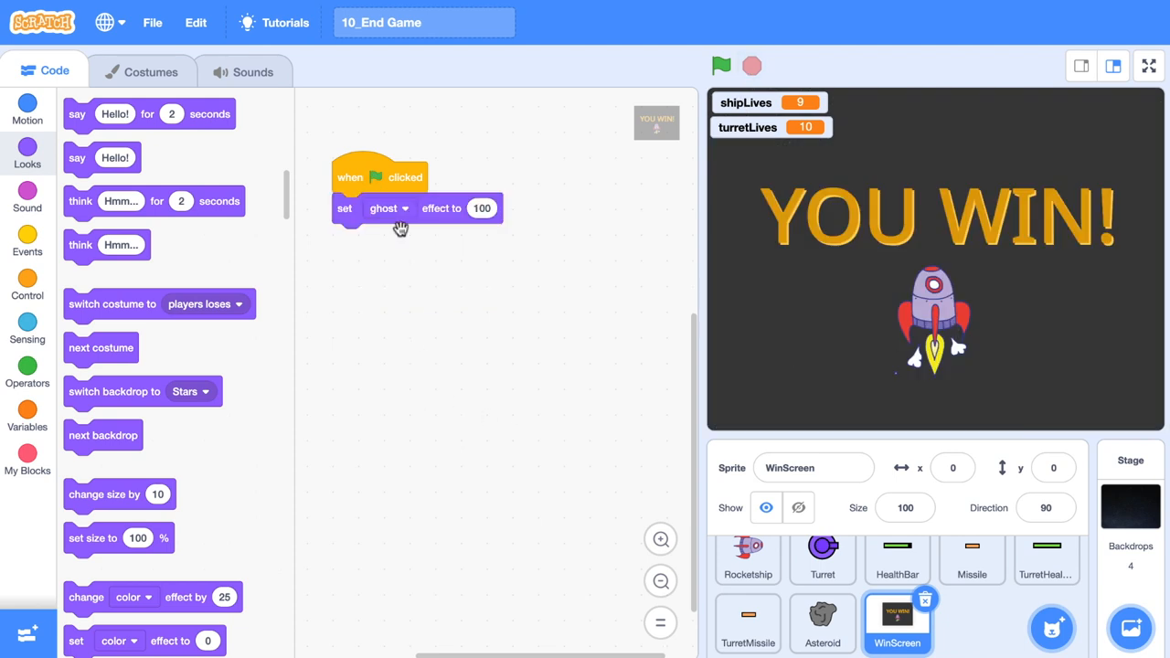
pyautogui.moveTo(819, 372)
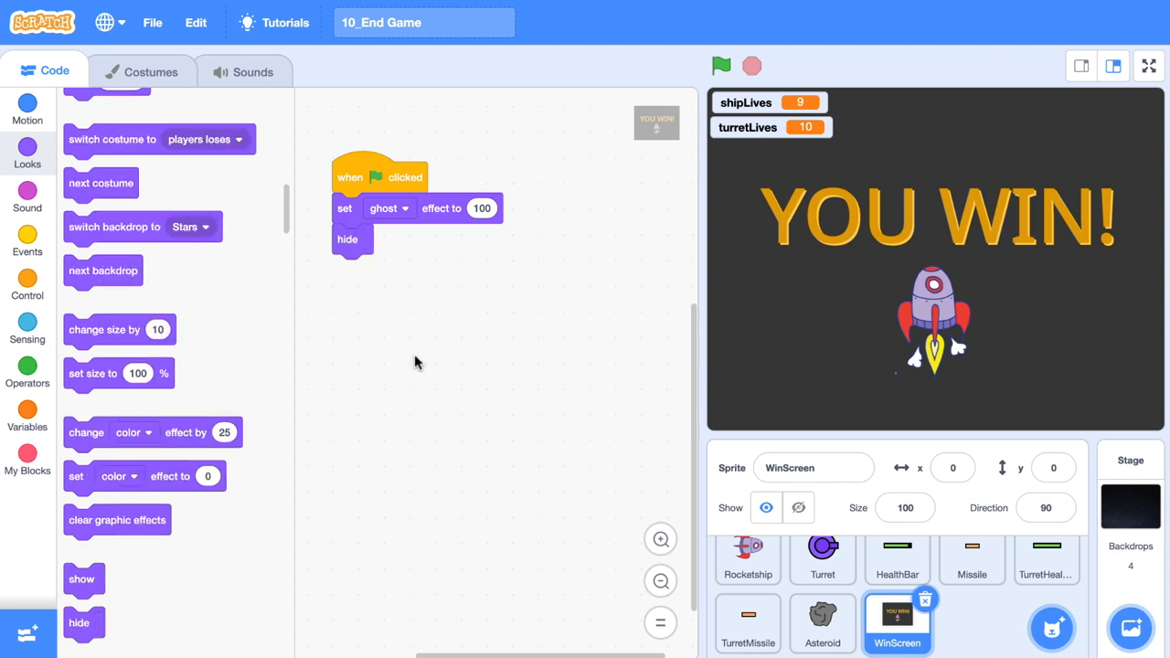
# Add 'when I receive gameOver' with if checks for shipLives = 0 and turretLives = 0.
pyautogui.click(26, 240)
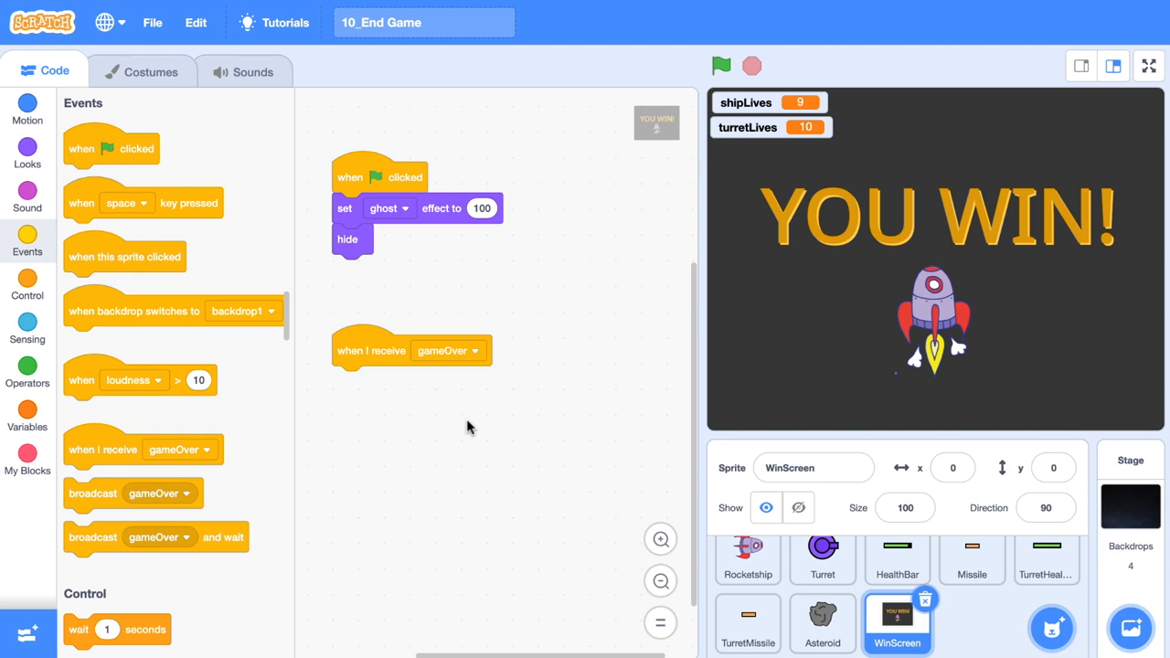
pyautogui.moveTo(461, 413)
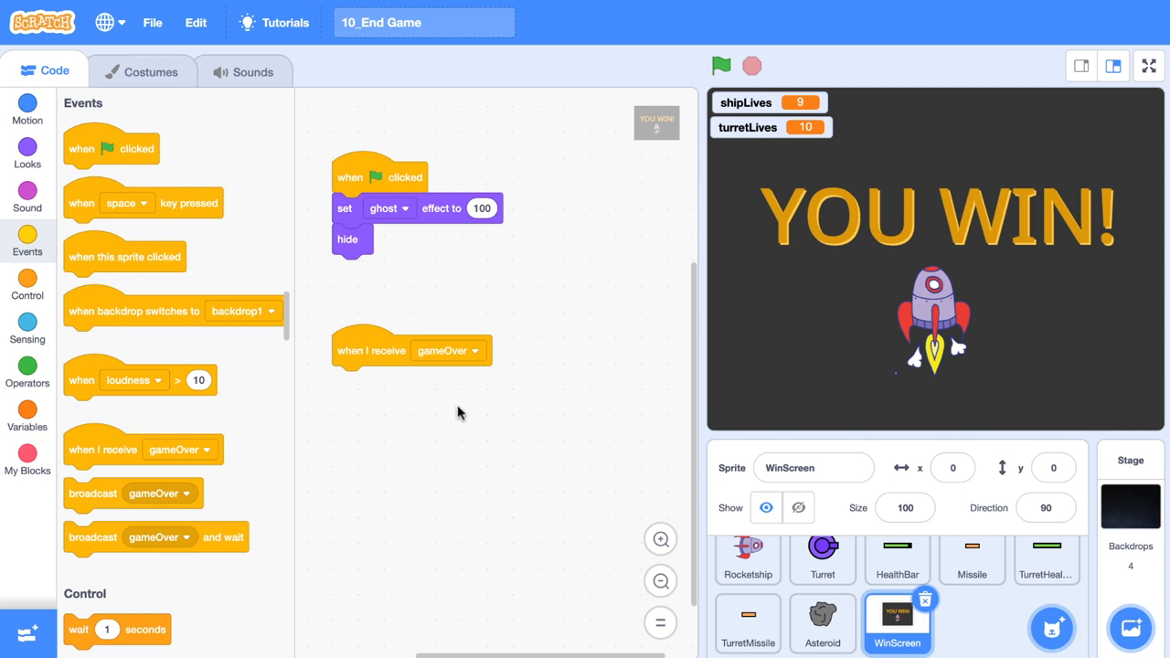
pyautogui.moveTo(484, 453)
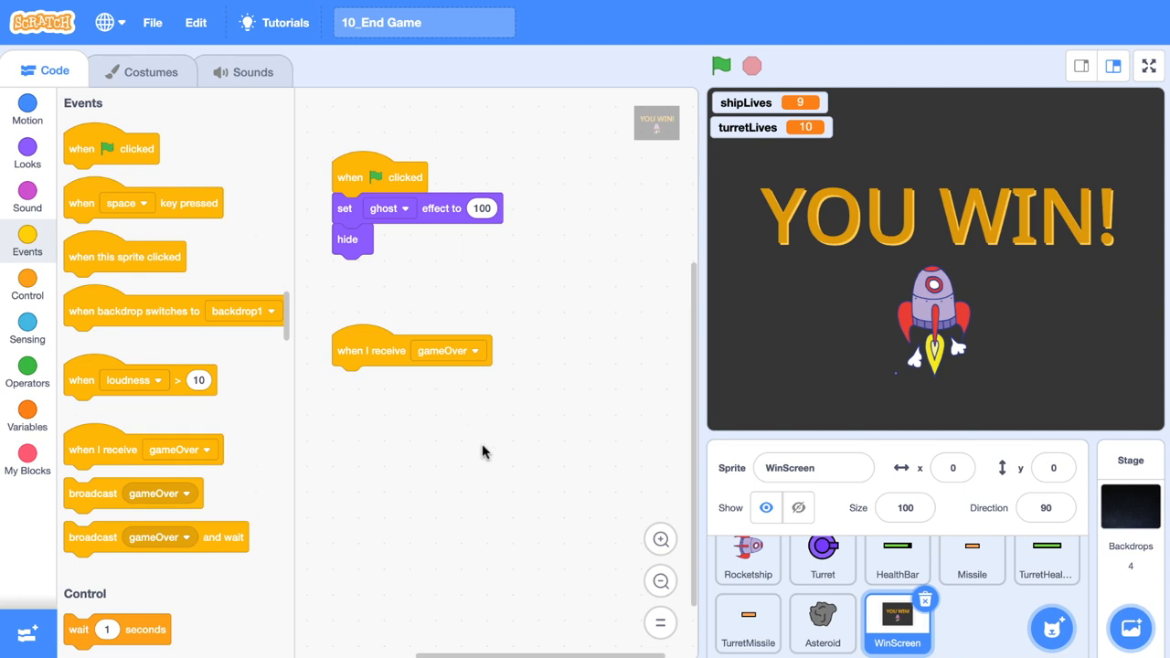
pyautogui.click(27, 374)
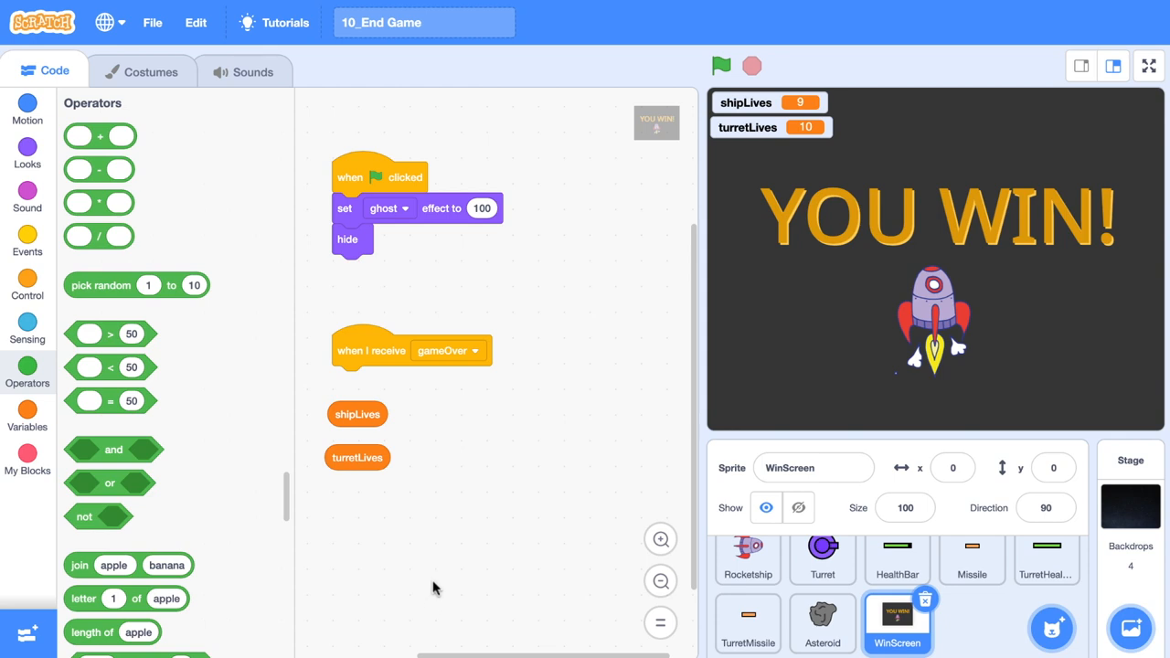
pyautogui.moveTo(387, 457)
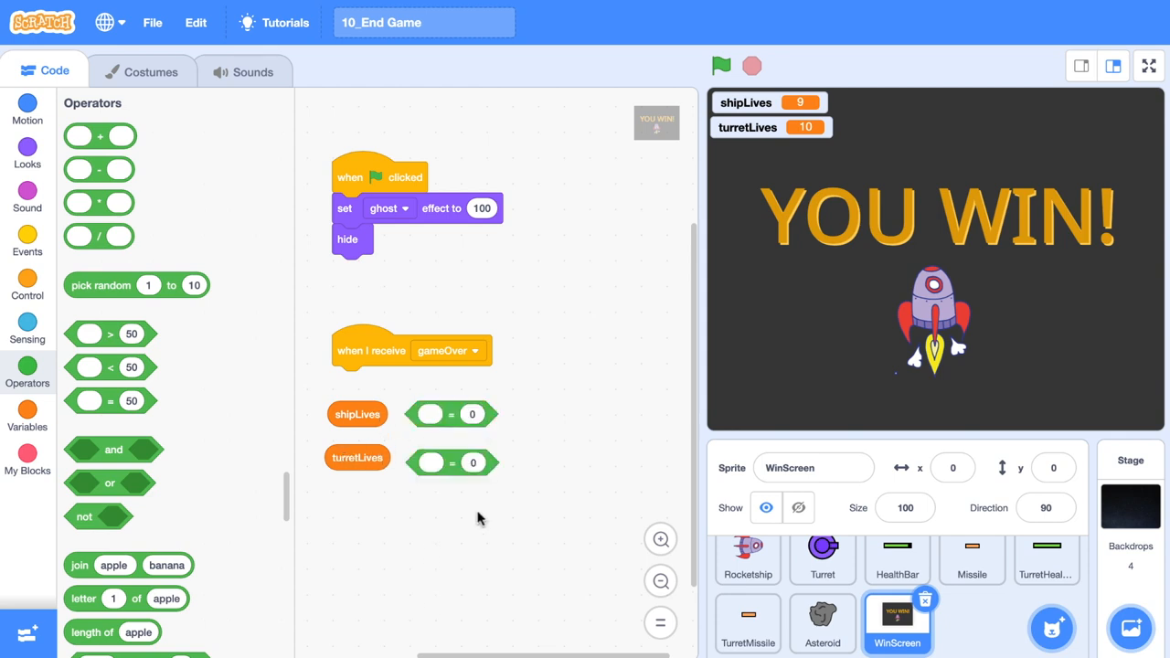
pyautogui.moveTo(359, 413); pyautogui.dragTo(430, 417)
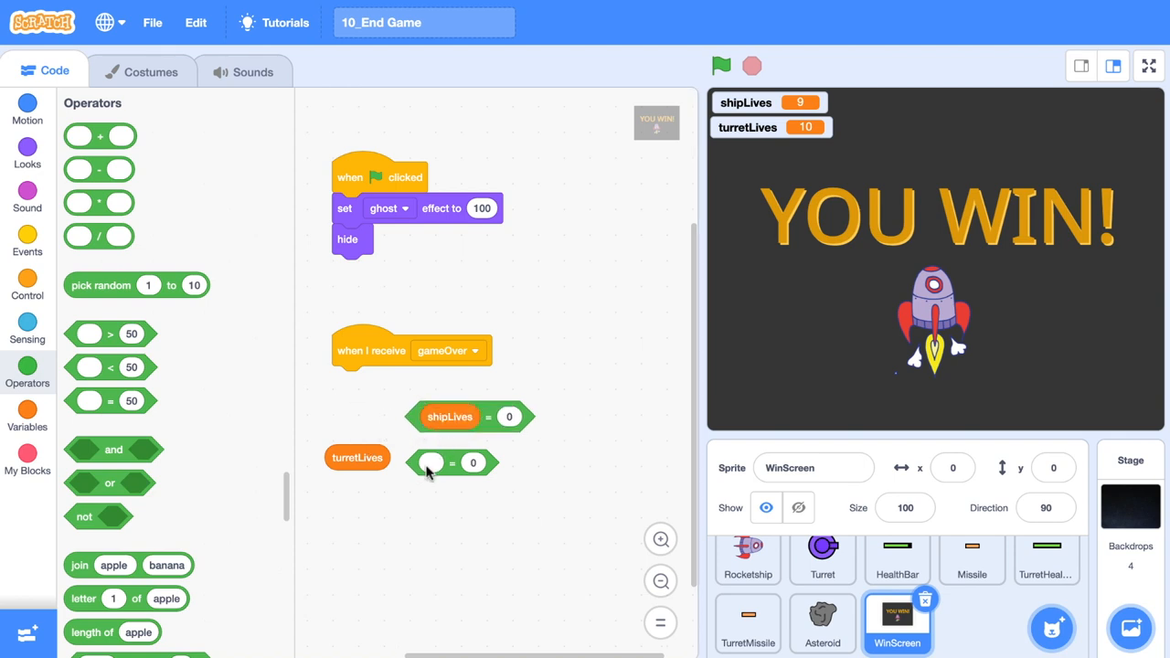
pyautogui.moveTo(356, 457); pyautogui.dragTo(435, 464)
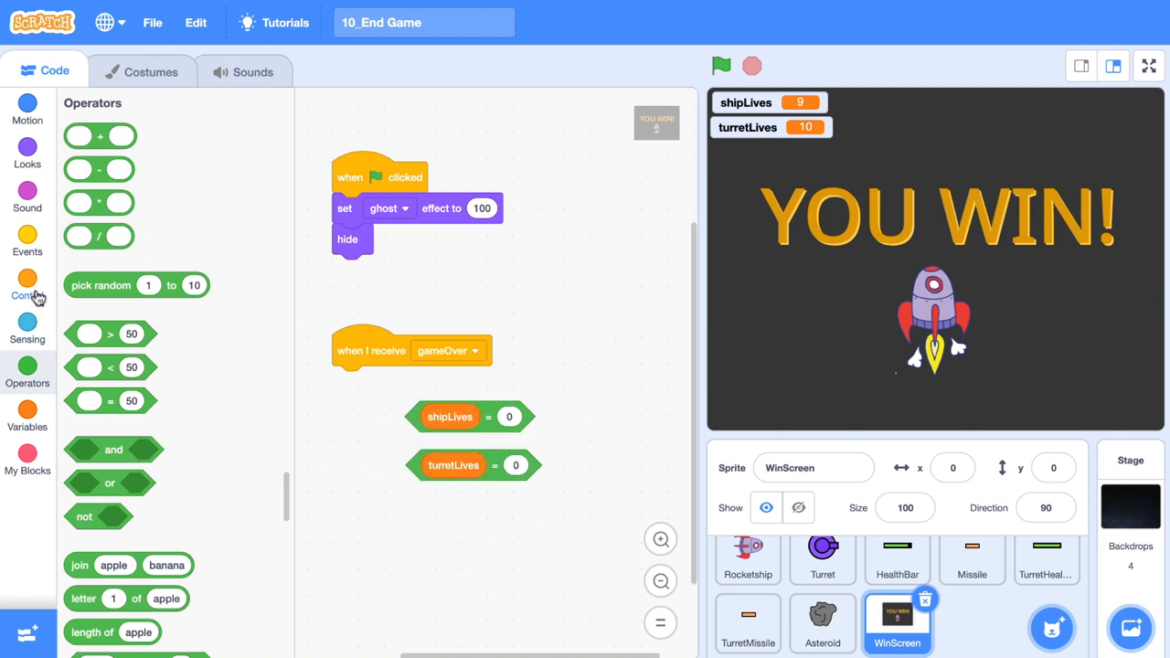
pyautogui.click(28, 289)
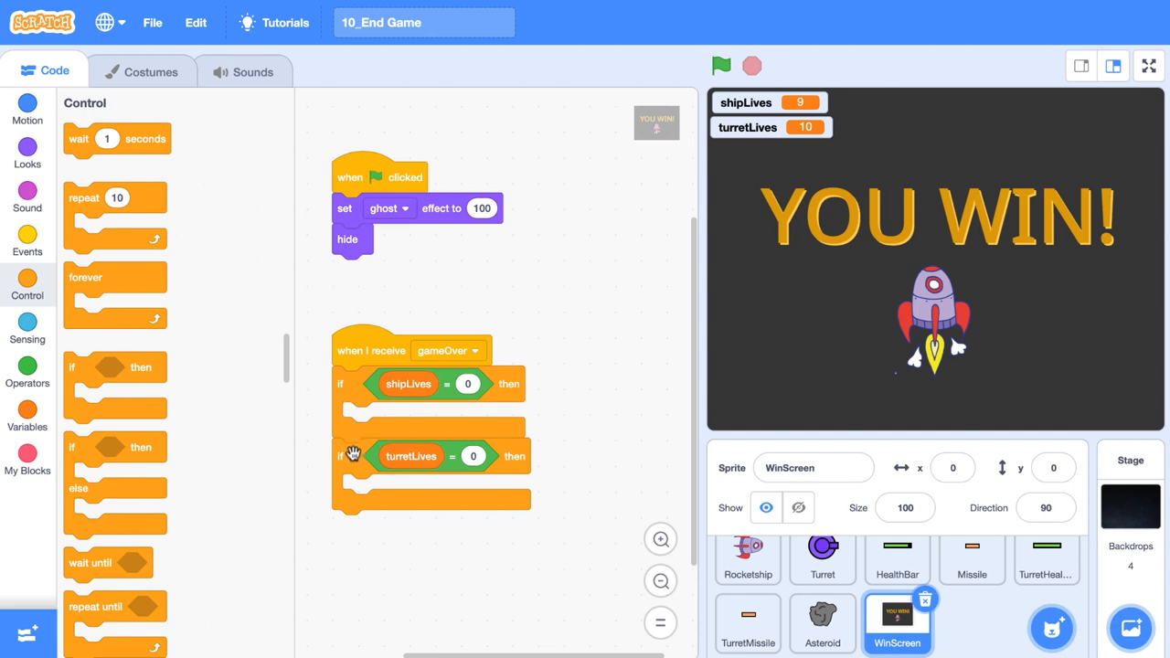
pyautogui.moveTo(453, 378)
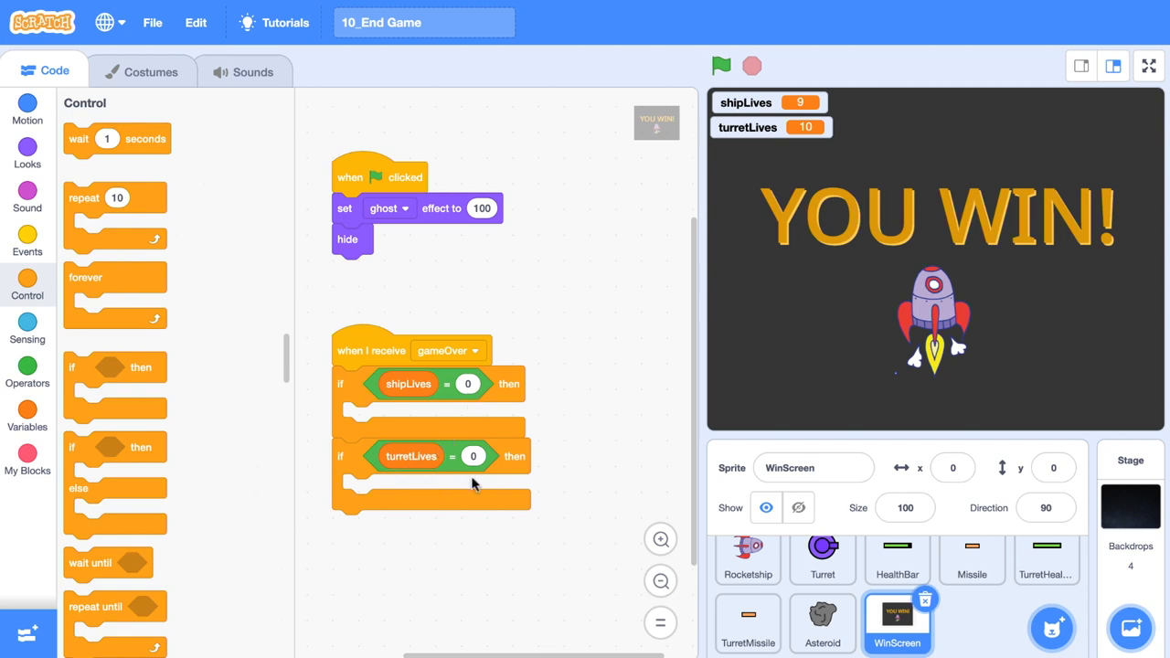
pyautogui.moveTo(502, 547)
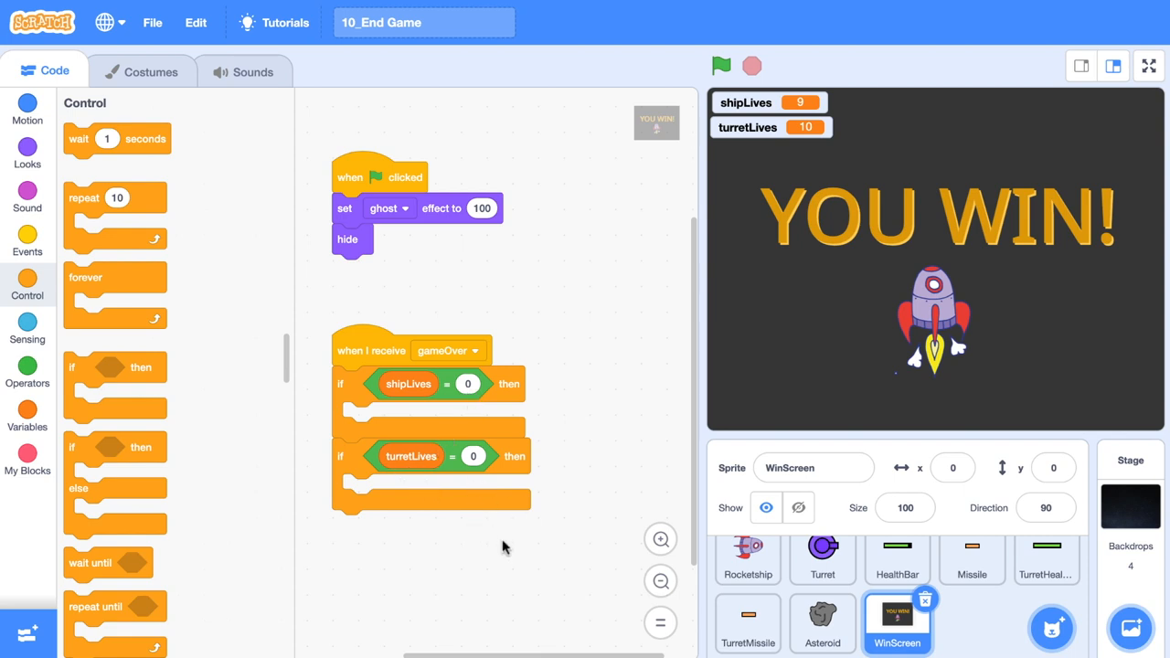
pyautogui.moveTo(521, 508)
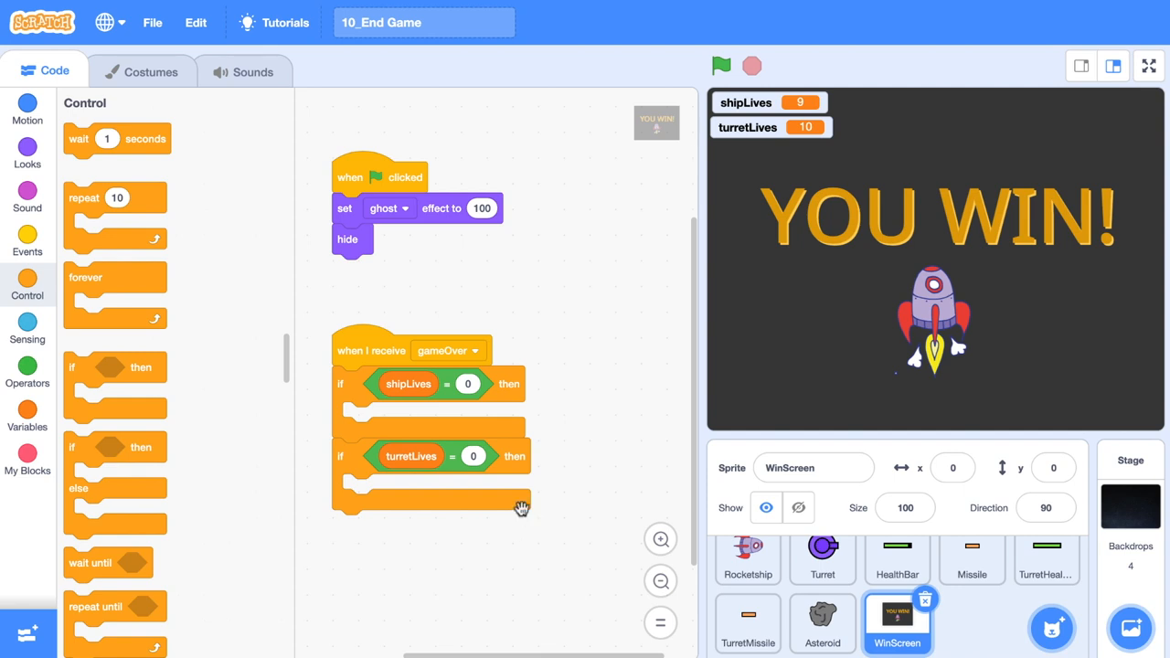
pyautogui.moveTo(585, 509)
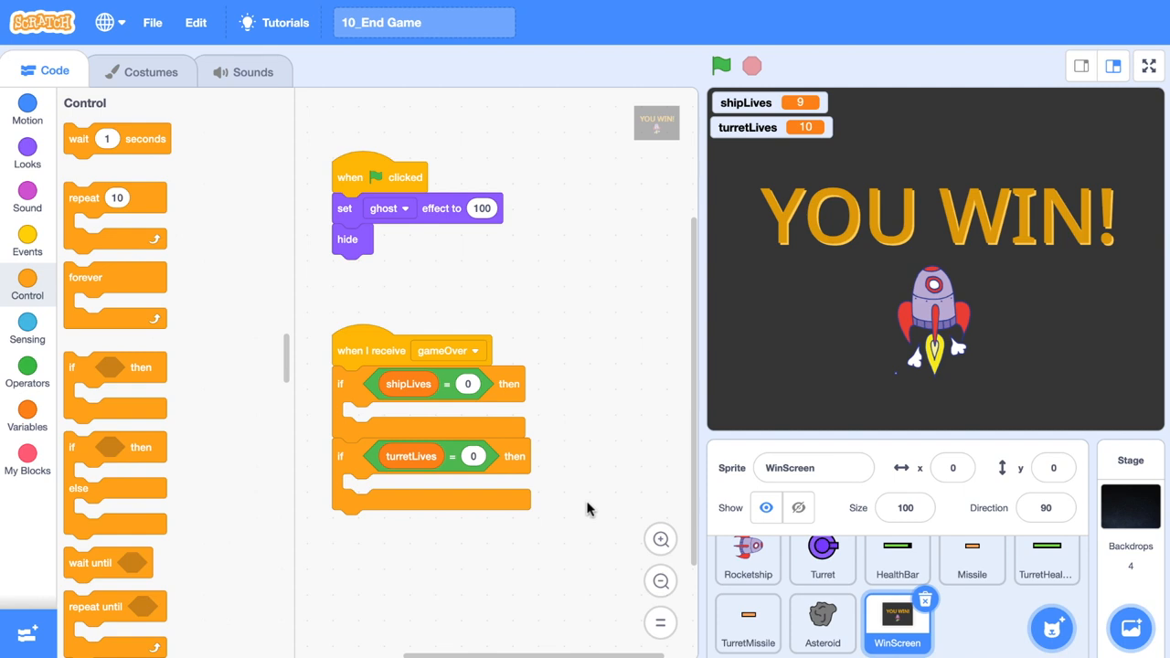
# Switch costume to 'players loses' in the shipLives branch and 'player wins' in the turretLives branch.
pyautogui.click(27, 154)
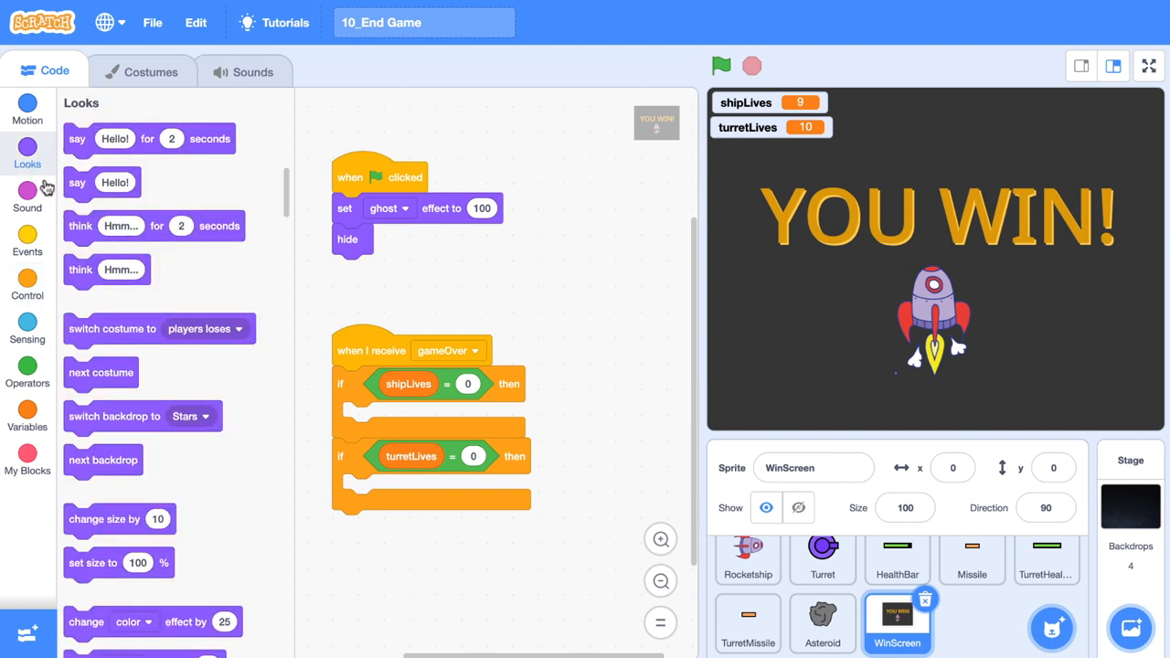
pyautogui.moveTo(158, 329); pyautogui.dragTo(293, 521)
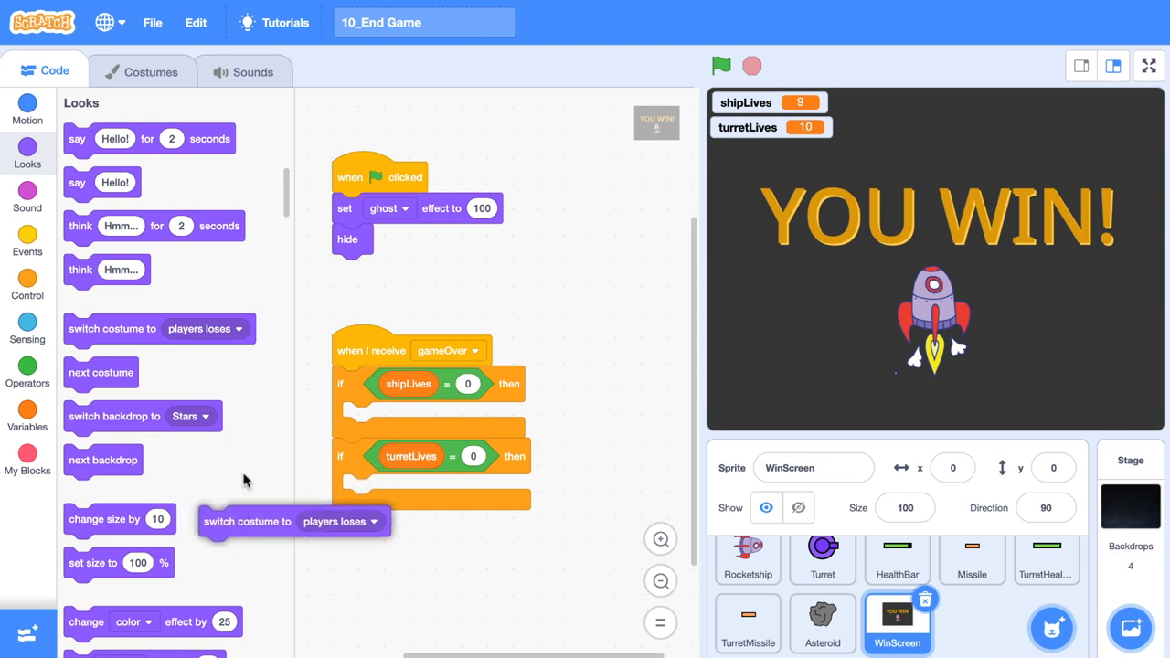
pyautogui.moveTo(292, 521); pyautogui.dragTo(447, 479)
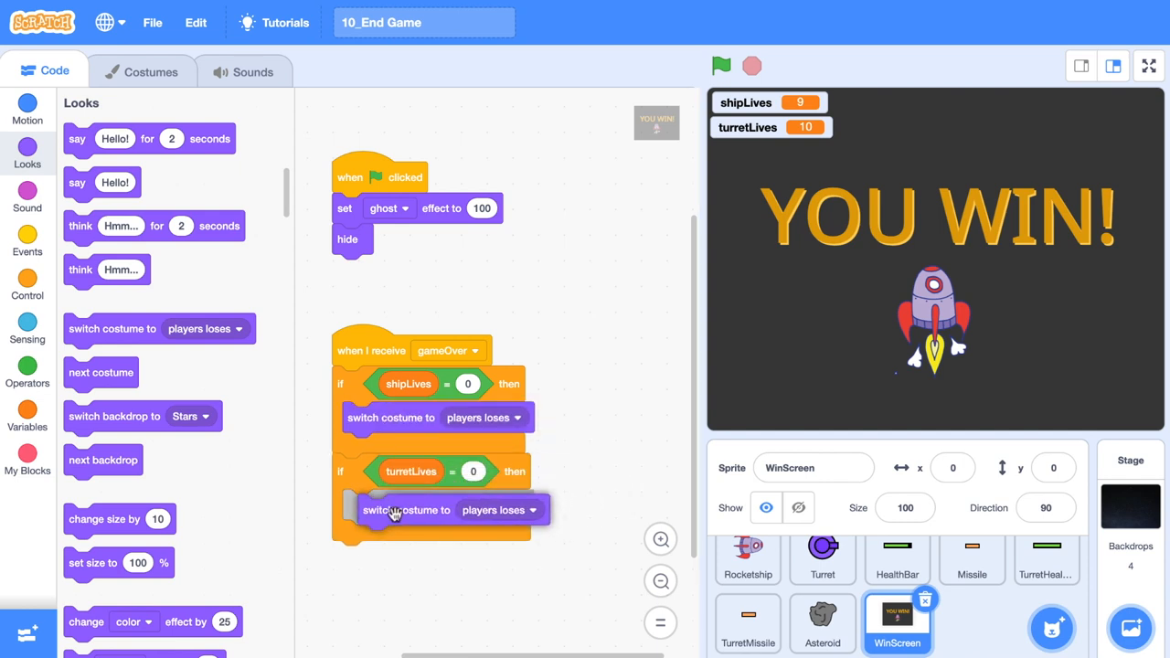
pyautogui.click(534, 504)
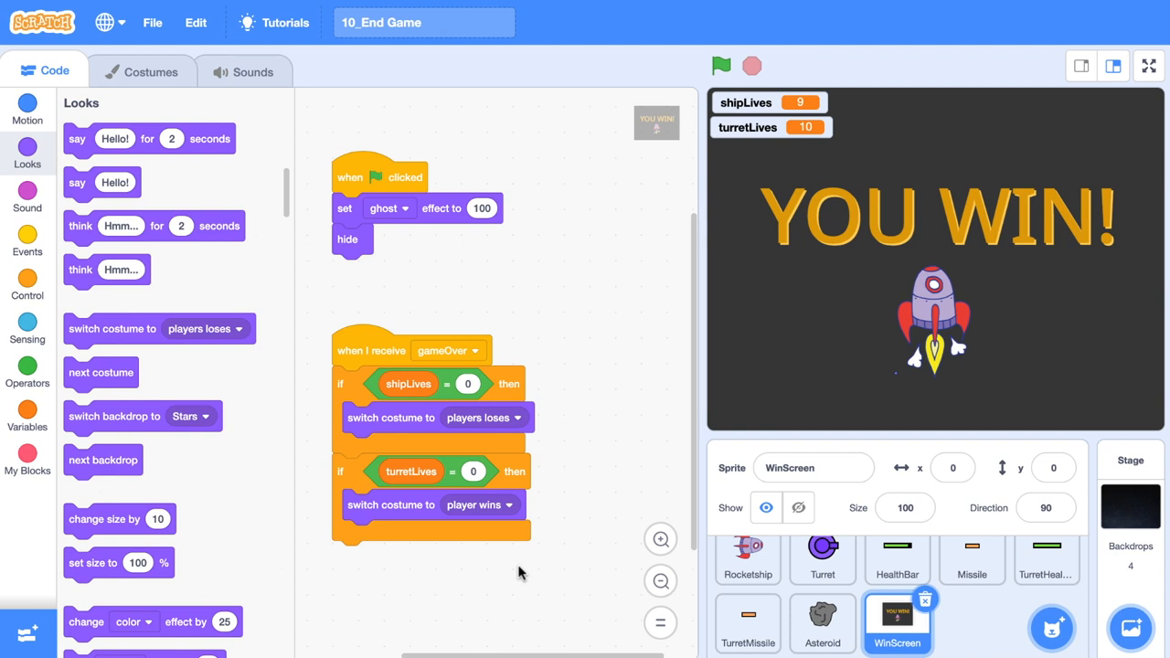
pyautogui.moveTo(400, 438)
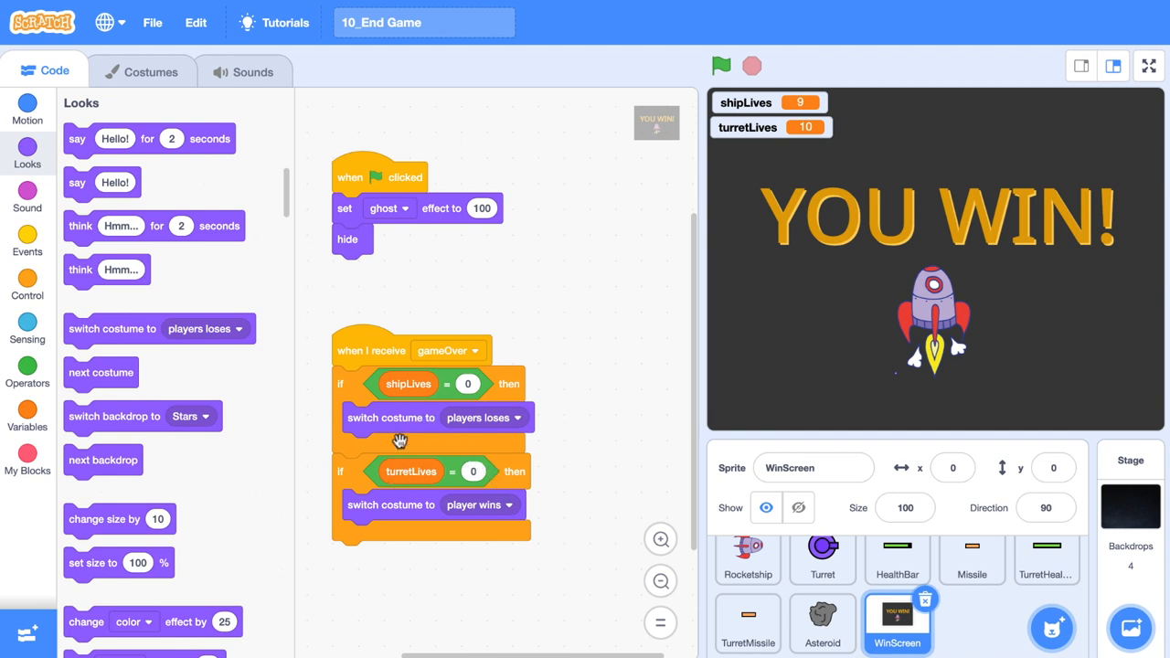
# Add the Win sound from the library and a 'play sound until done' block in each gameOver branch.
pyautogui.click(243, 71)
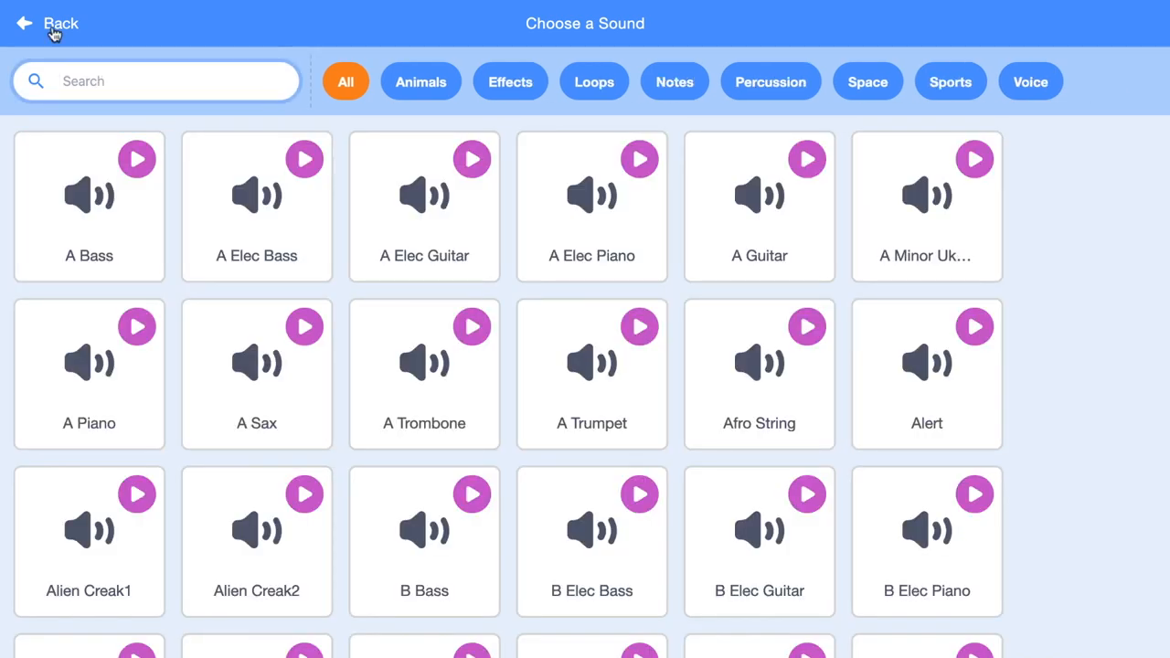
pyautogui.write('win')
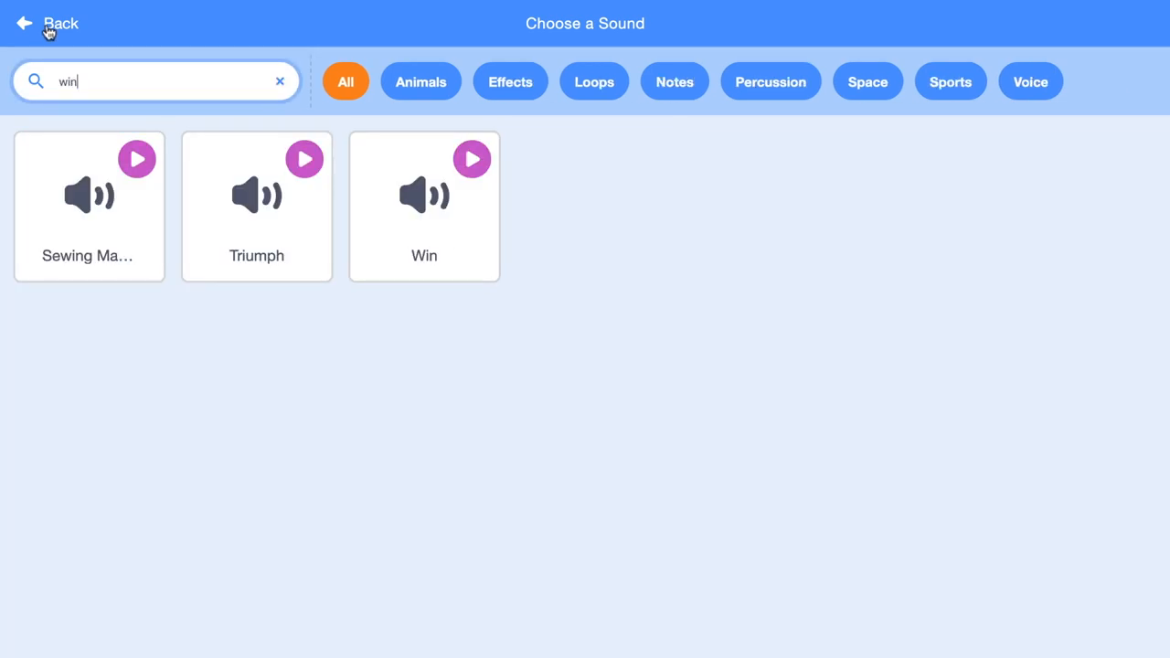
pyautogui.click(46, 22)
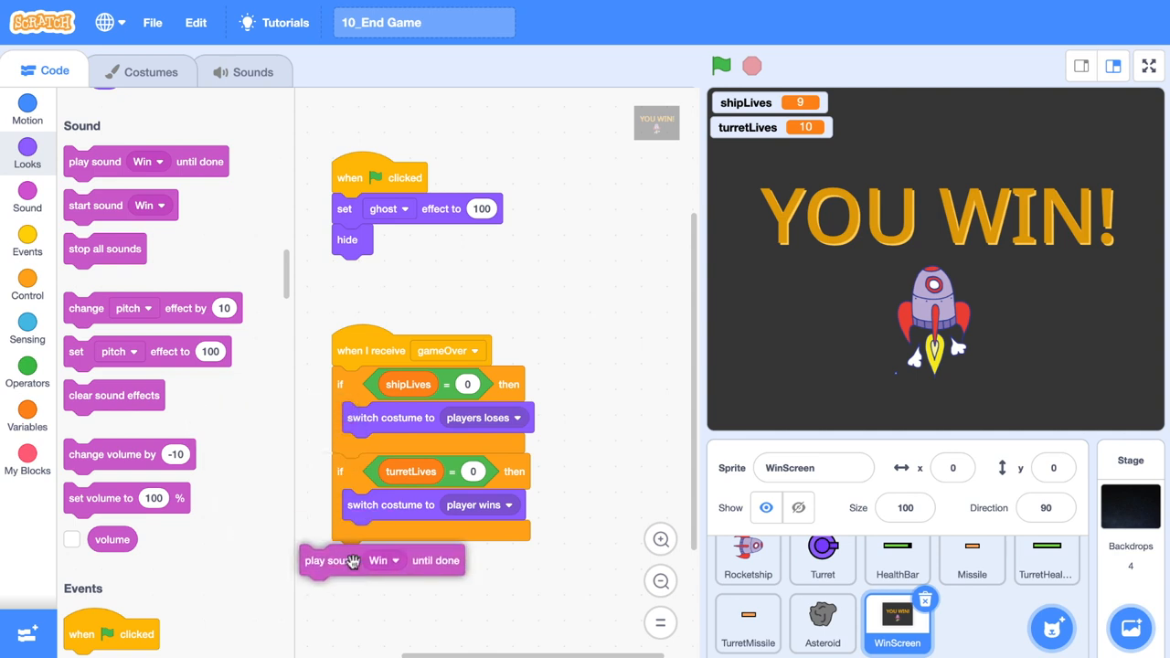
pyautogui.moveTo(381, 559); pyautogui.dragTo(430, 536)
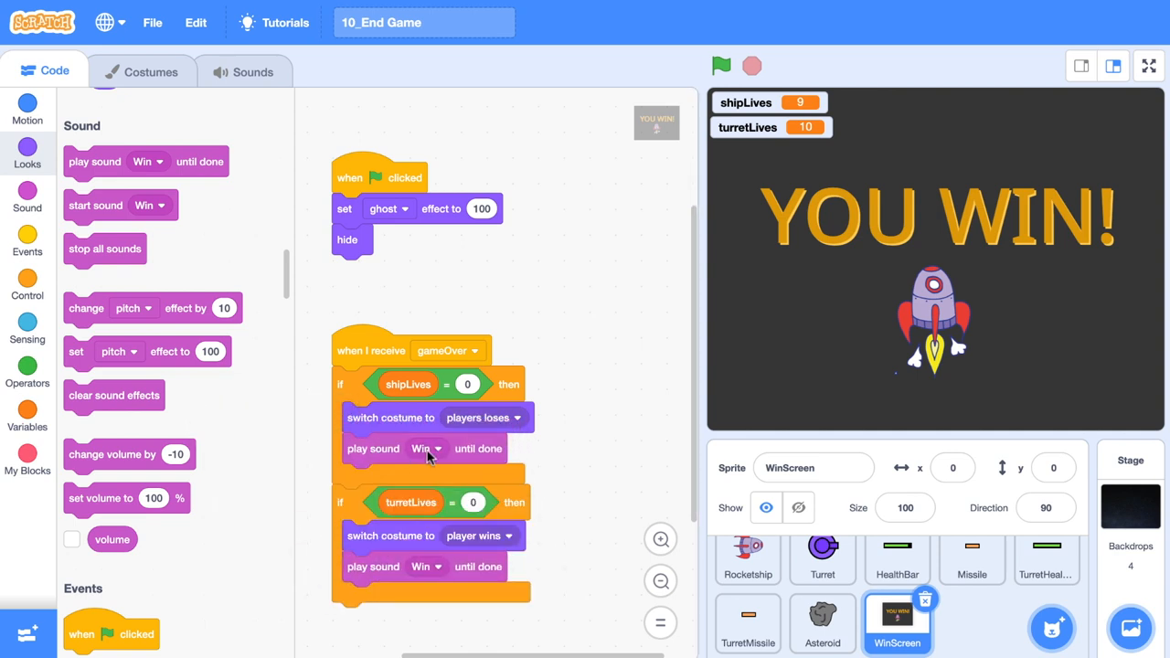
pyautogui.click(443, 448)
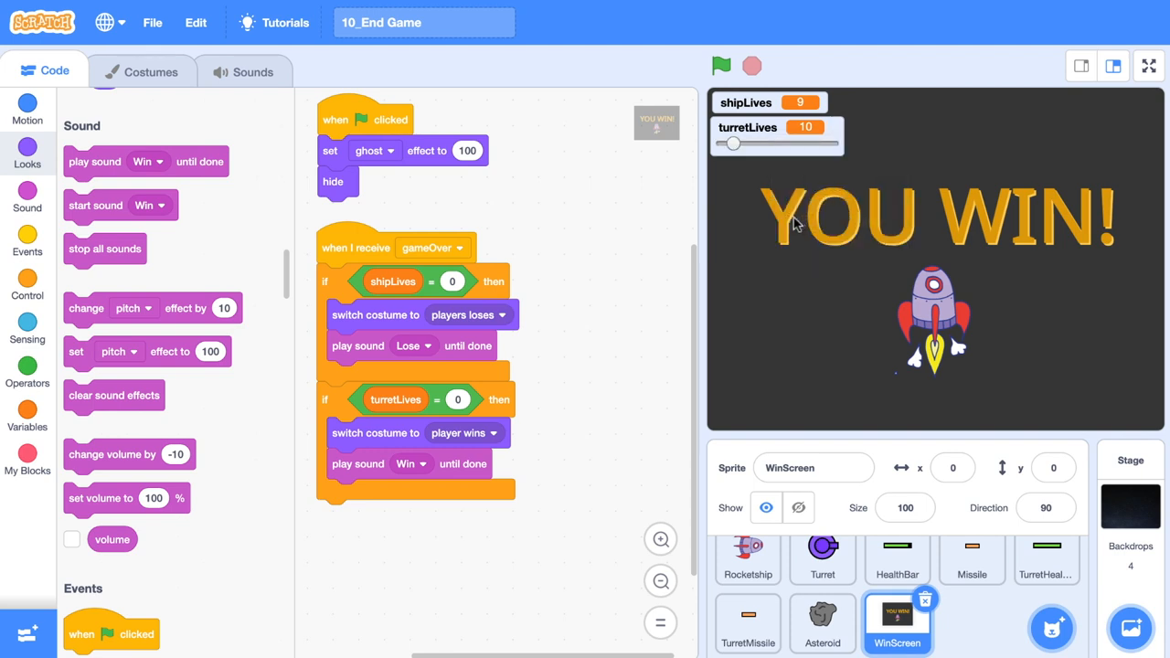
# Set the losing branch to play the Lose sound and run the game to test the end sounds.
pyautogui.click(720, 66)
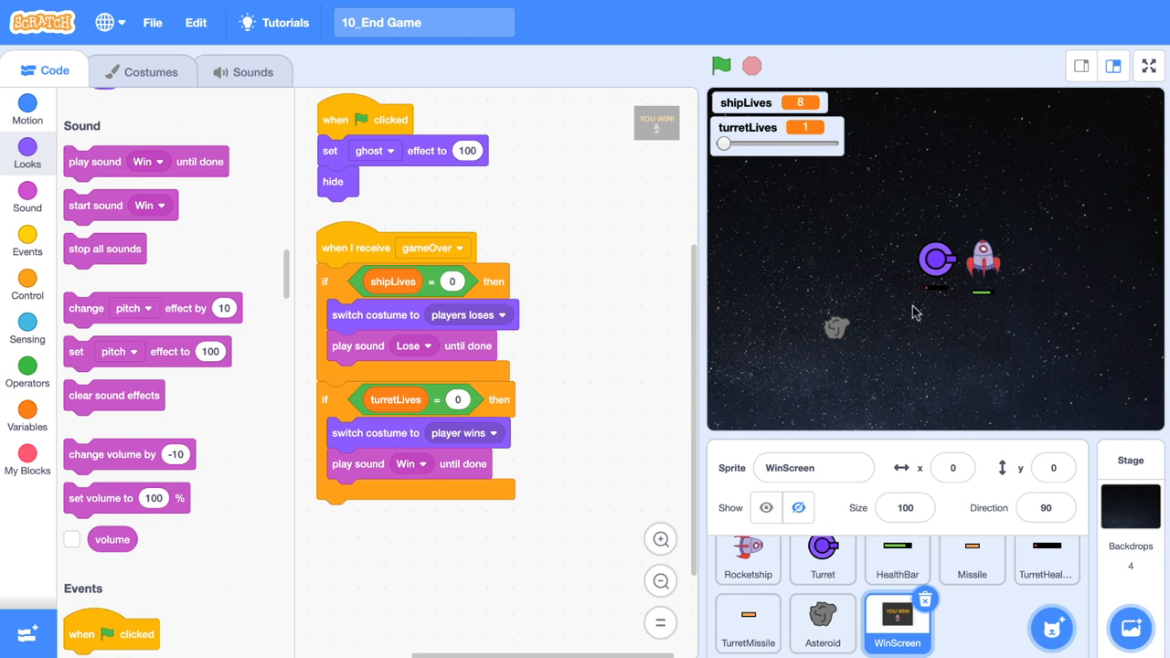
pyautogui.moveTo(910, 372)
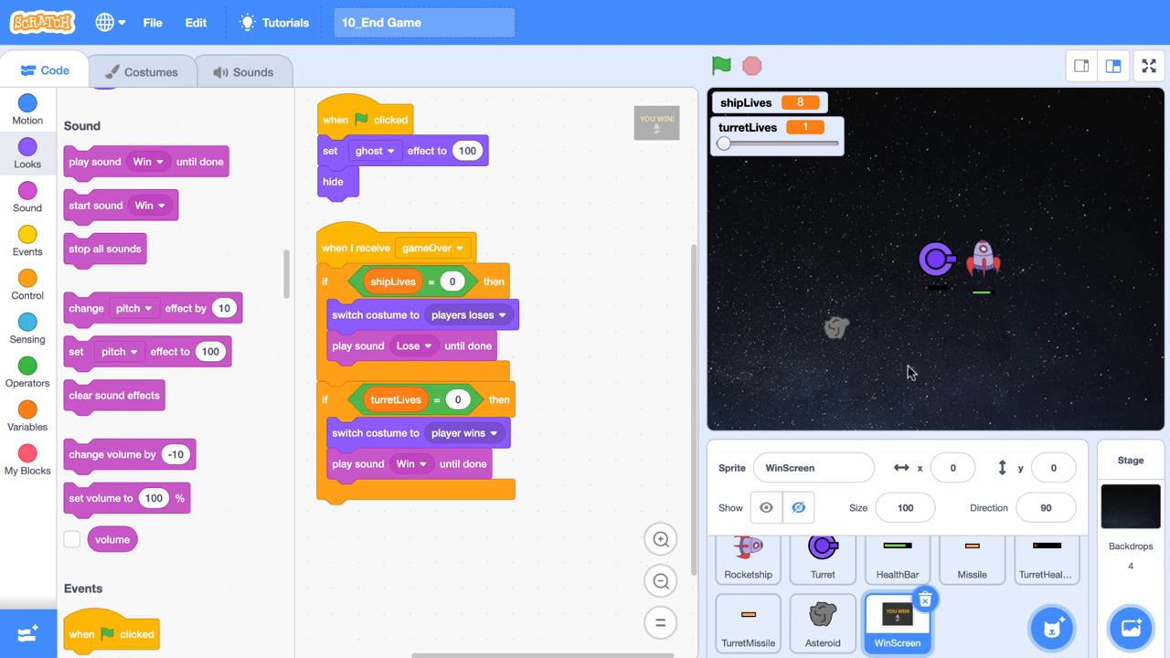
pyautogui.moveTo(746, 377)
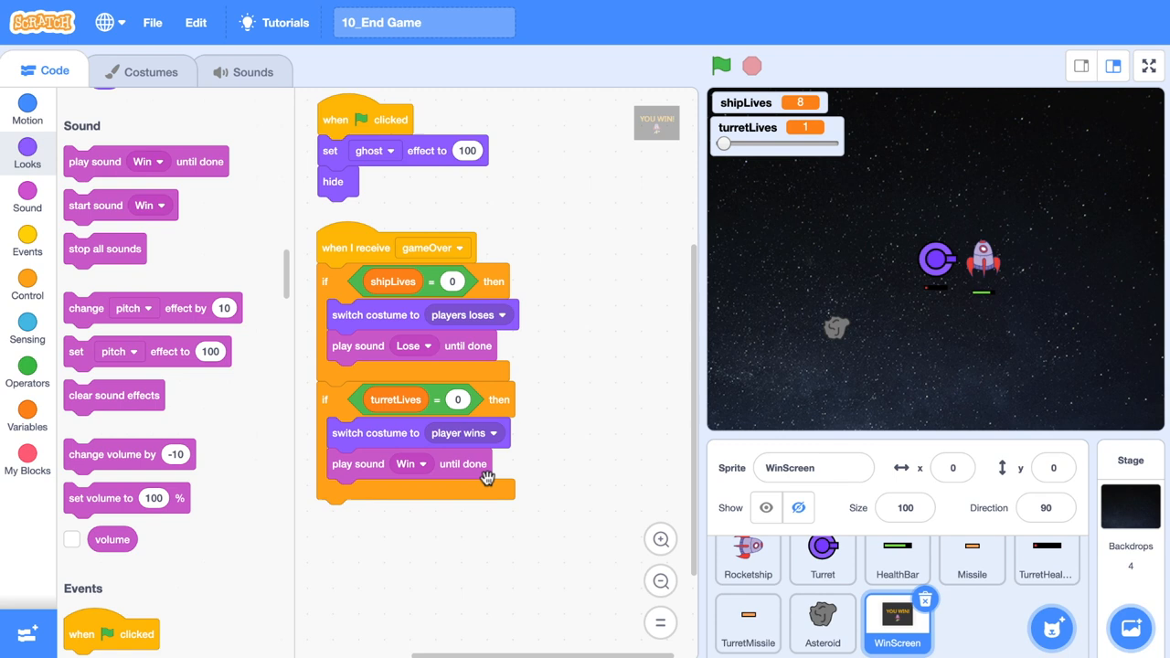
pyautogui.moveTo(43, 263)
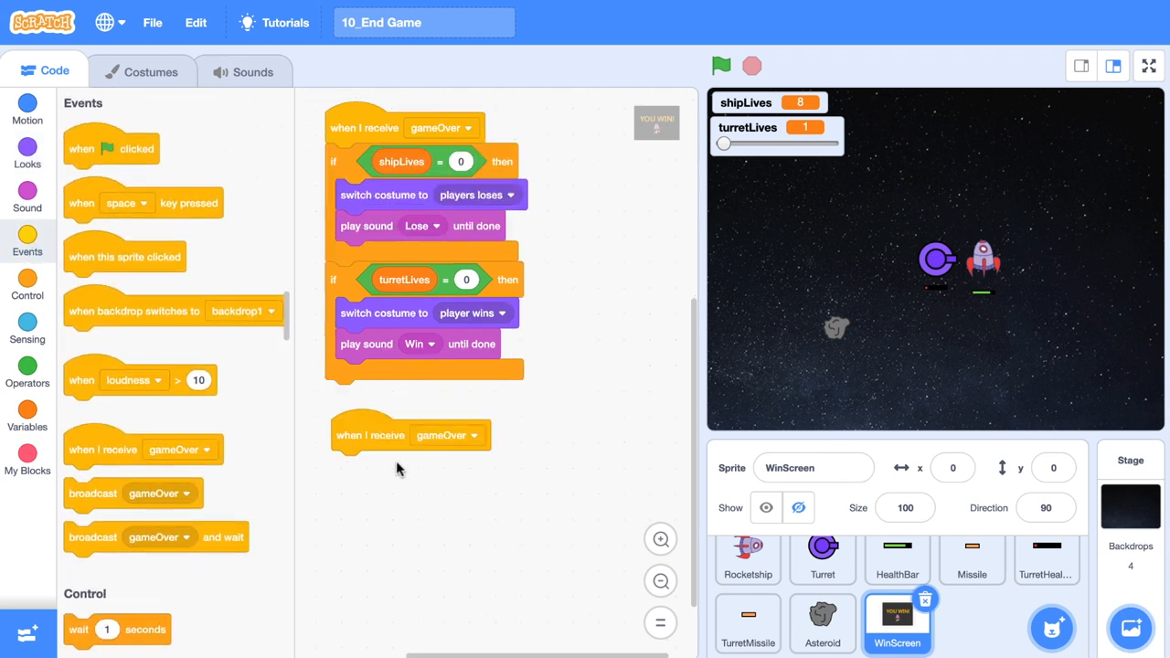
pyautogui.moveTo(413, 461)
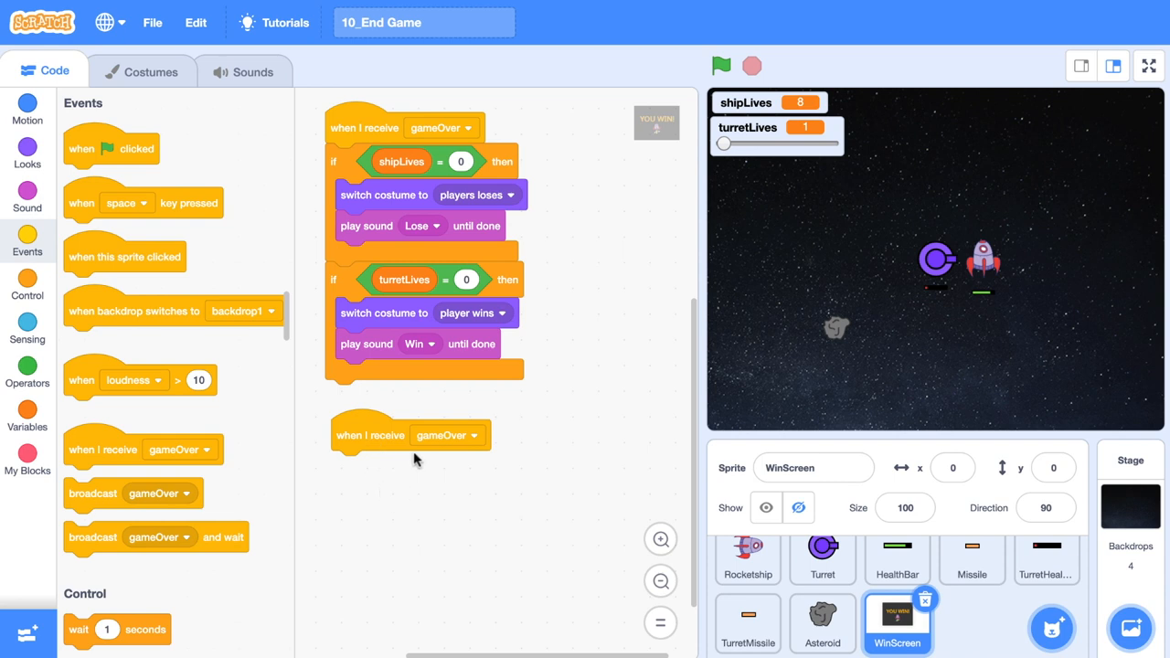
# On gameOver, wait 0.5 seconds, show, then repeat 50 times changing ghost effect by -2.
pyautogui.moveTo(117, 629); pyautogui.dragTo(383, 466)
pyautogui.write('0.5')
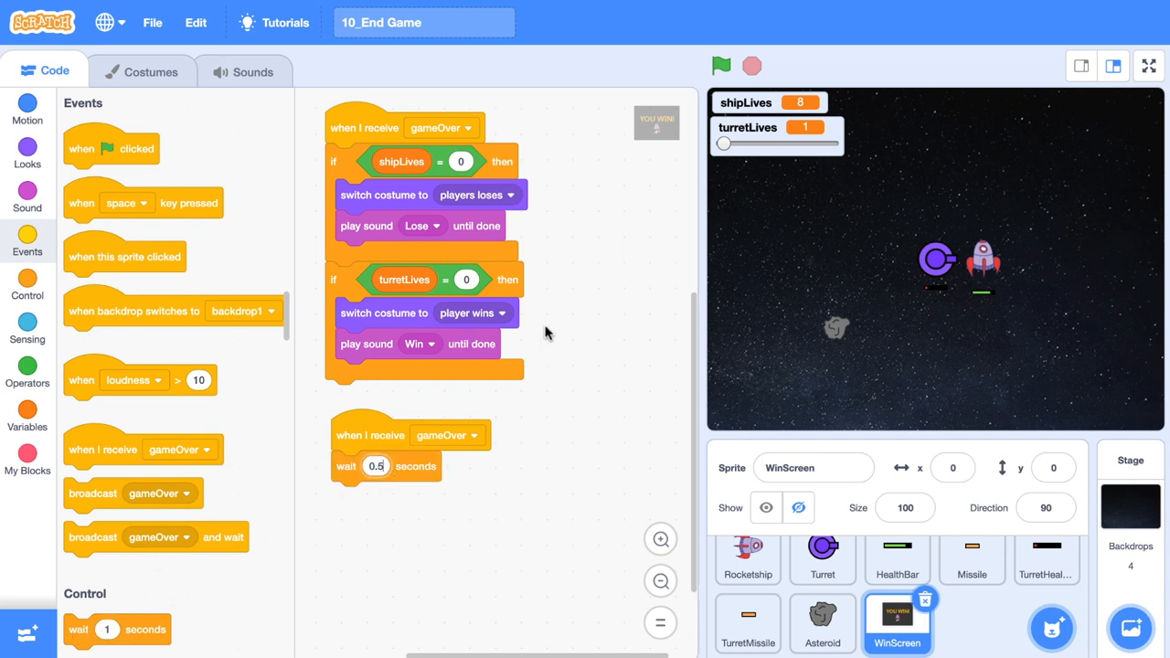
pyautogui.moveTo(472, 329)
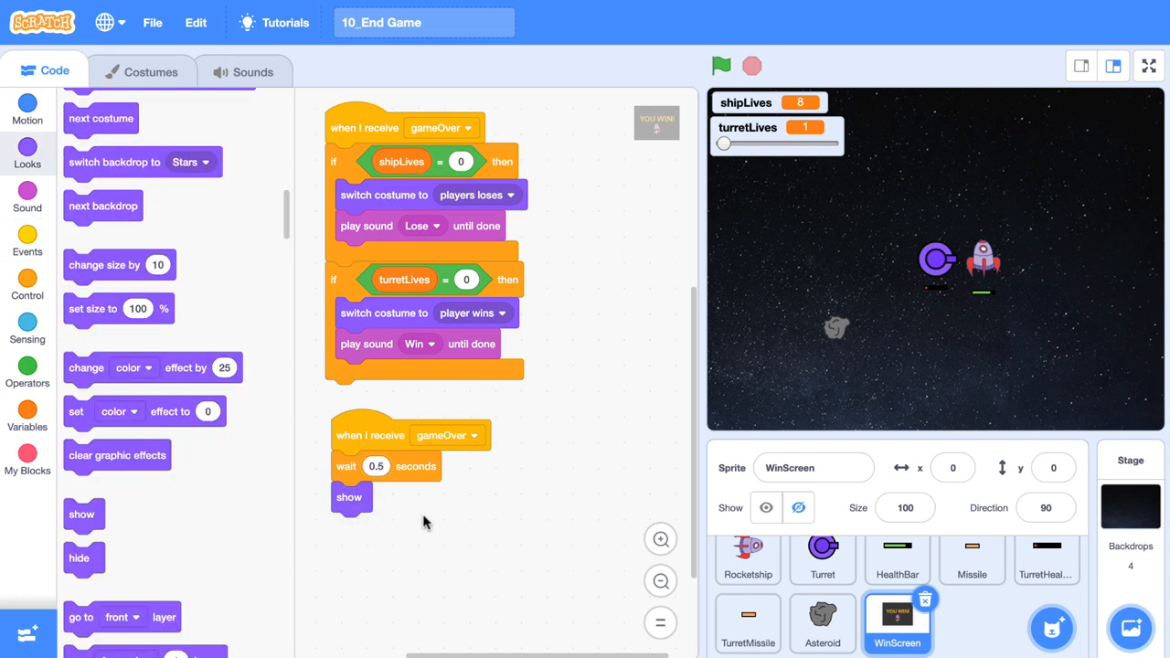
pyautogui.click(28, 284)
pyautogui.write('50')
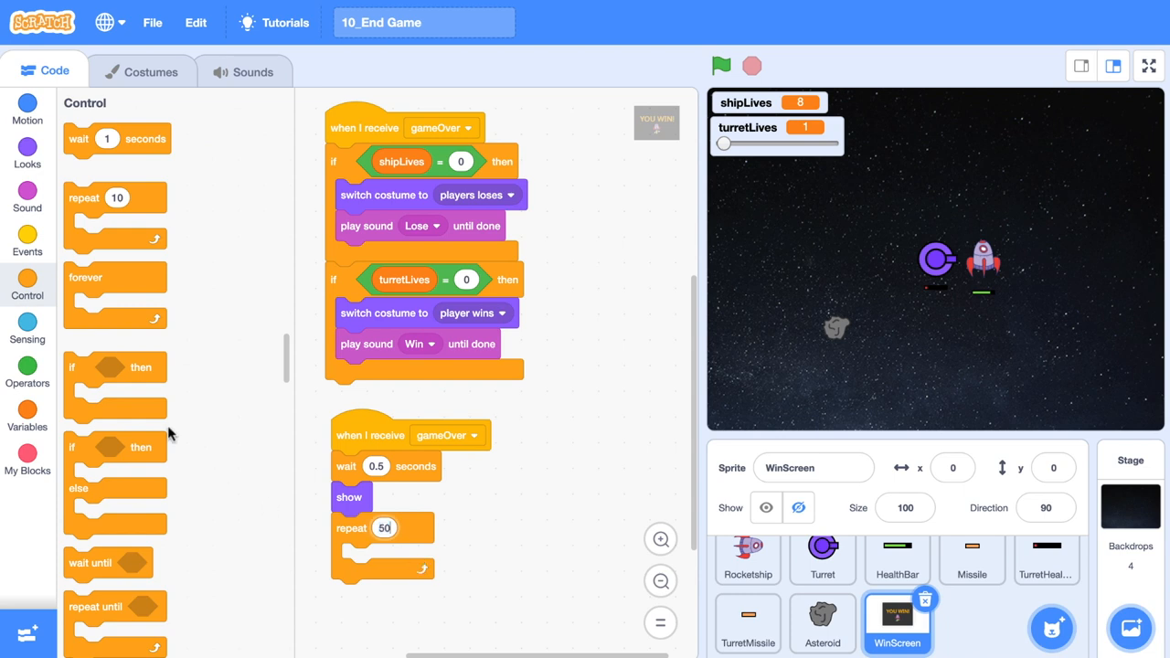
pyautogui.click(413, 559)
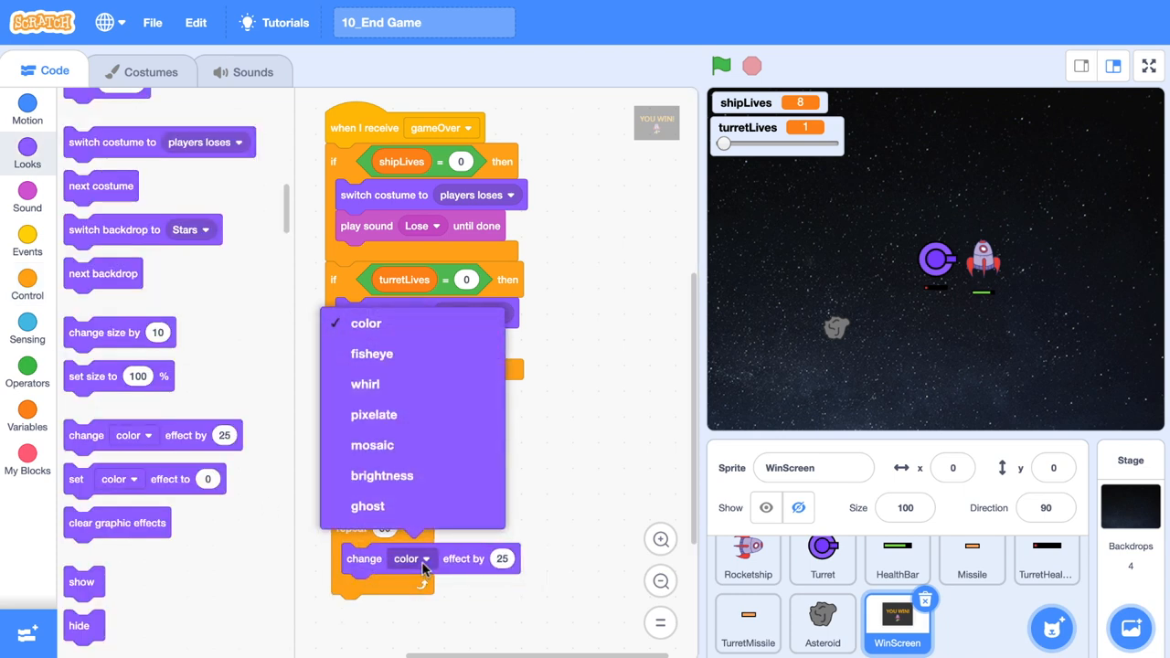
pyautogui.click(367, 504)
pyautogui.write('-2')
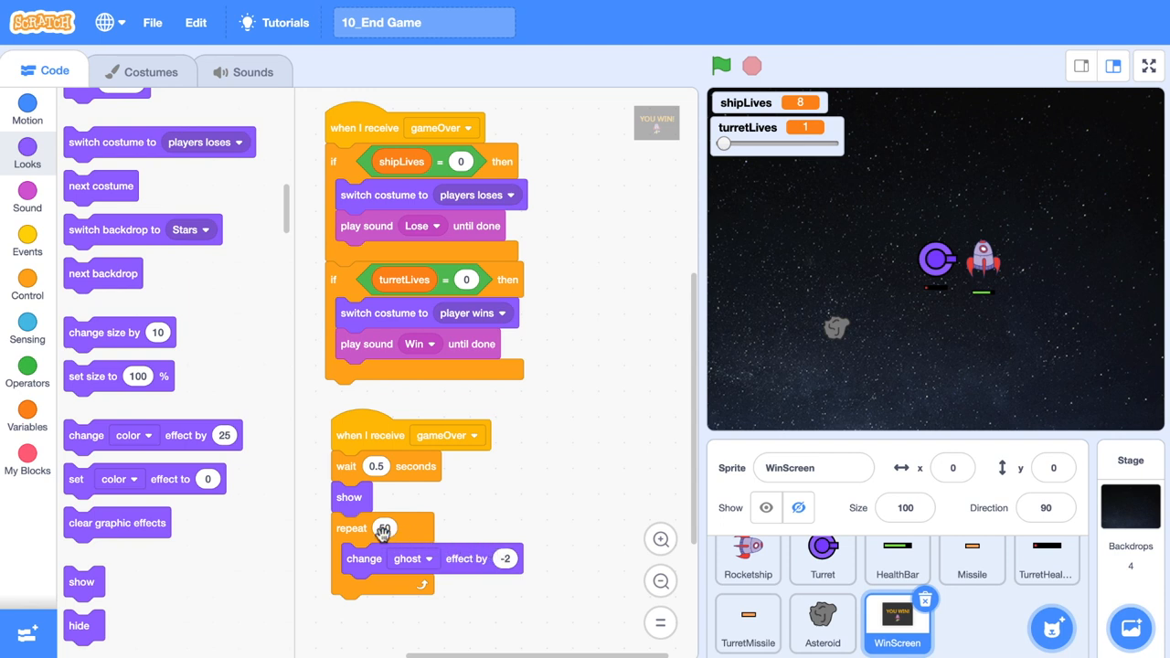
pyautogui.scroll(3)
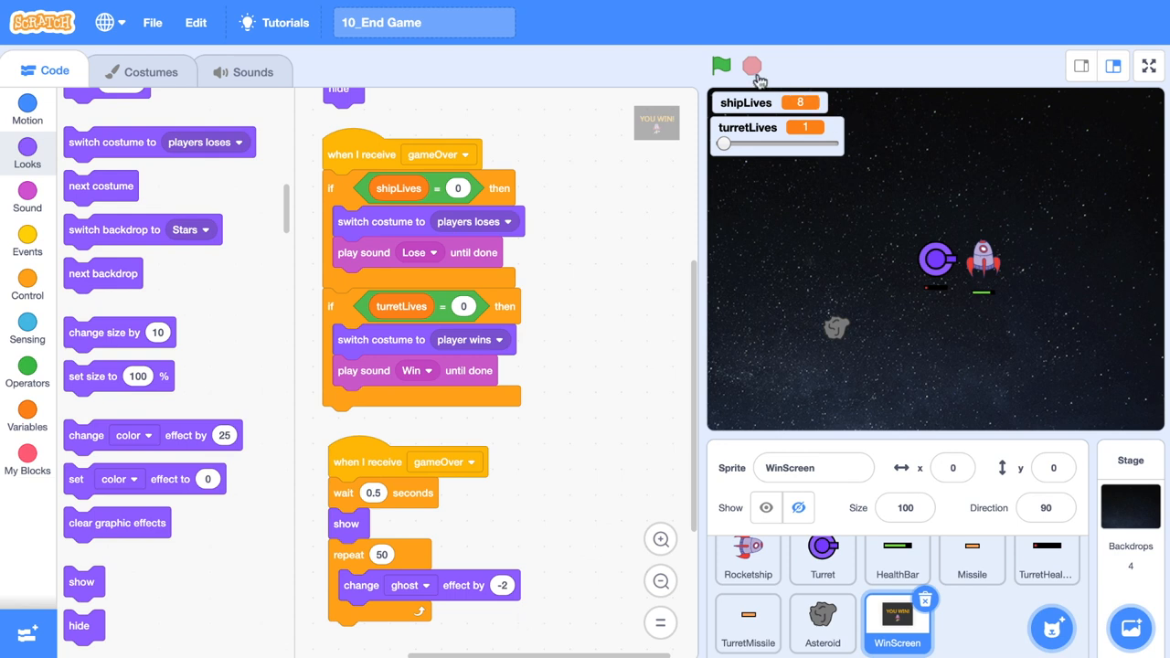
# Run the game and set turretLives to 0 to confirm YOU WIN fades in.
pyautogui.click(720, 65)
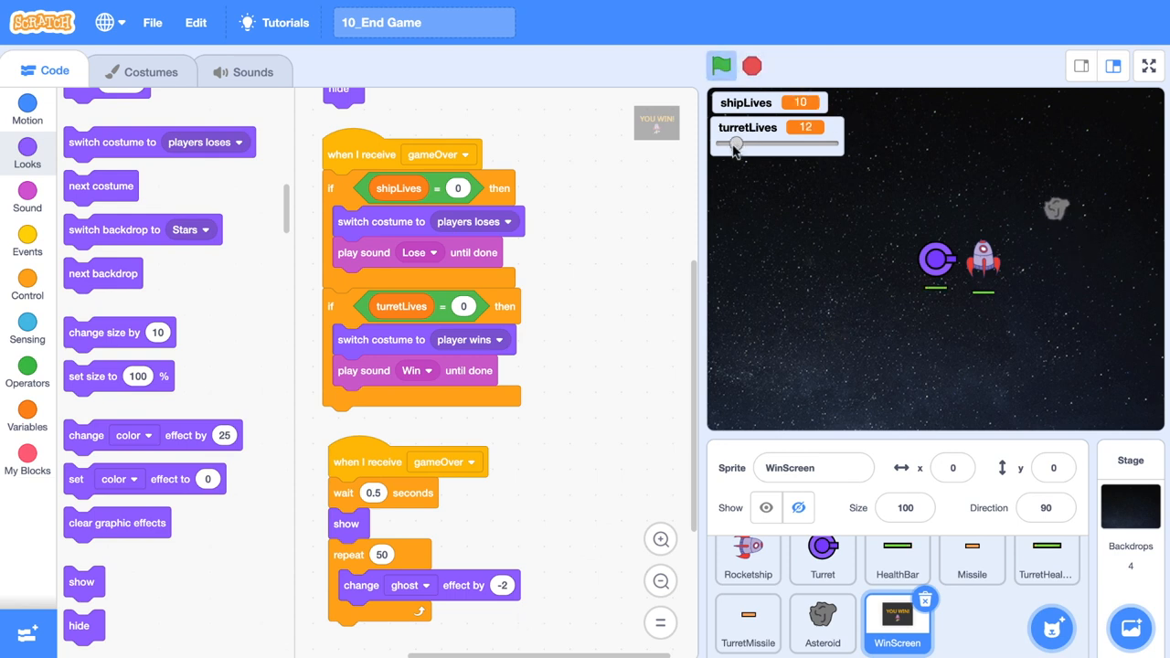
pyautogui.click(720, 65)
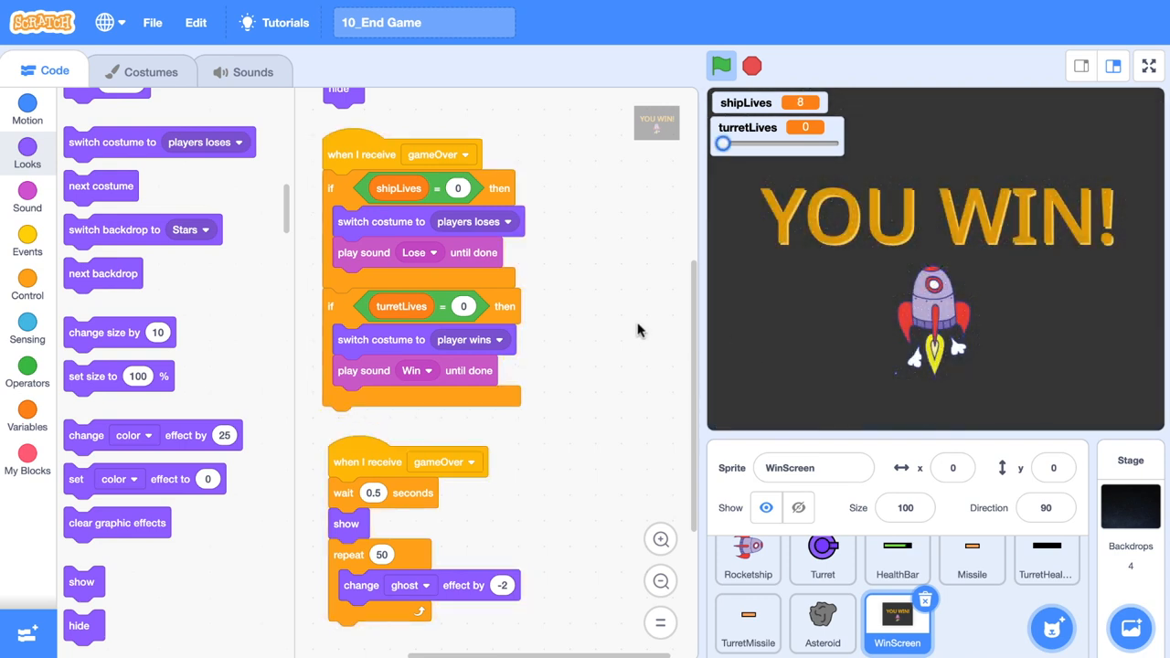
pyautogui.click(28, 242)
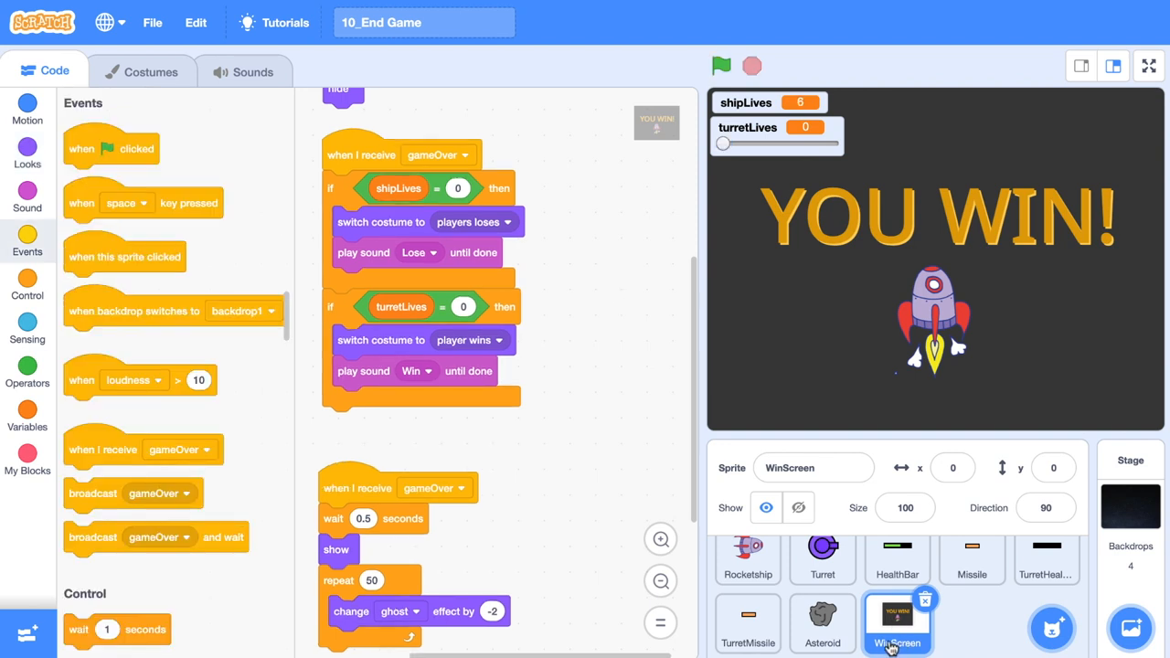
pyautogui.click(747, 625)
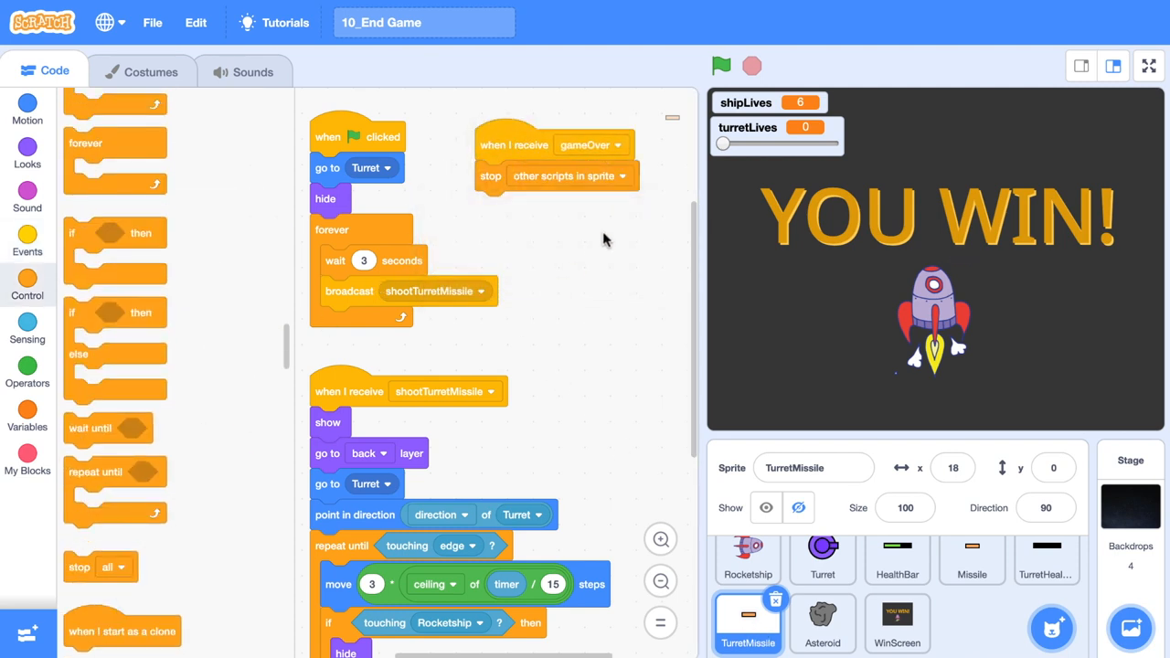
pyautogui.moveTo(358, 271)
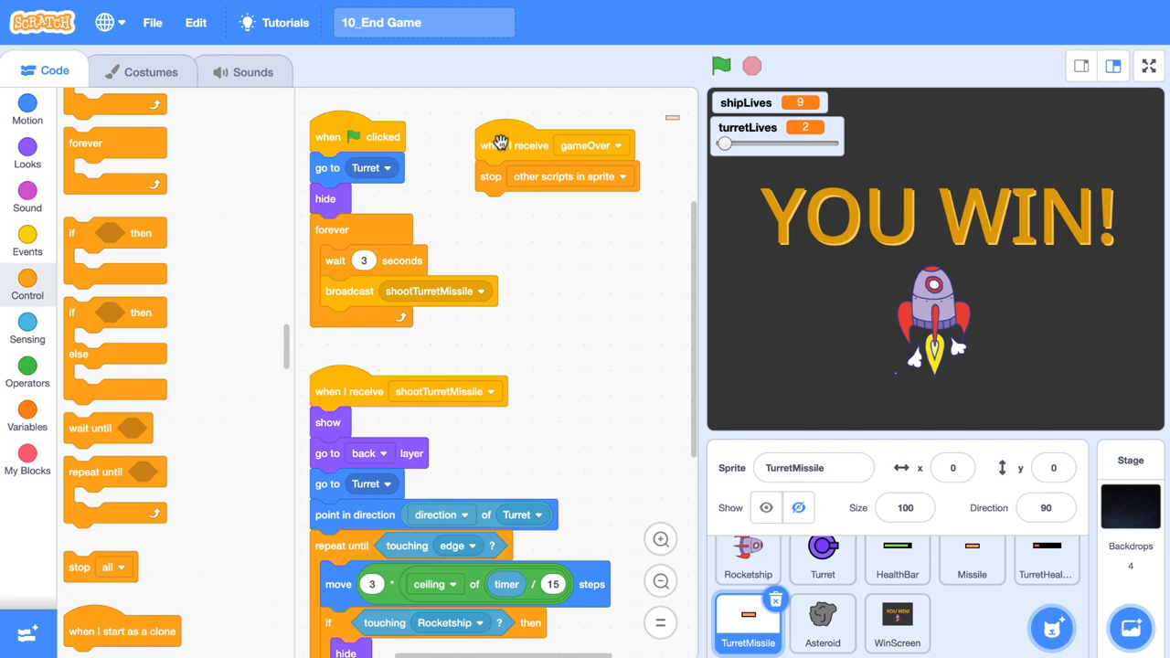
pyautogui.moveTo(556, 161); pyautogui.dragTo(749, 576)
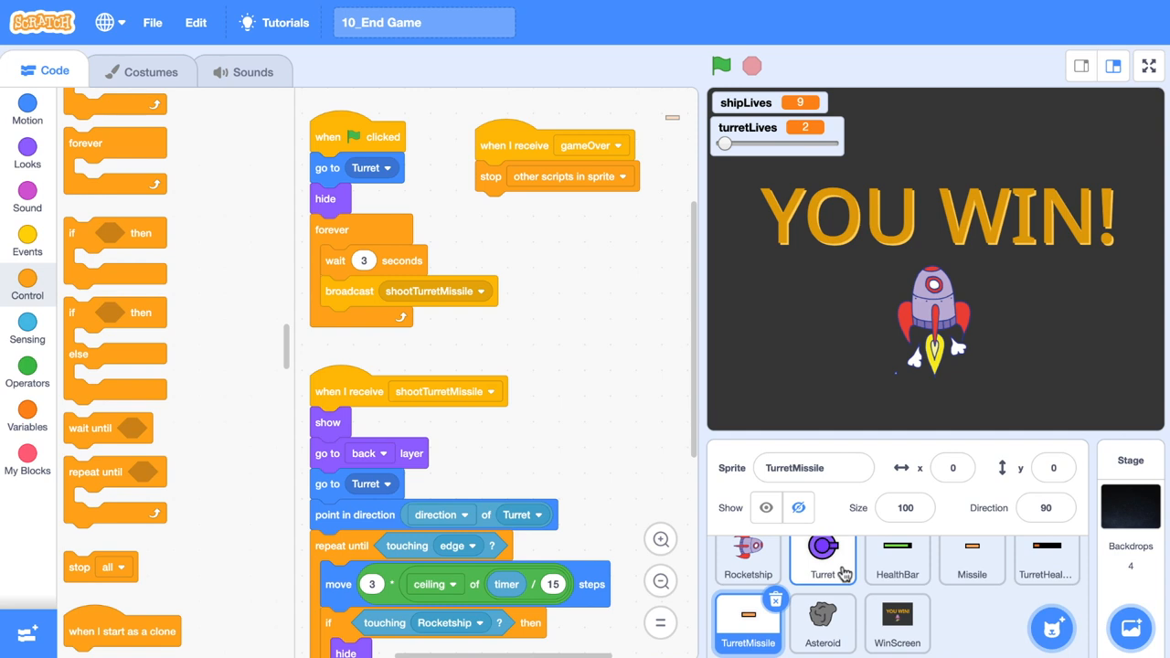
pyautogui.click(895, 625)
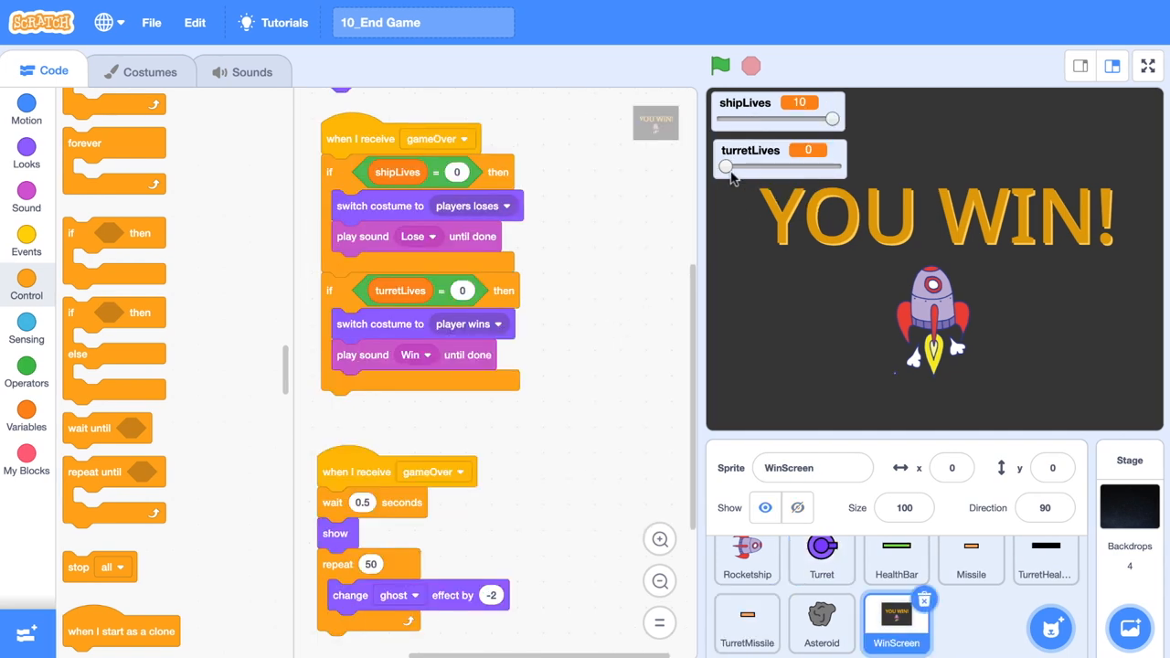
# Run the game until shipLives hits 0 to confirm YOU LOSE appears, then select the Stage.
pyautogui.click(720, 66)
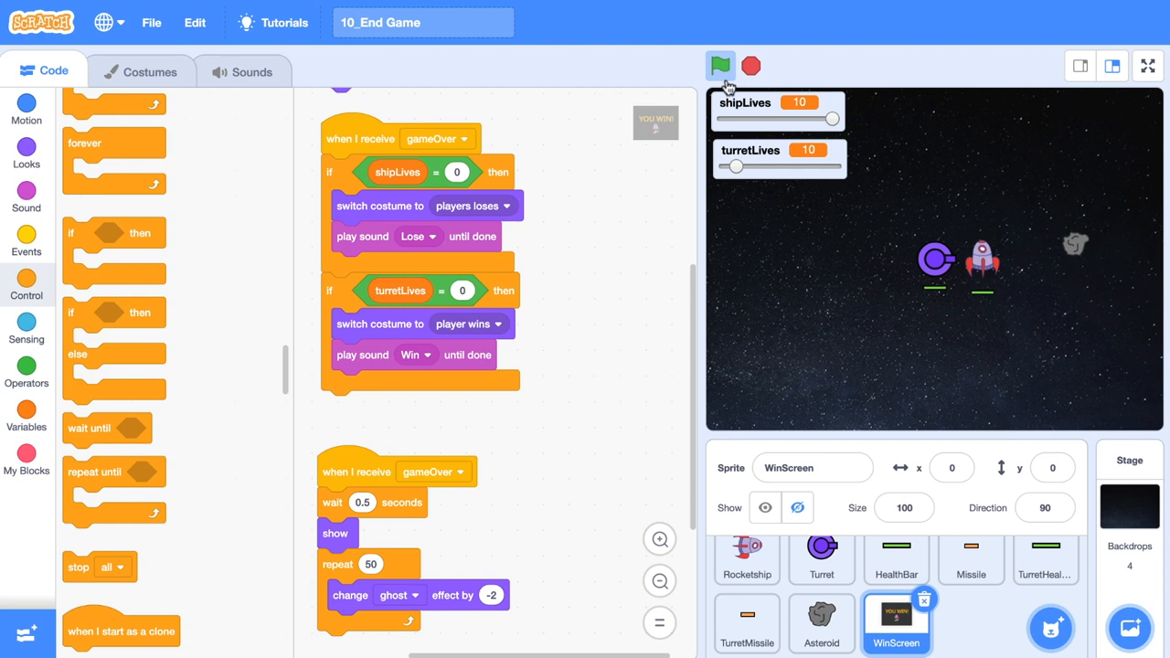
pyautogui.click(720, 66)
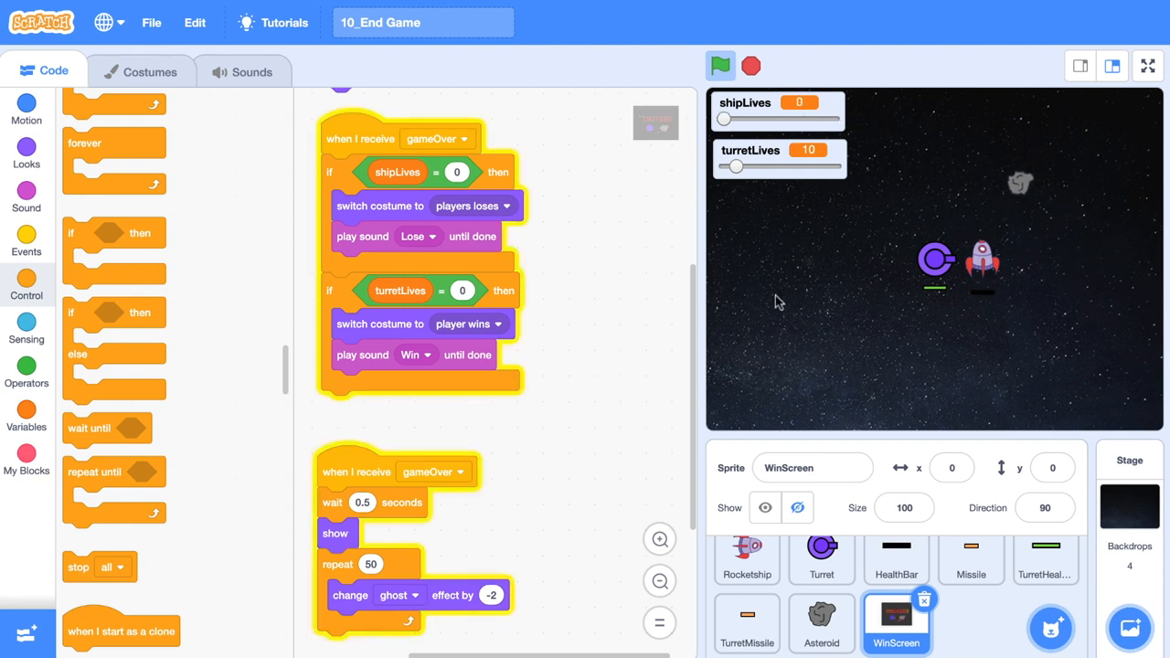
pyautogui.click(720, 65)
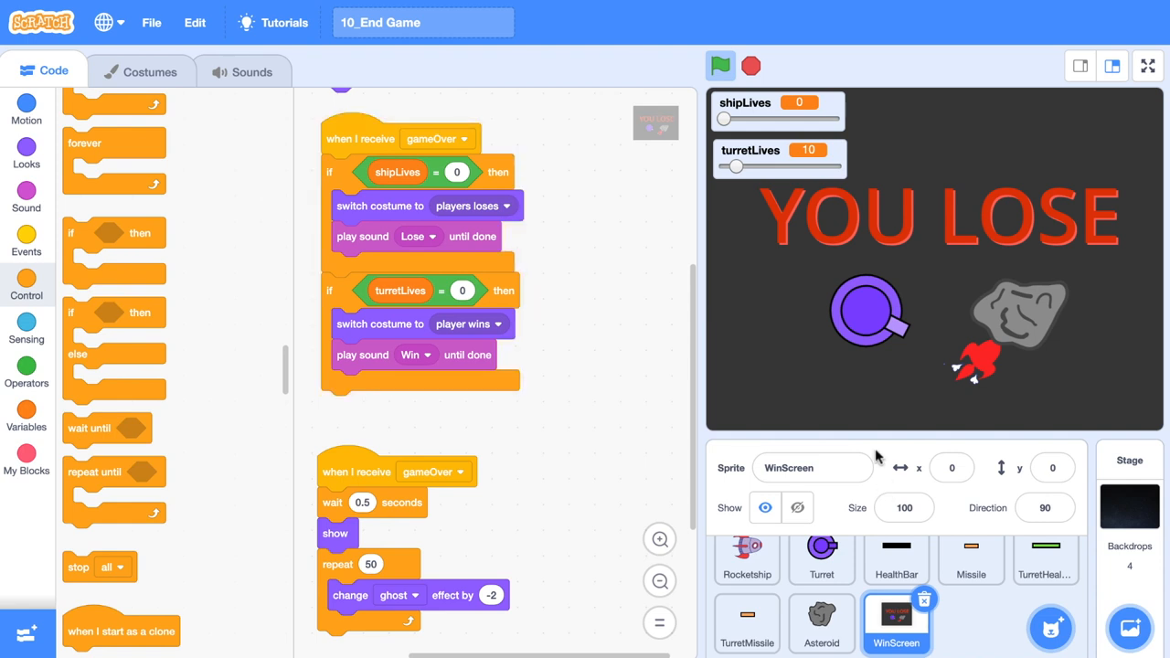
pyautogui.moveTo(1133, 528)
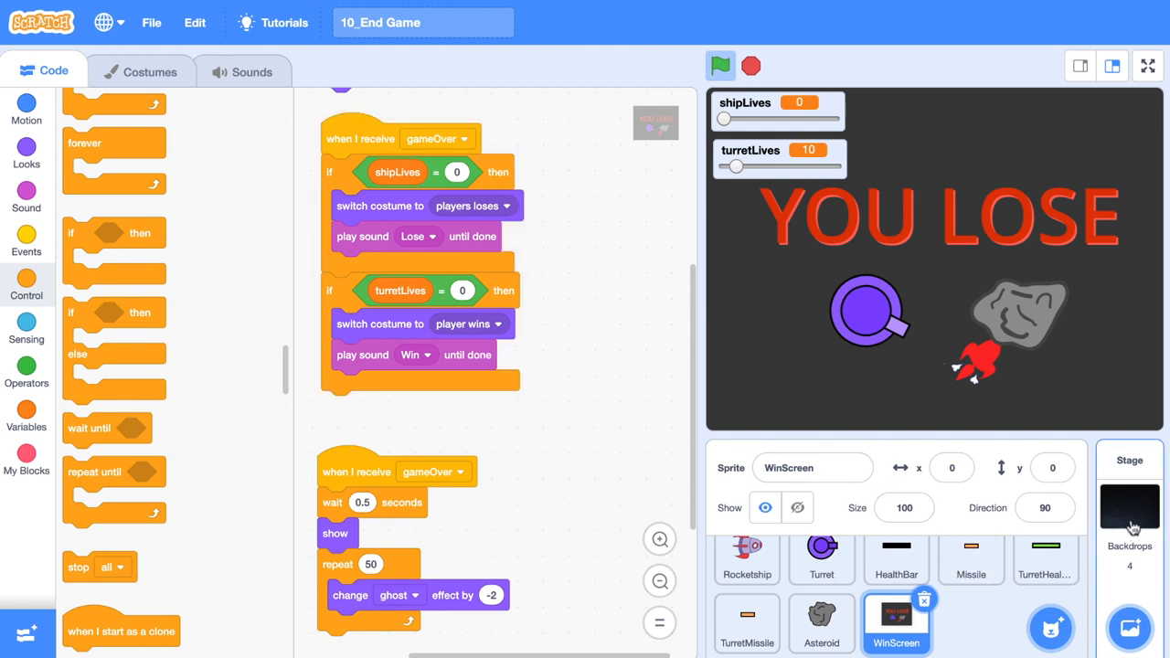
pyautogui.click(1130, 508)
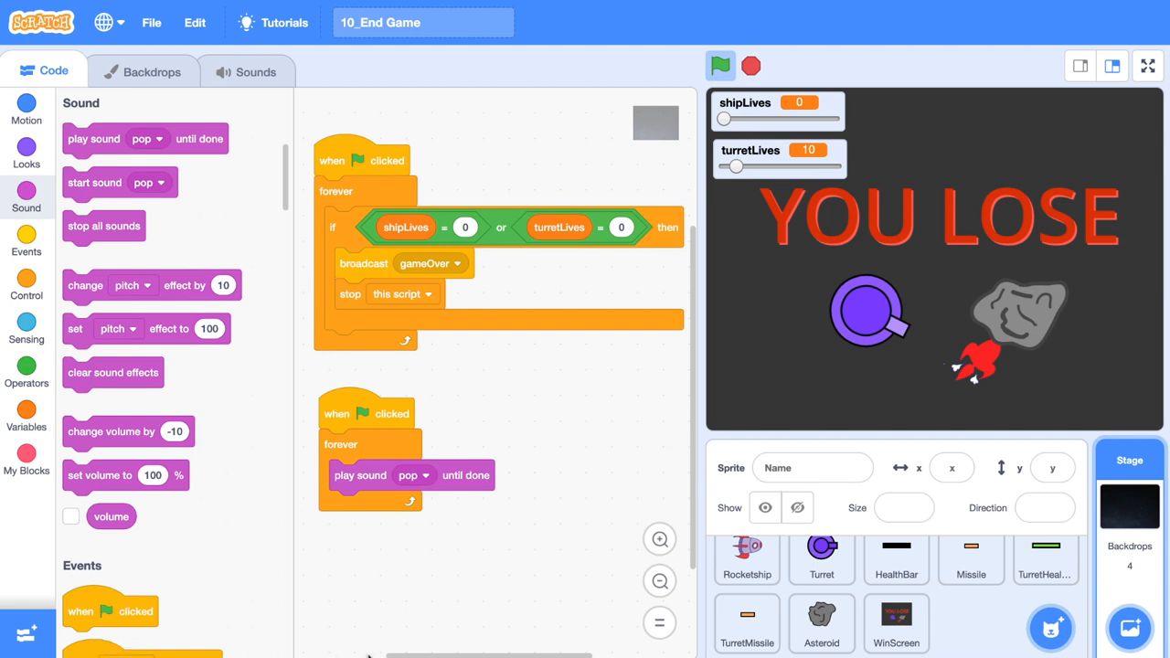
pyautogui.moveTo(442, 557)
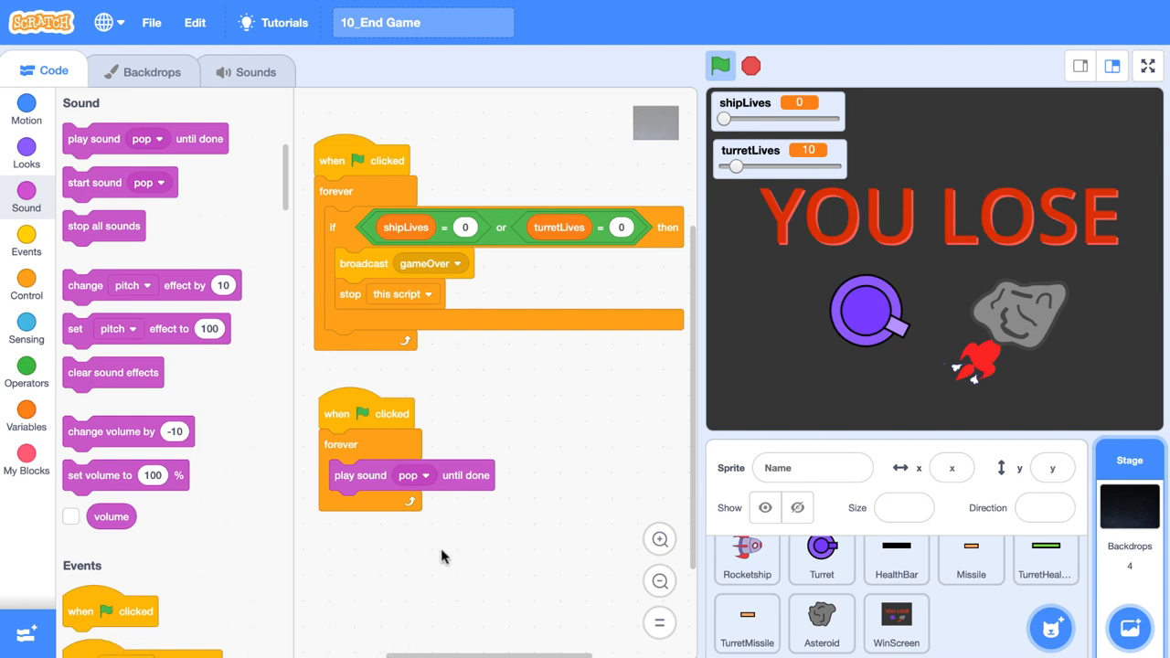
# Add the Video Game 2 sound from the Loops category to the Stage's sounds.
pyautogui.click(245, 72)
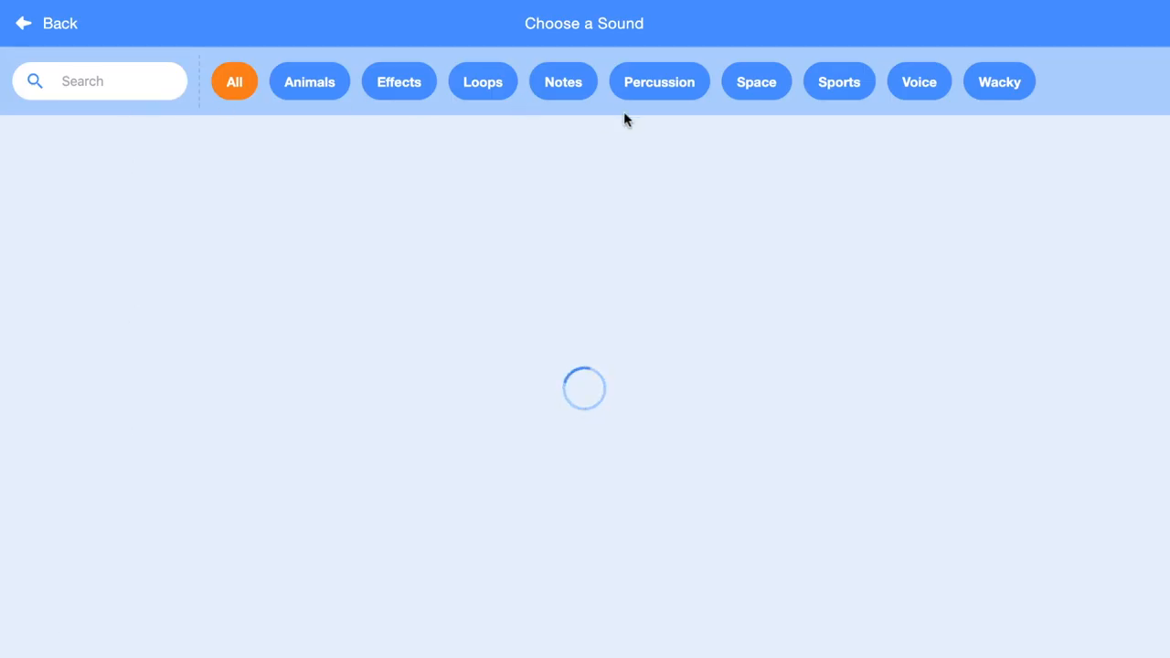
pyautogui.click(482, 80)
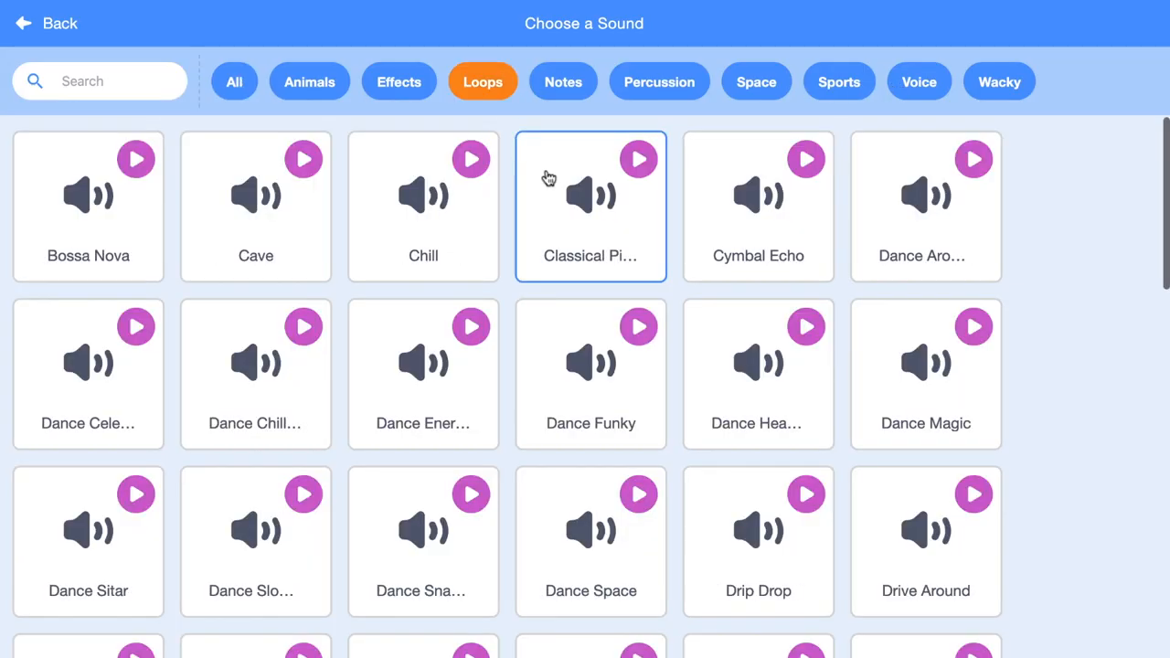
pyautogui.scroll(-3)
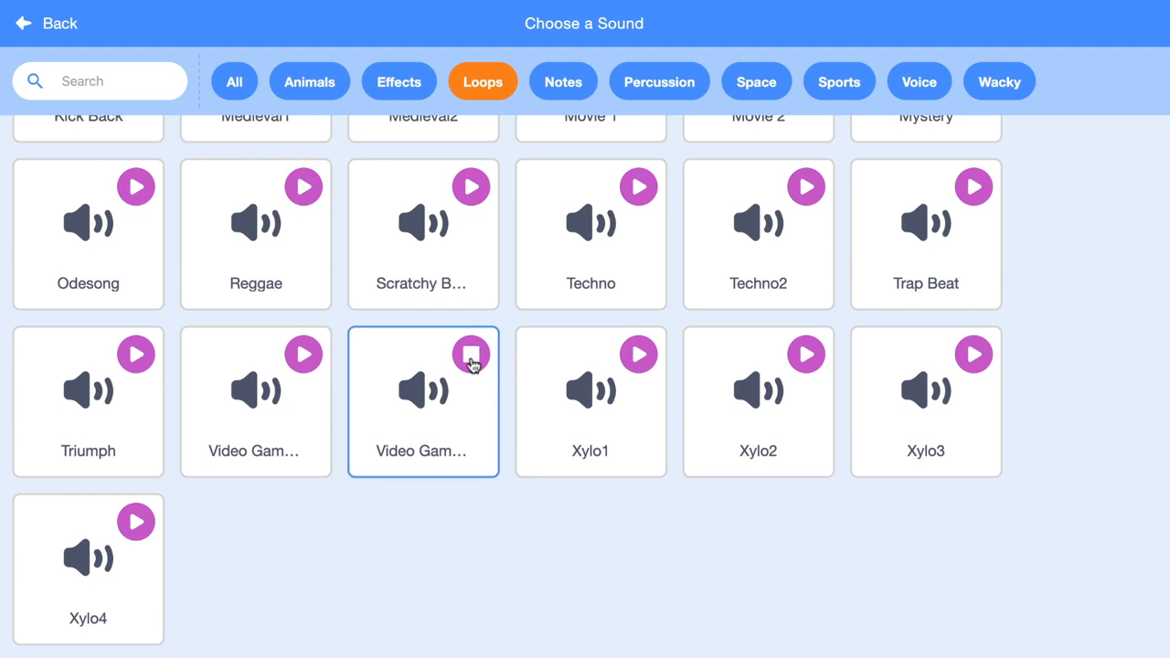
pyautogui.click(472, 355)
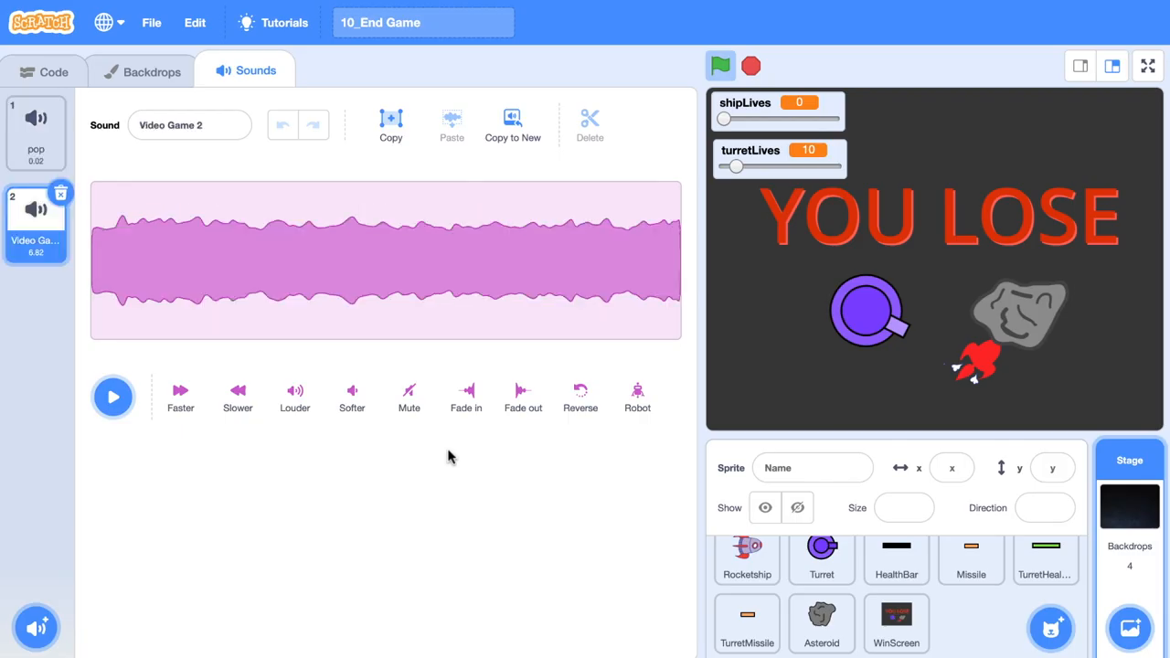
pyautogui.moveTo(366, 515)
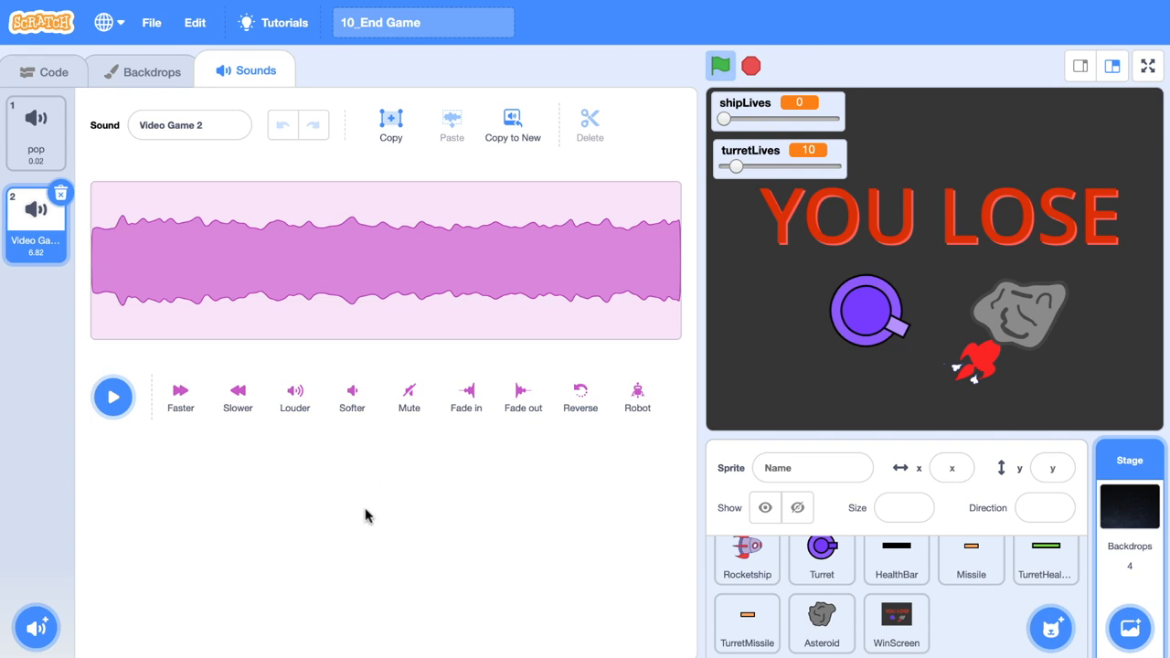
pyautogui.moveTo(32, 273)
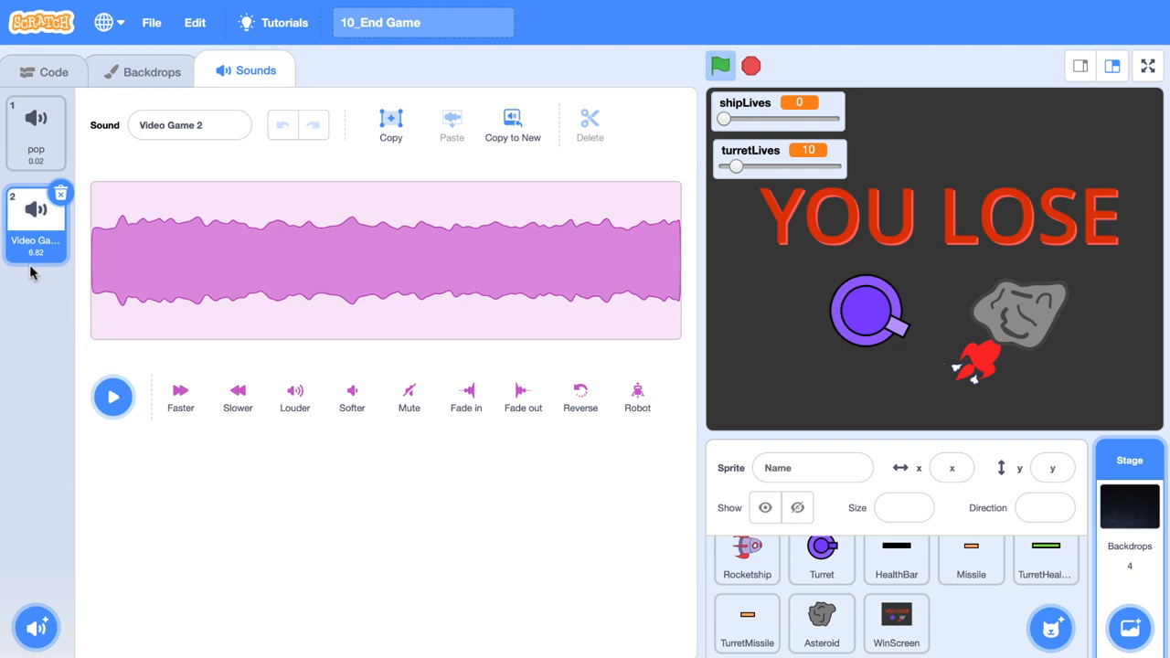
# Change the Stage's forever play-sound-until-done block from pop to Video Game 2.
pyautogui.click(44, 70)
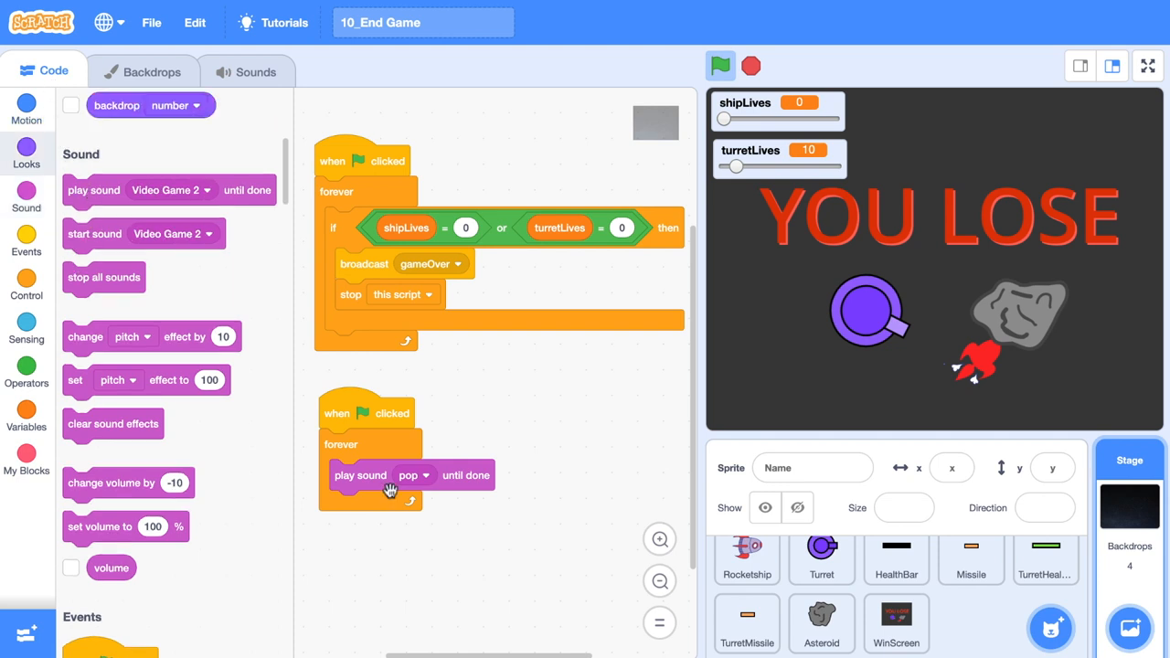
pyautogui.click(413, 476)
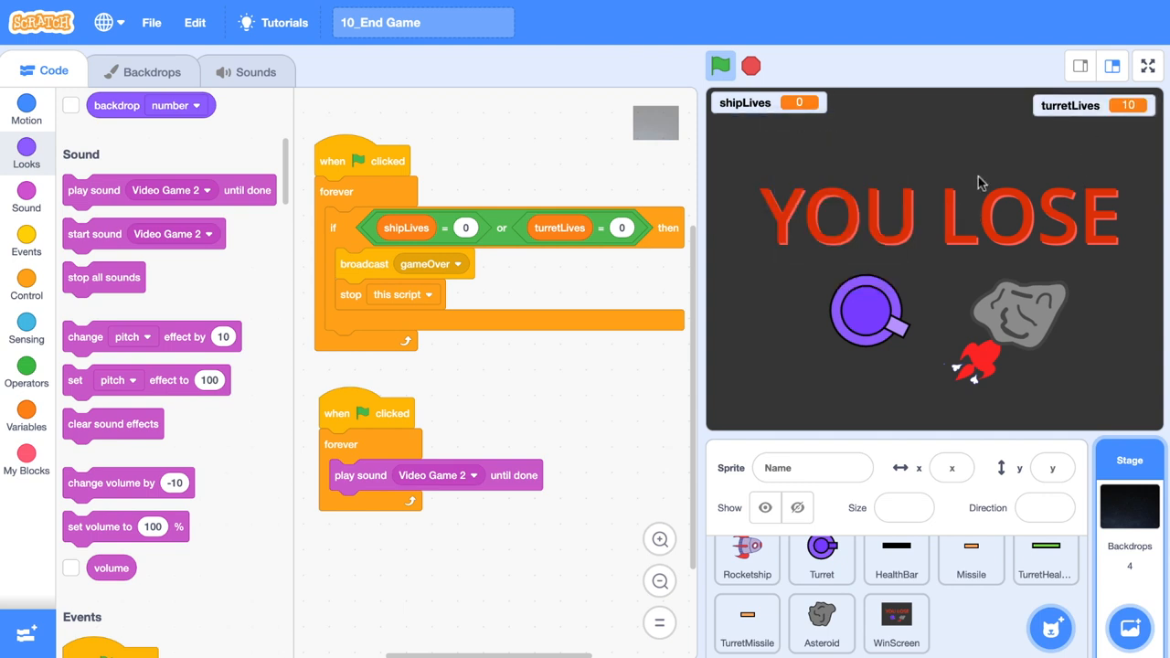
pyautogui.click(720, 66)
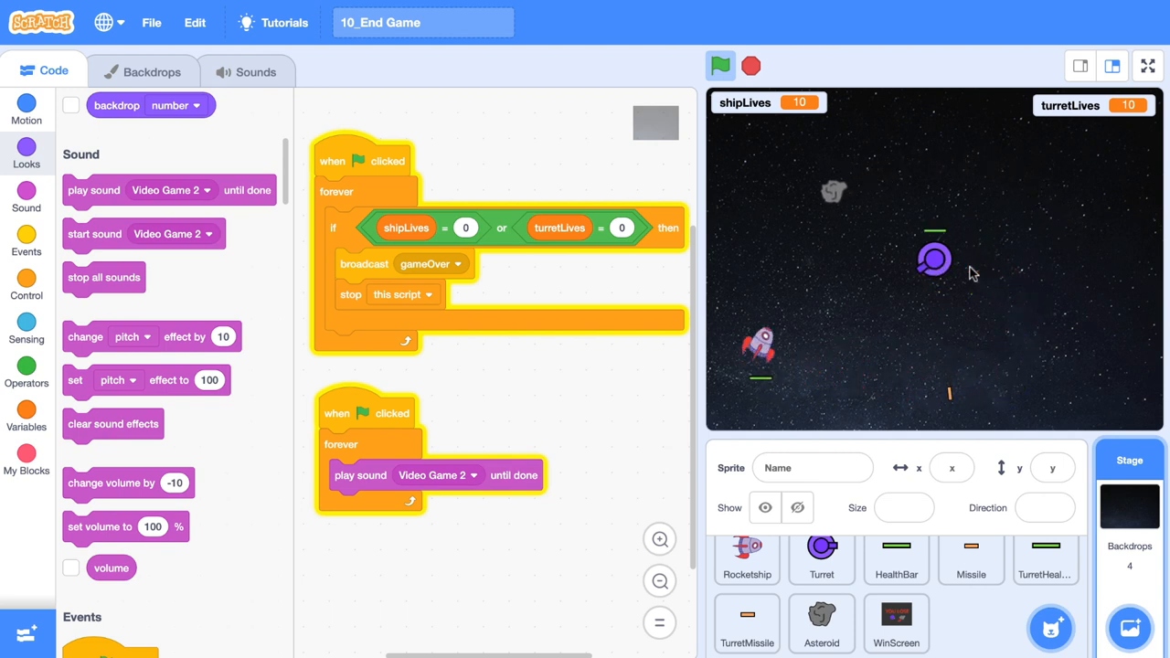
# Stop the running game, keeping the Video Game 2 background music script.
pyautogui.click(720, 66)
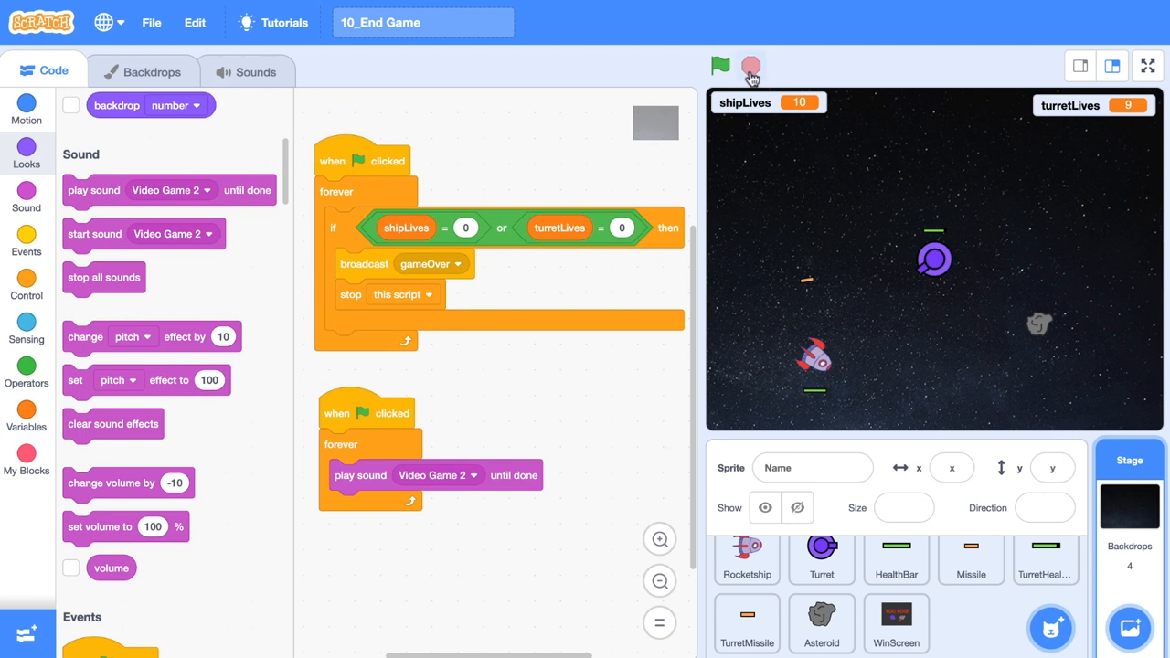
pyautogui.moveTo(892, 291)
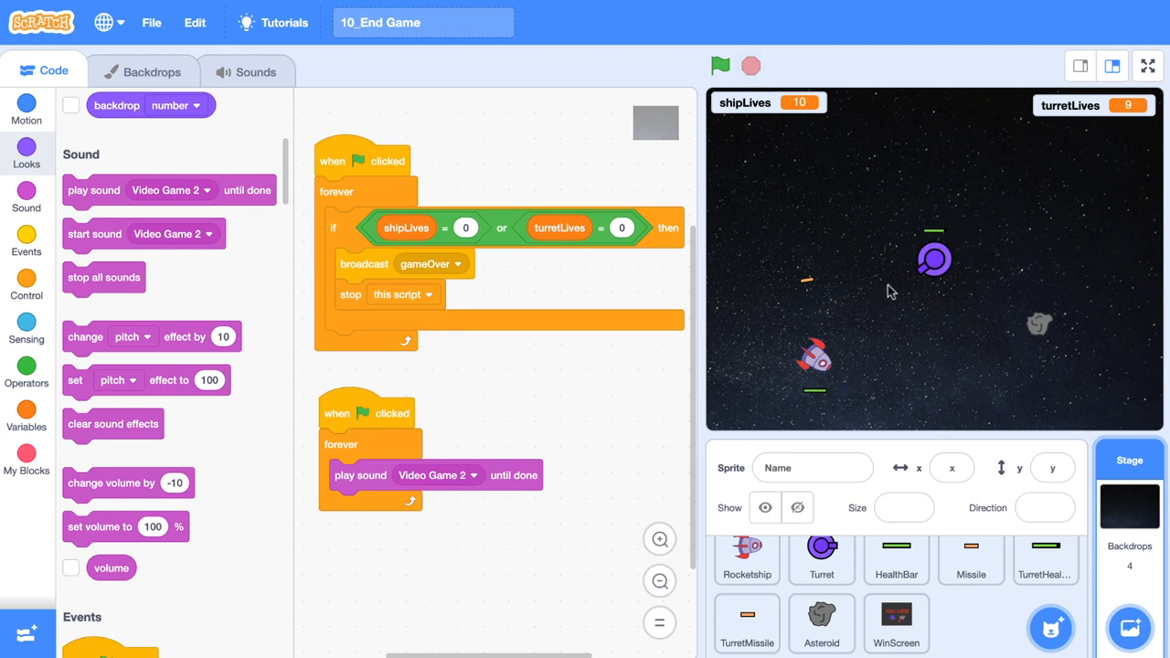
pyautogui.moveTo(826, 395)
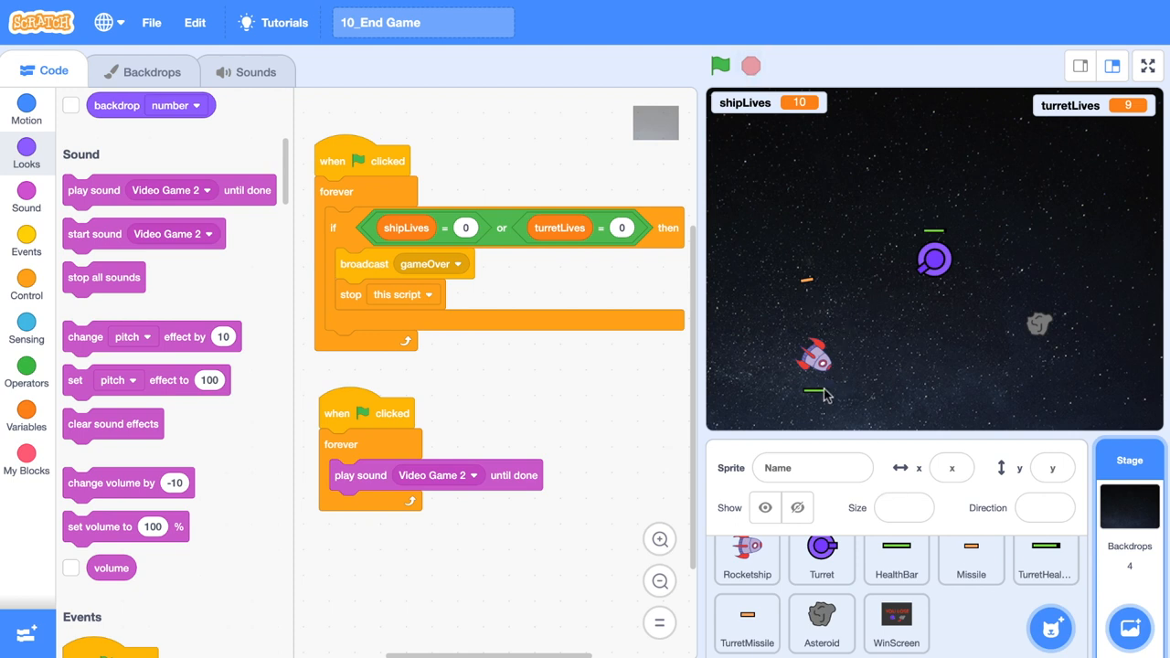
pyautogui.moveTo(905, 410)
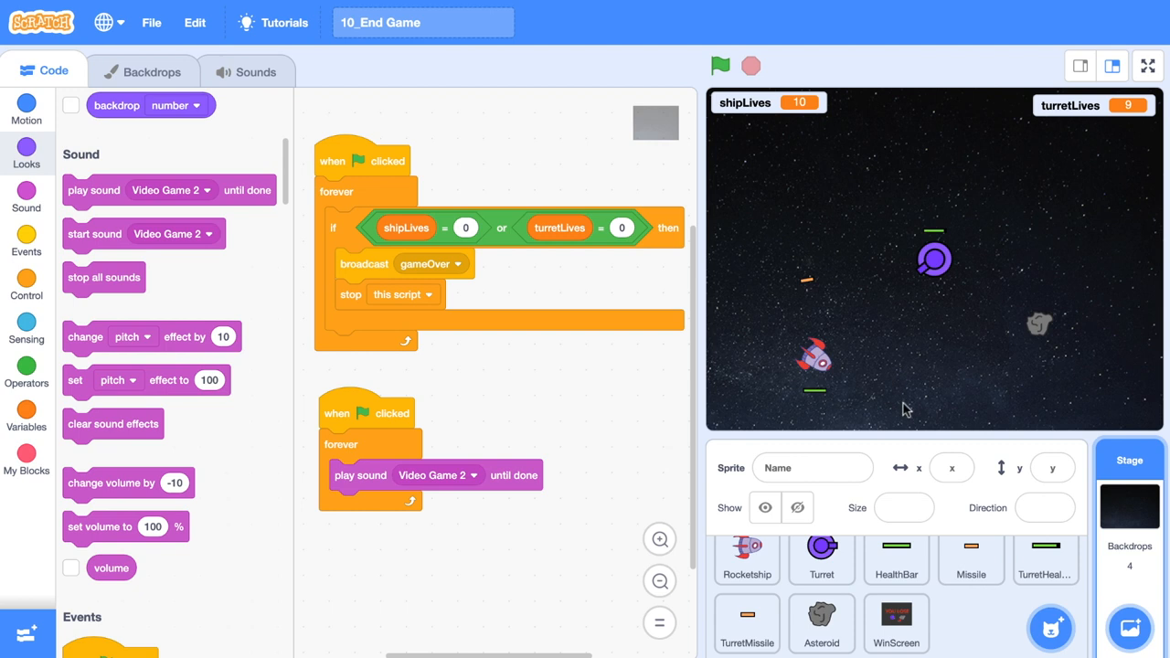
pyautogui.moveTo(1011, 610)
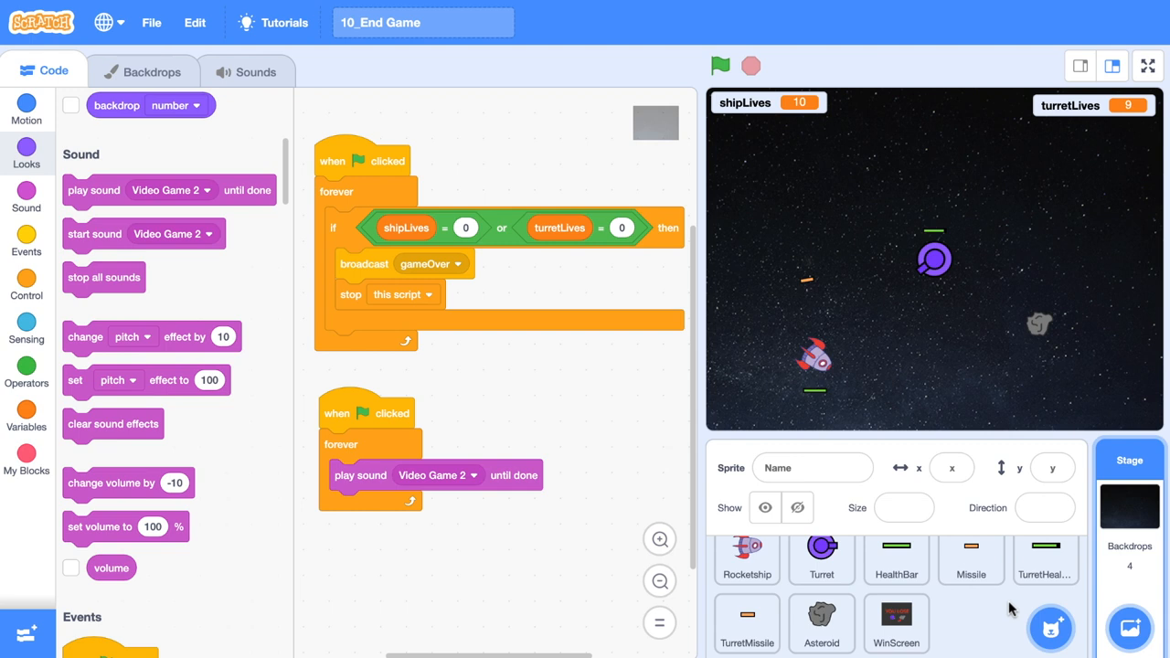
pyautogui.moveTo(899, 367)
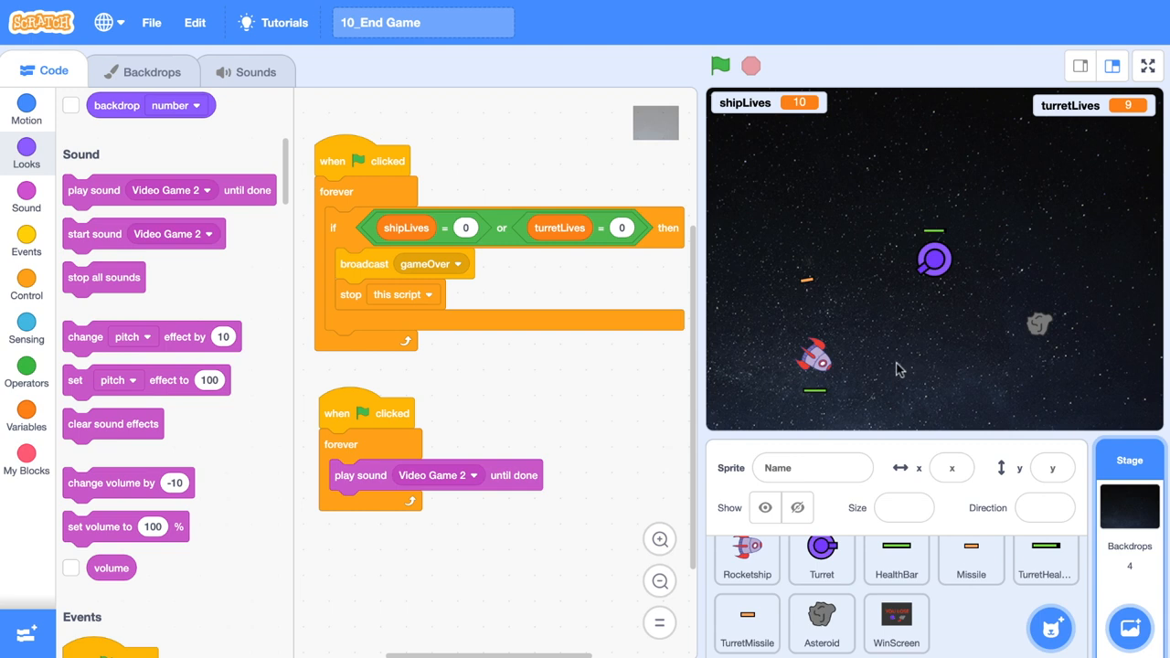
pyautogui.moveTo(935, 266)
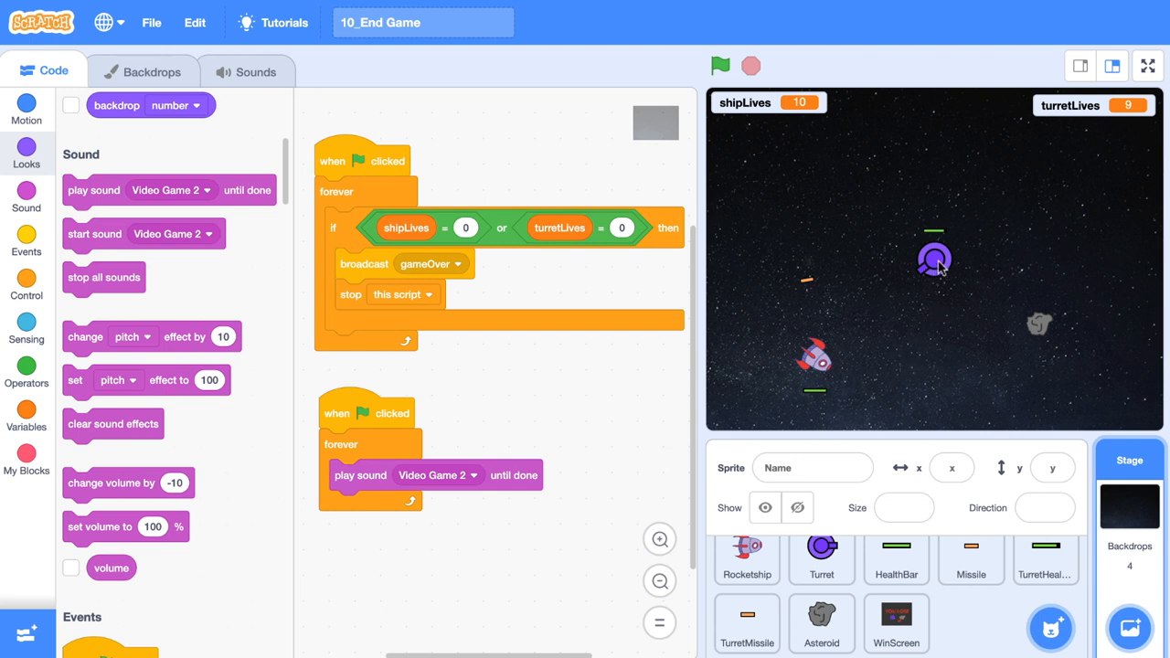
pyautogui.moveTo(790, 357)
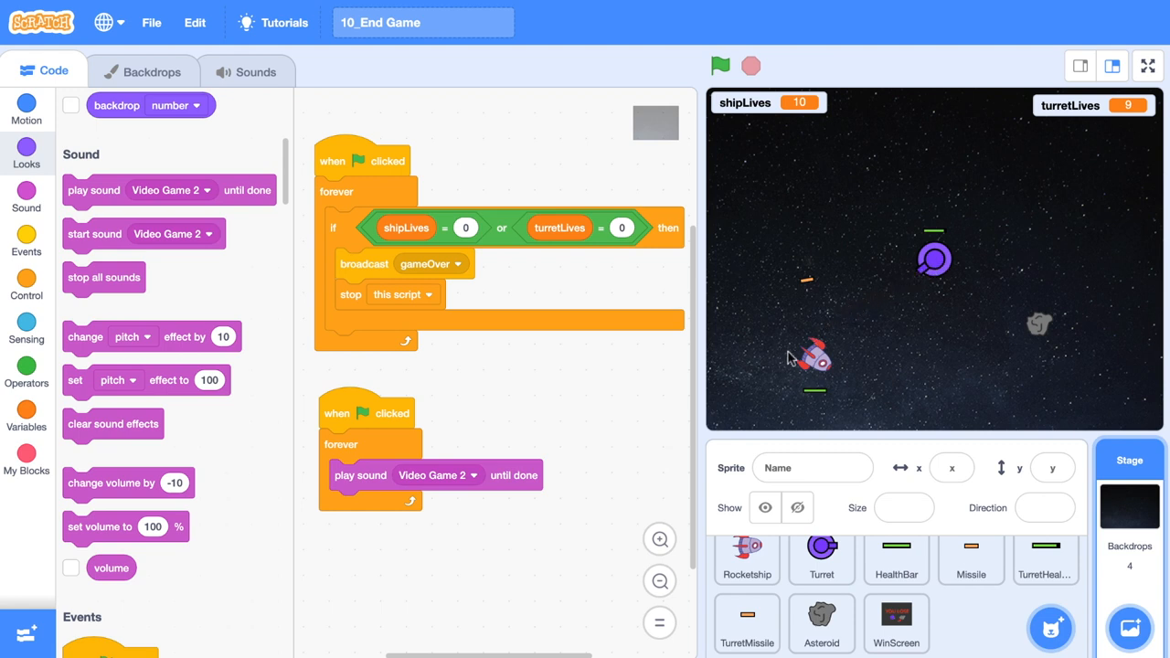
pyautogui.moveTo(921, 289)
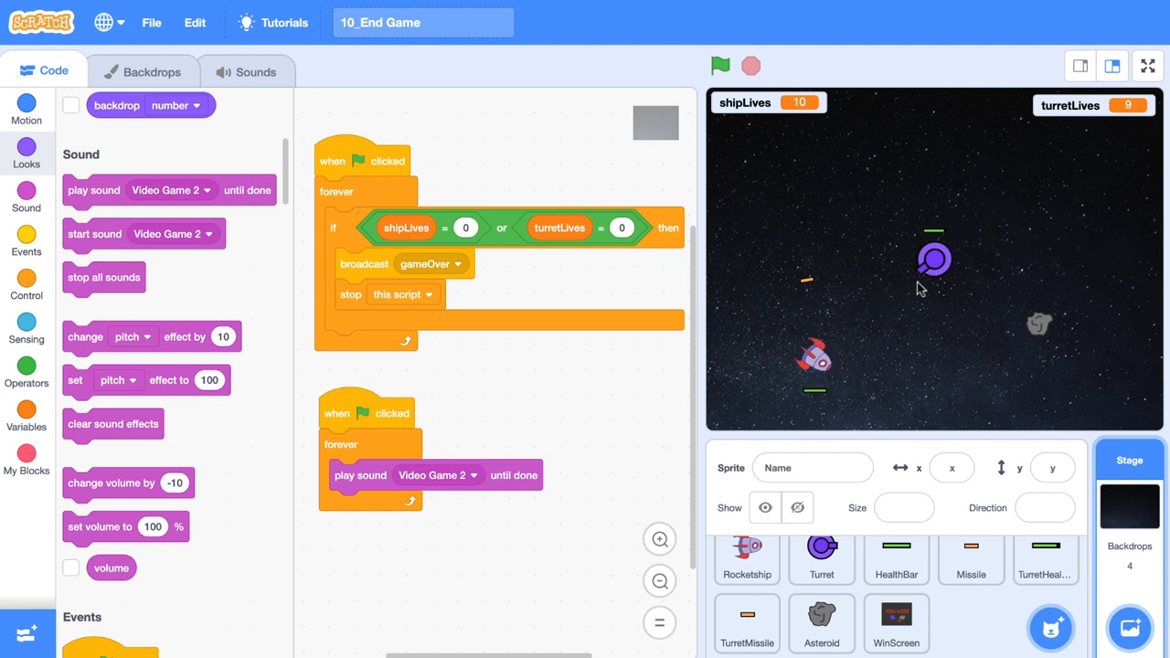
pyautogui.moveTo(808, 285)
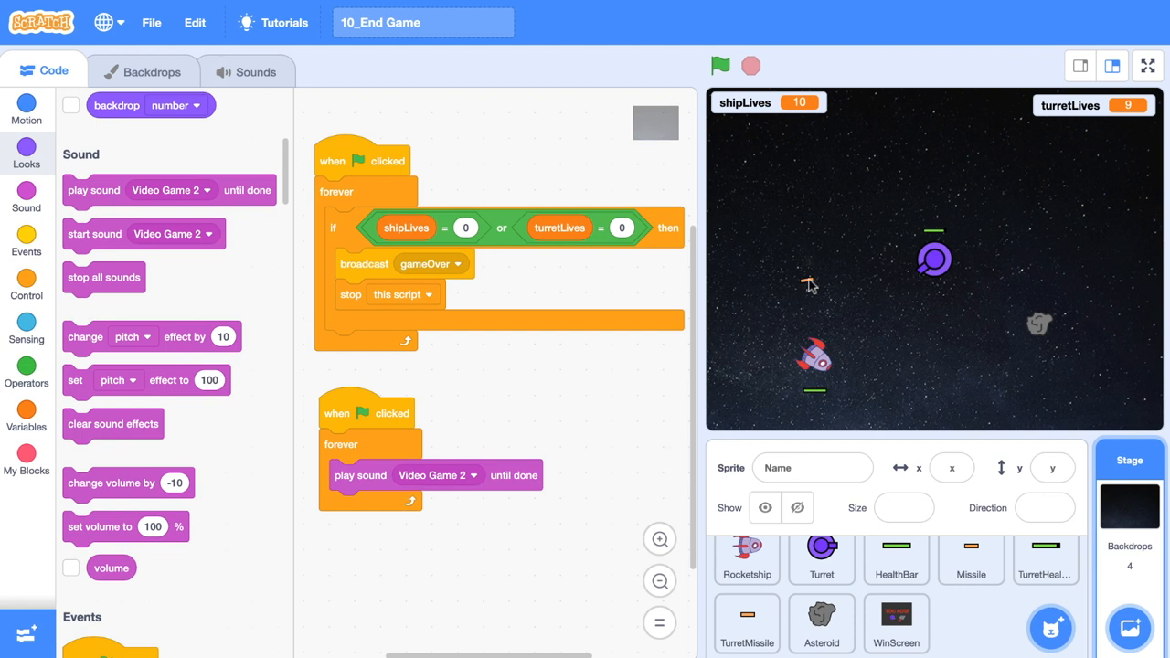
pyautogui.moveTo(923, 285)
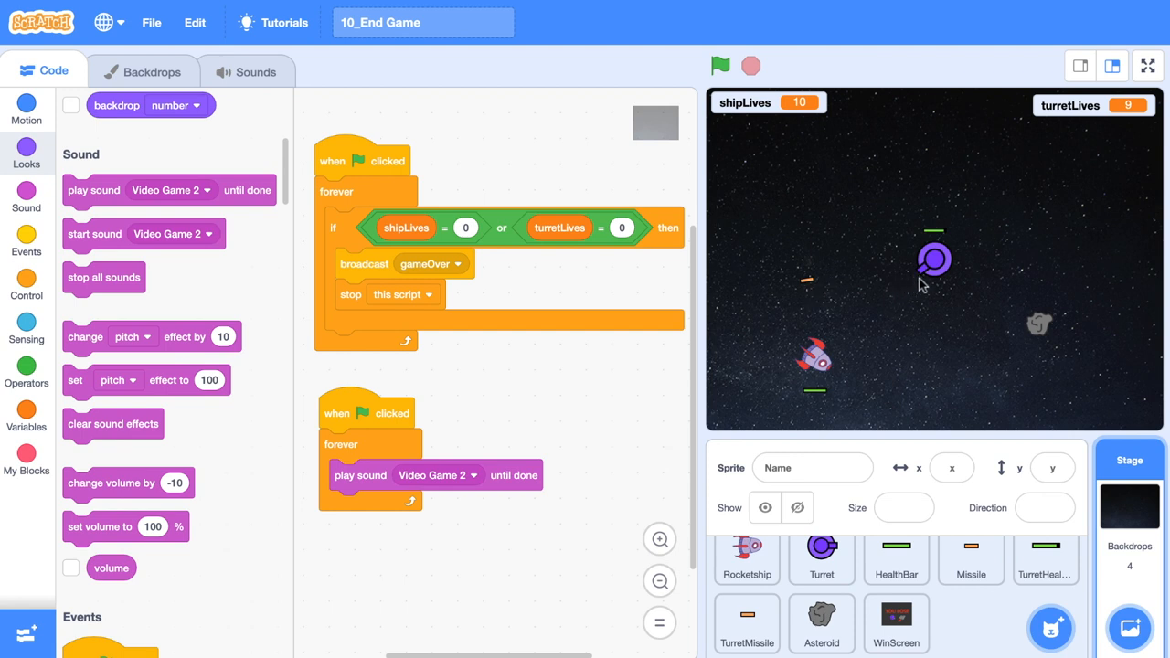
pyautogui.moveTo(929, 288)
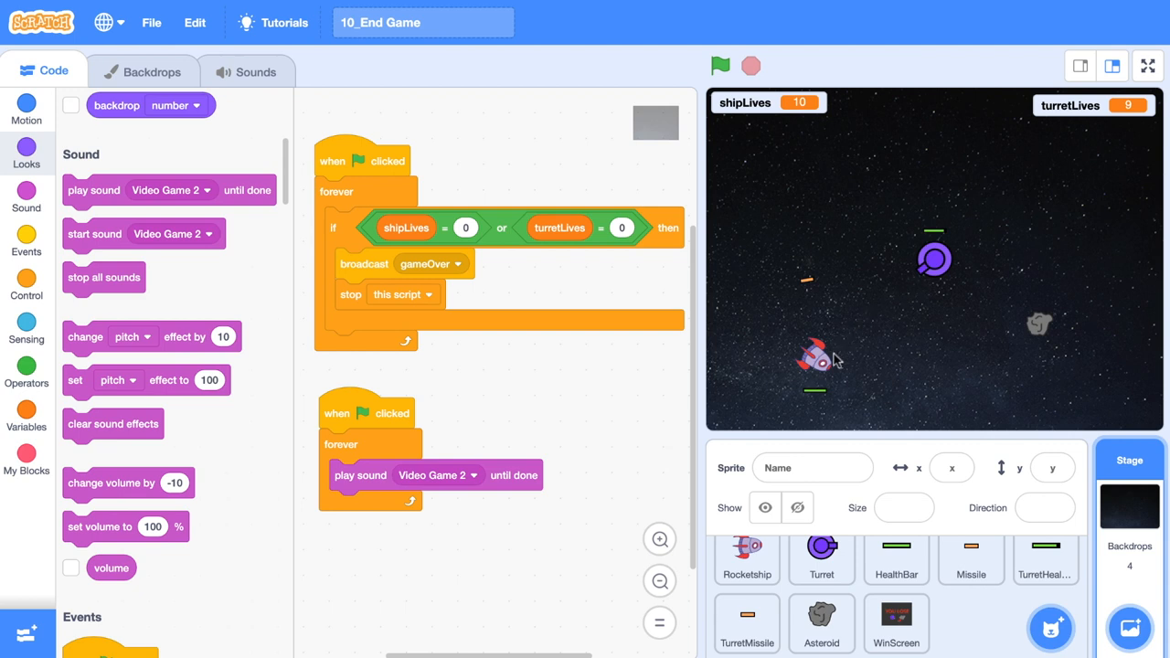
pyautogui.moveTo(868, 369)
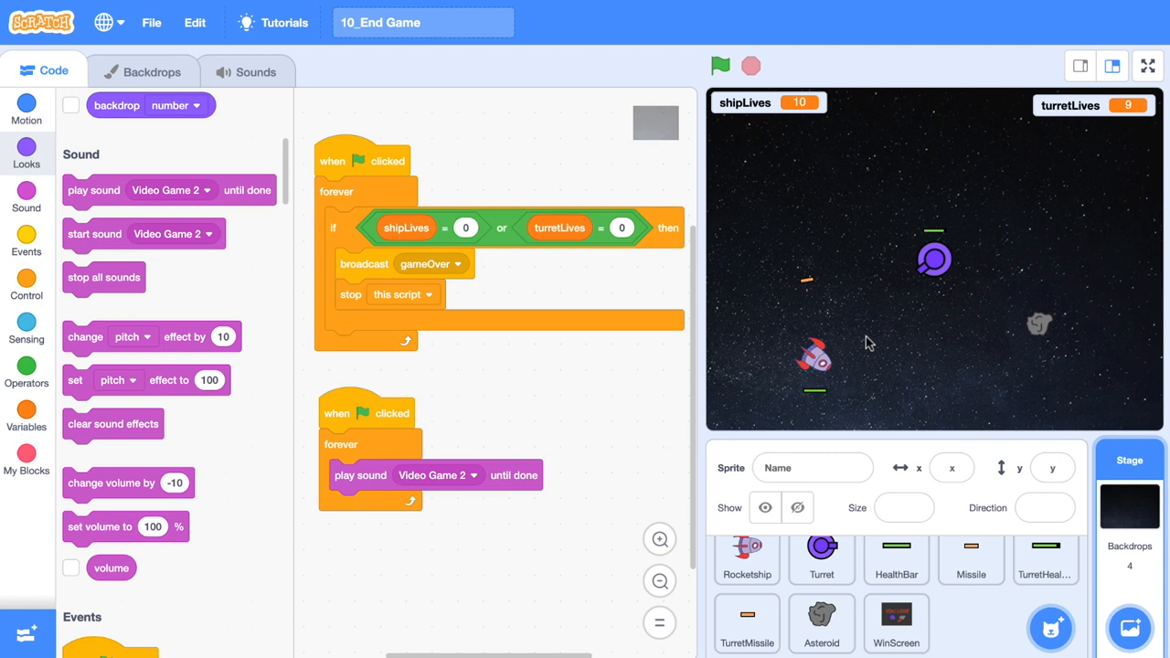
pyautogui.moveTo(928, 278)
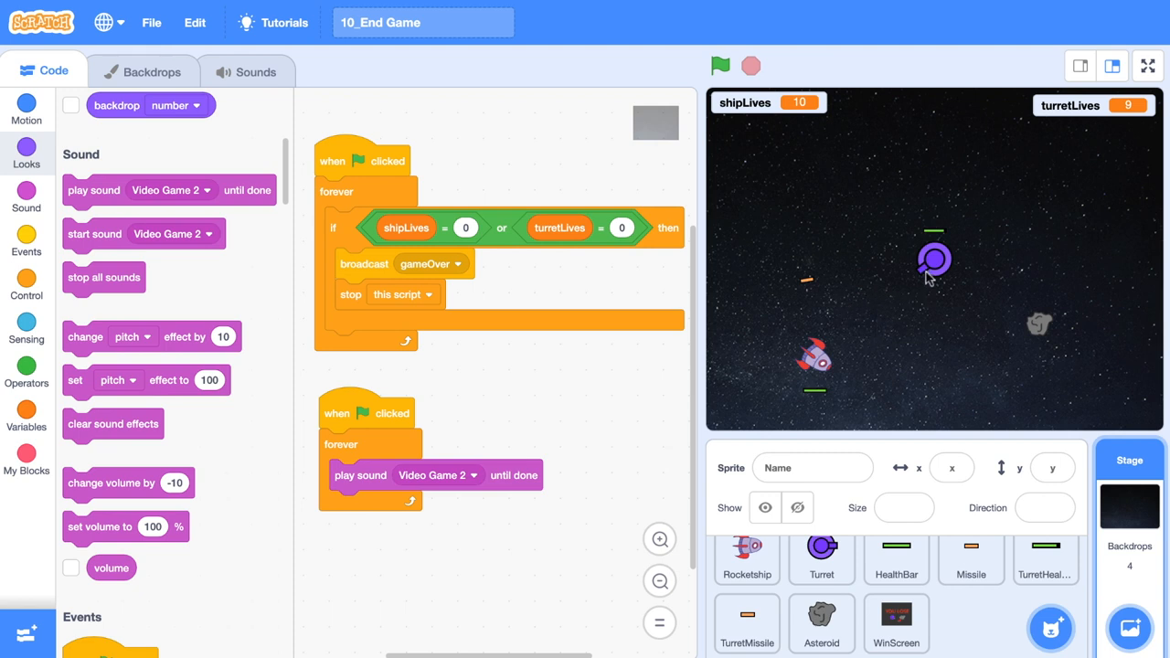
pyautogui.click(745, 558)
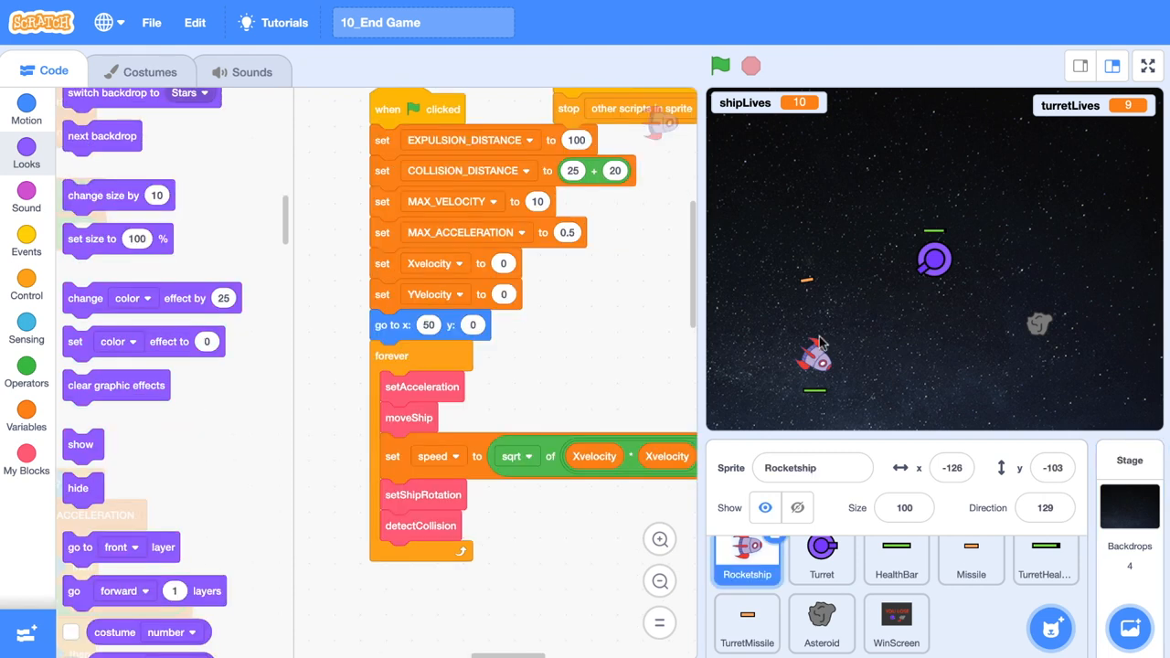
pyautogui.moveTo(917, 294)
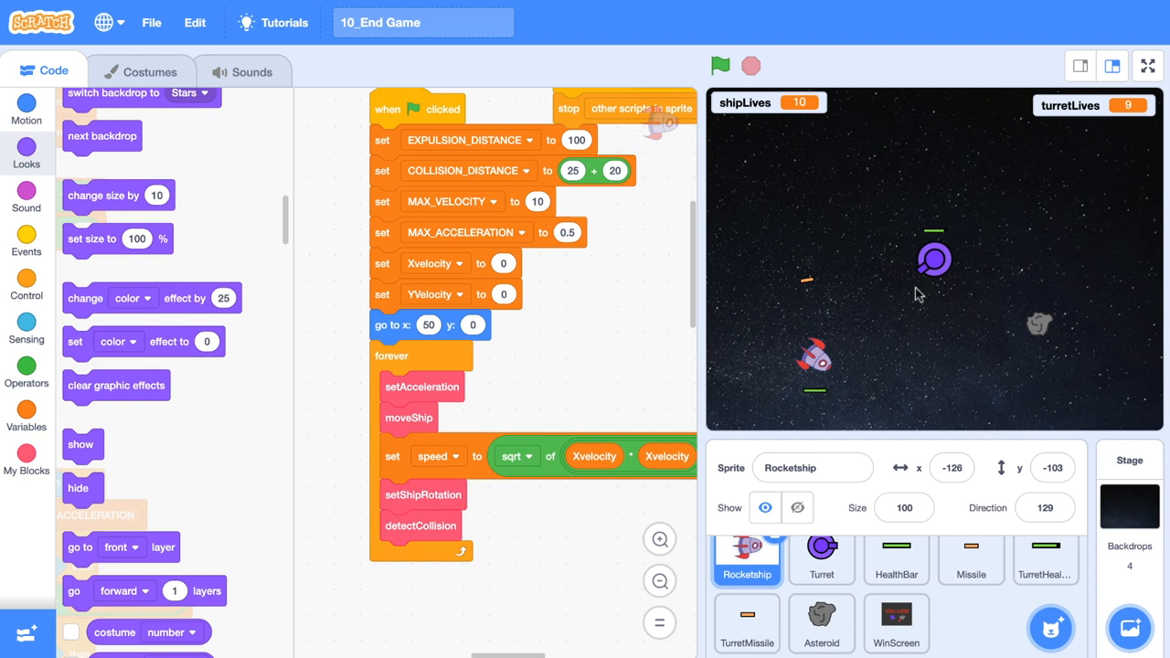
pyautogui.moveTo(839, 388)
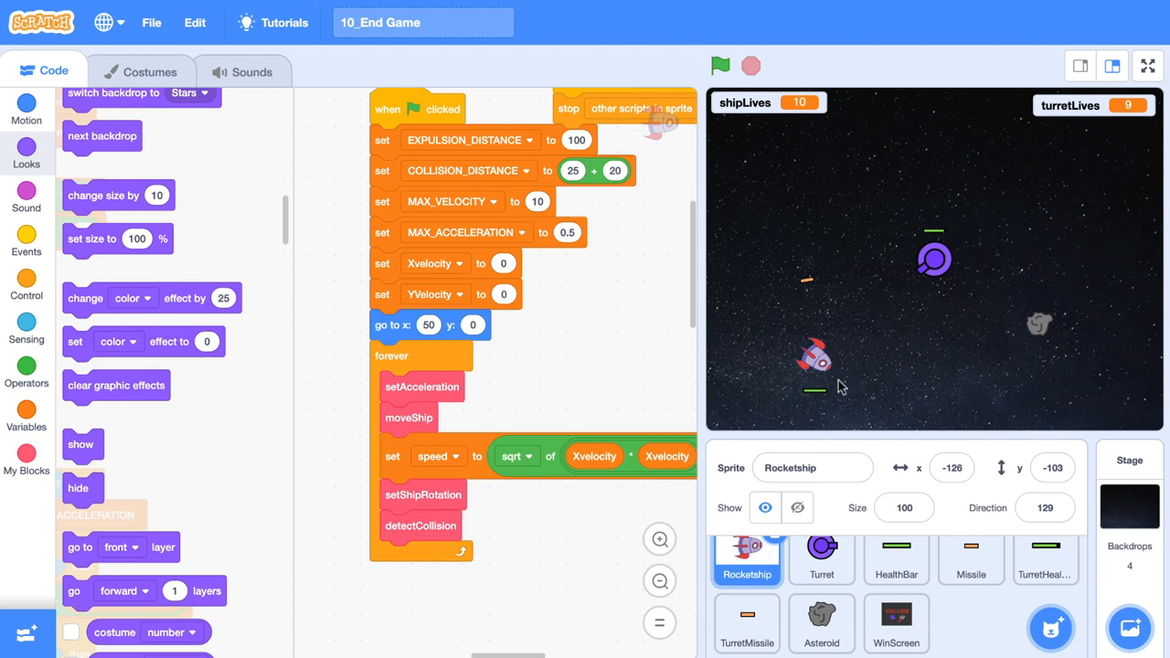
pyautogui.moveTo(420, 391)
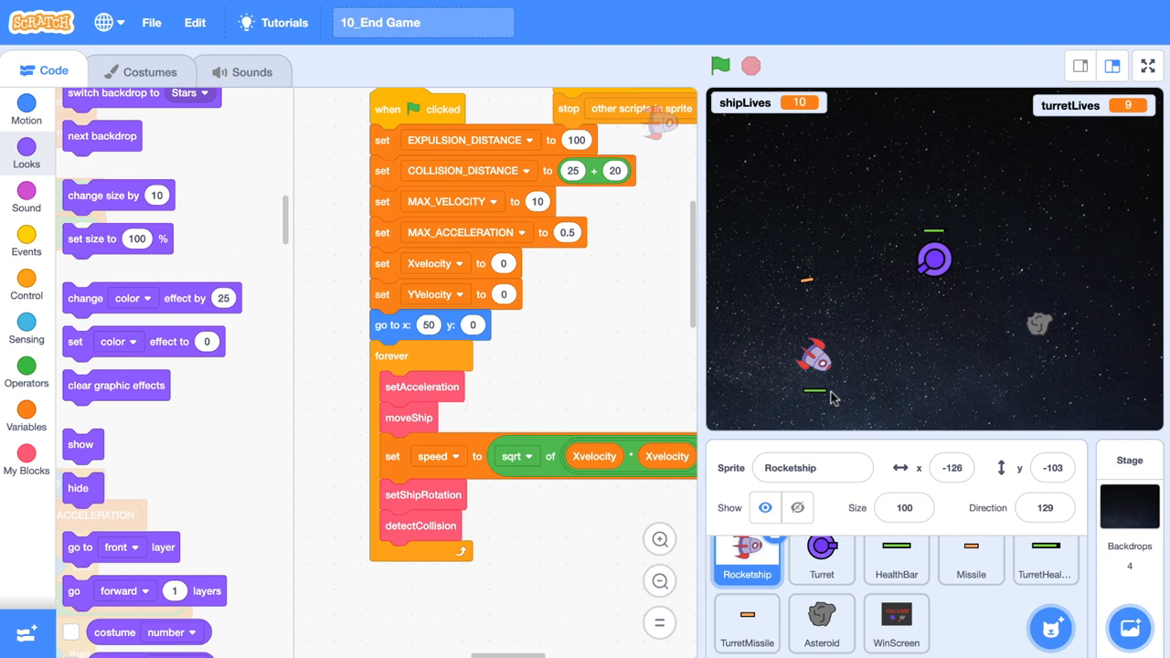
pyautogui.moveTo(777, 395)
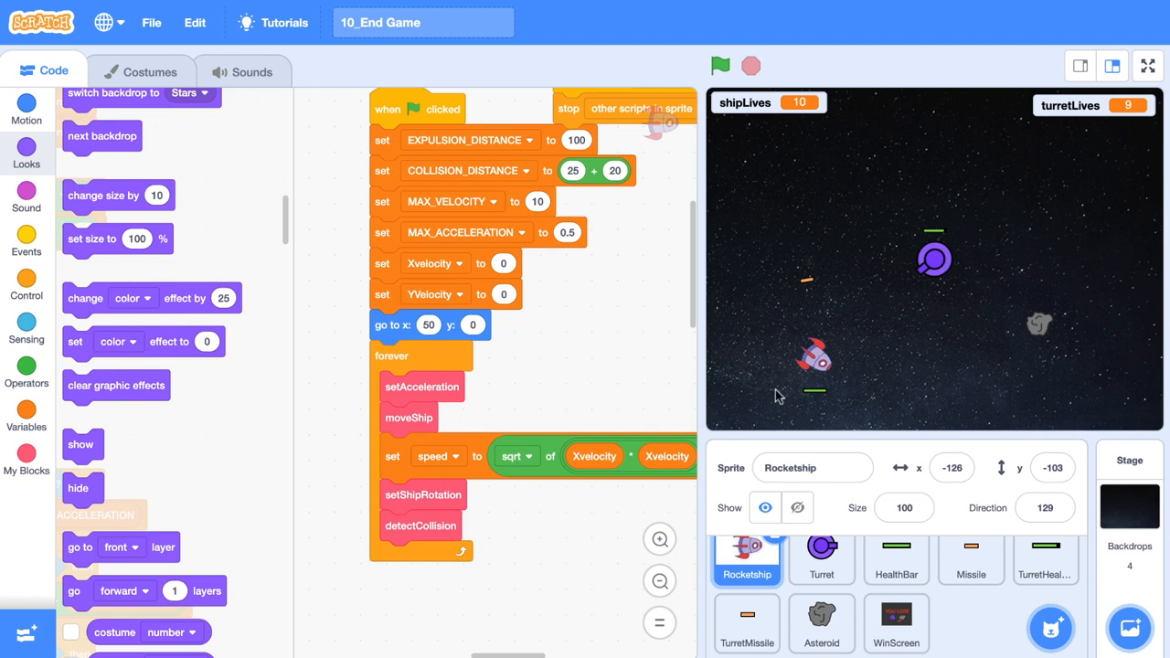
pyautogui.moveTo(771, 409)
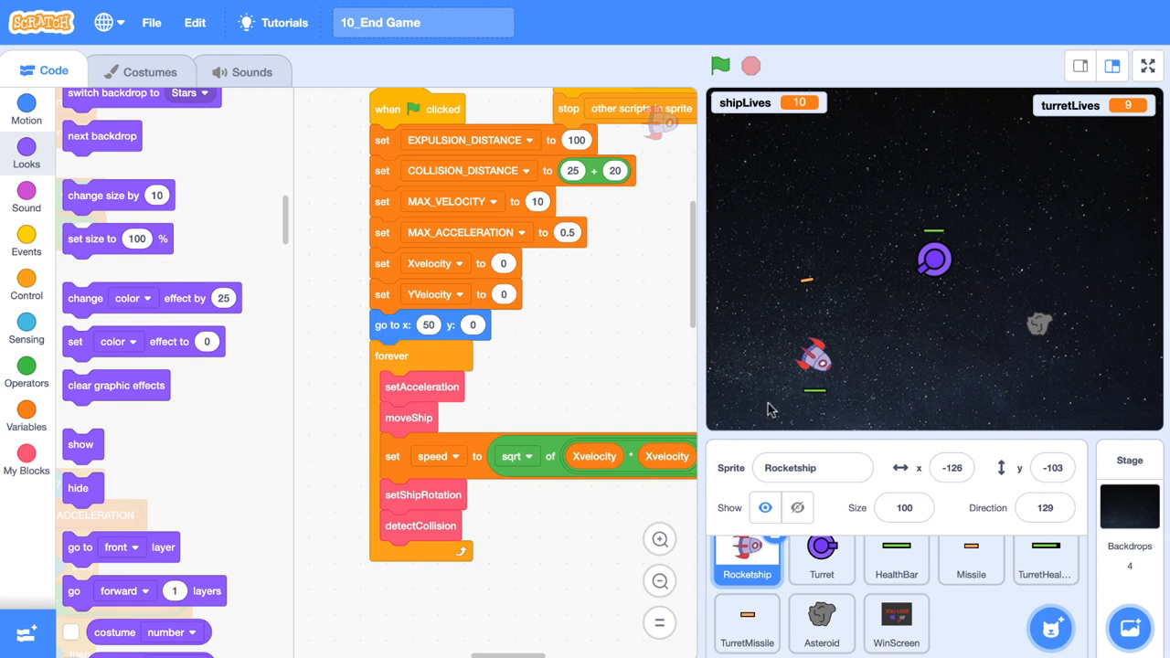
# Inspect the Asteroid sprite's rock costume and crater lines, then return to its scripts.
pyautogui.click(821, 621)
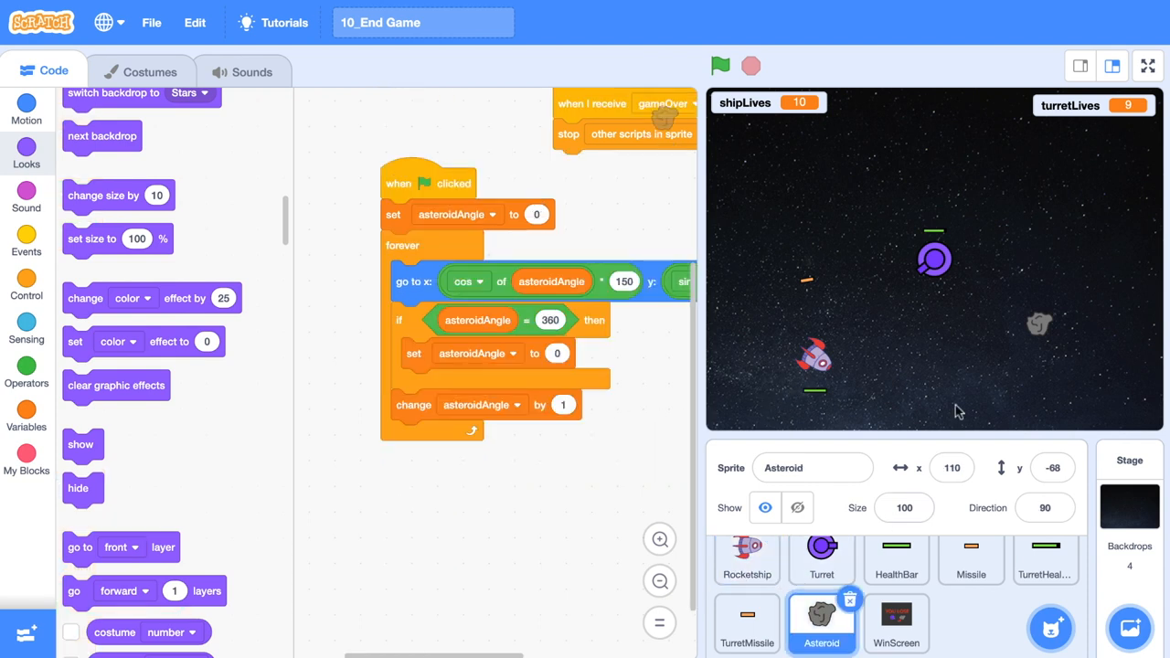
pyautogui.moveTo(991, 343)
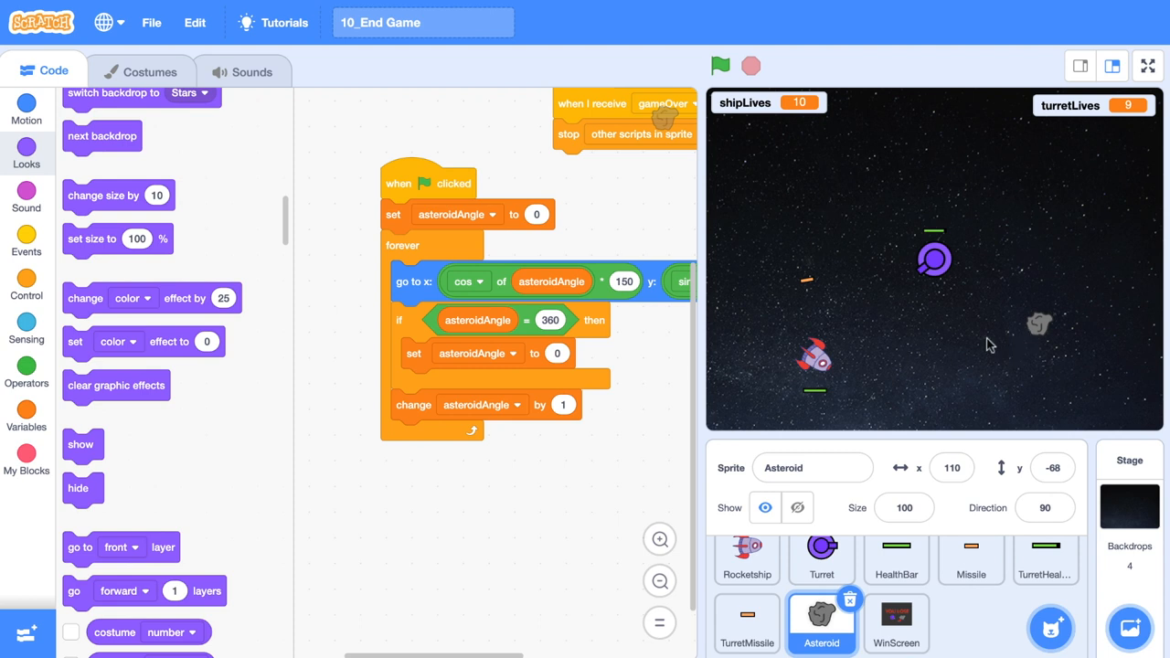
pyautogui.moveTo(1033, 348)
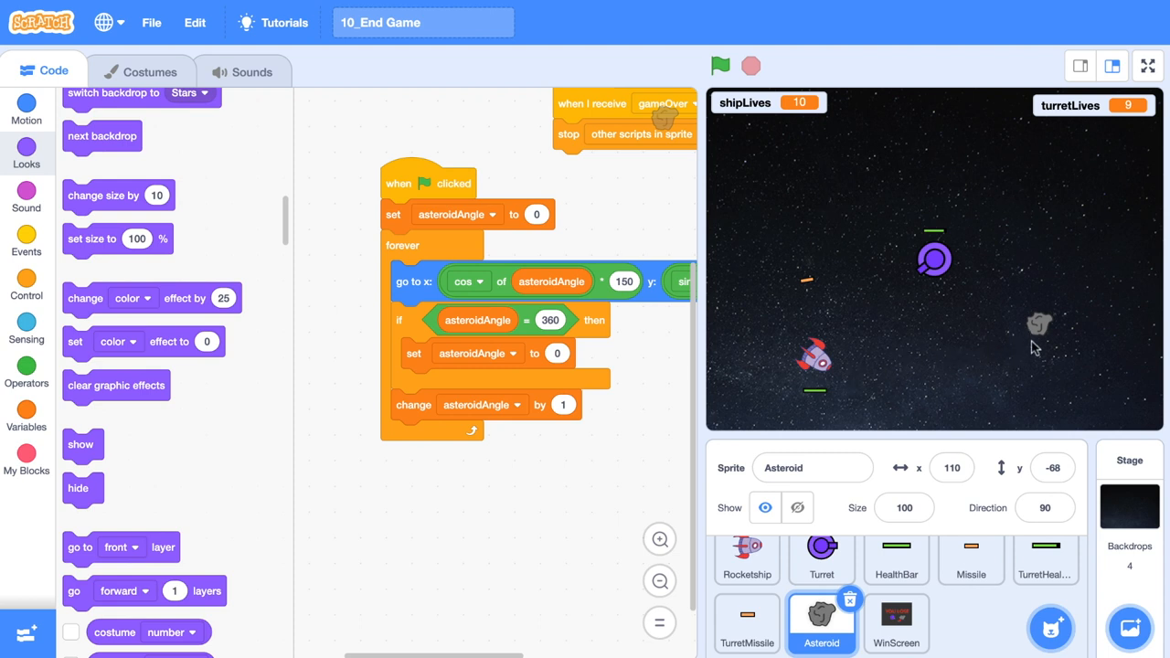
pyautogui.moveTo(952, 290)
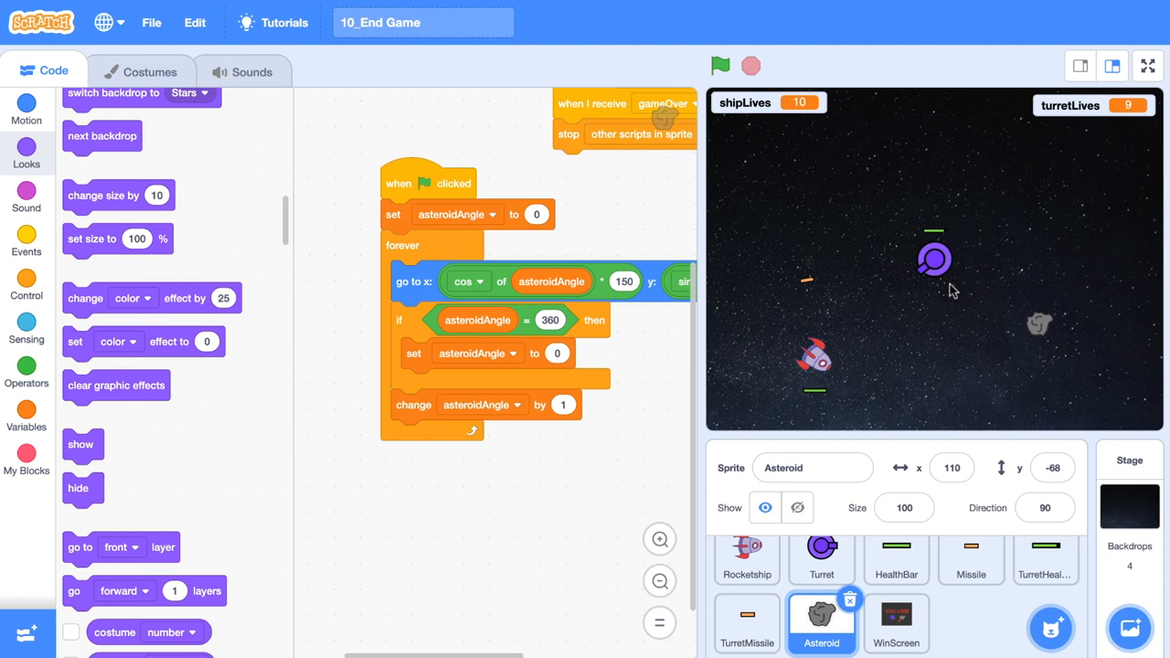
pyautogui.click(141, 72)
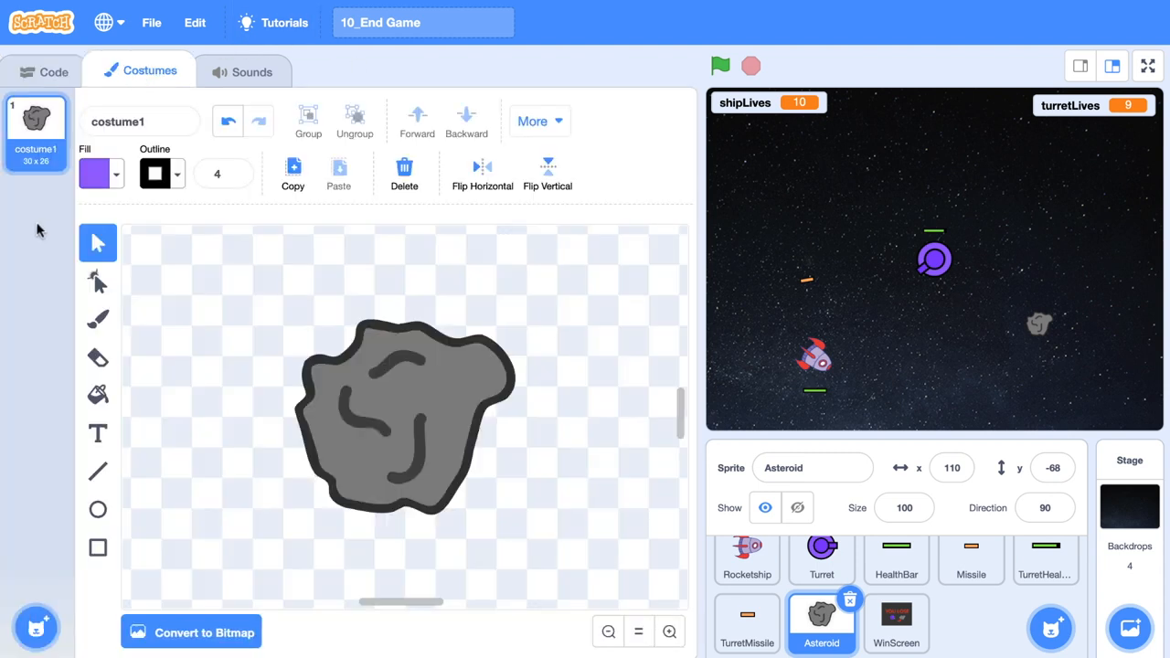
pyautogui.moveTo(46, 274)
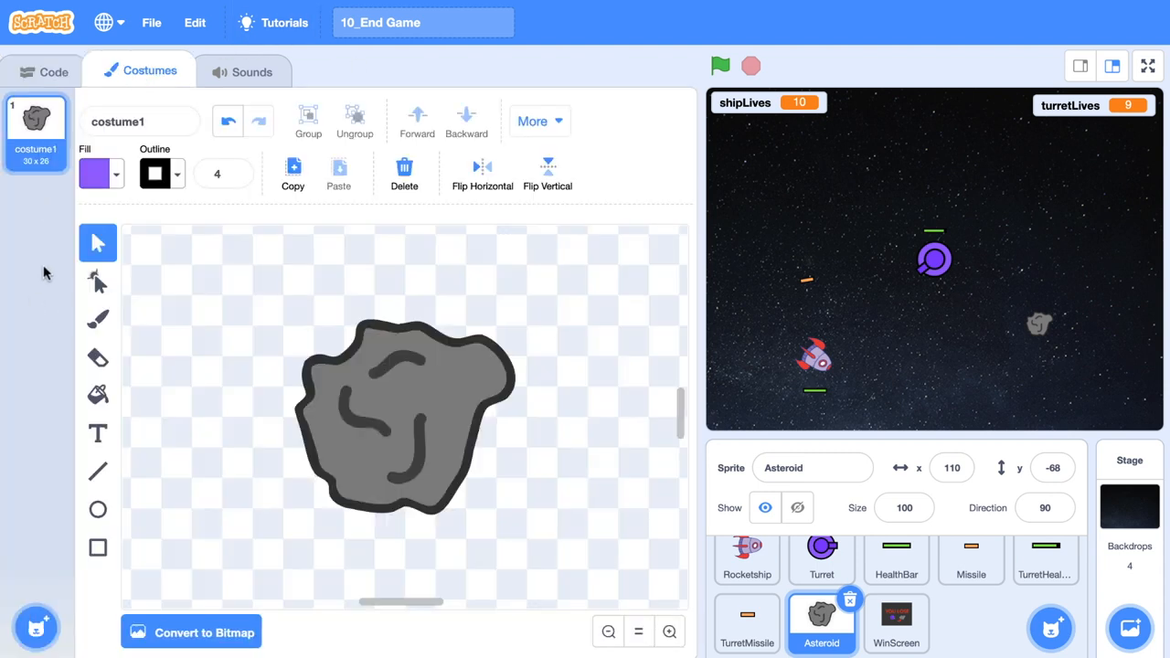
pyautogui.moveTo(421, 411); pyautogui.dragTo(388, 479)
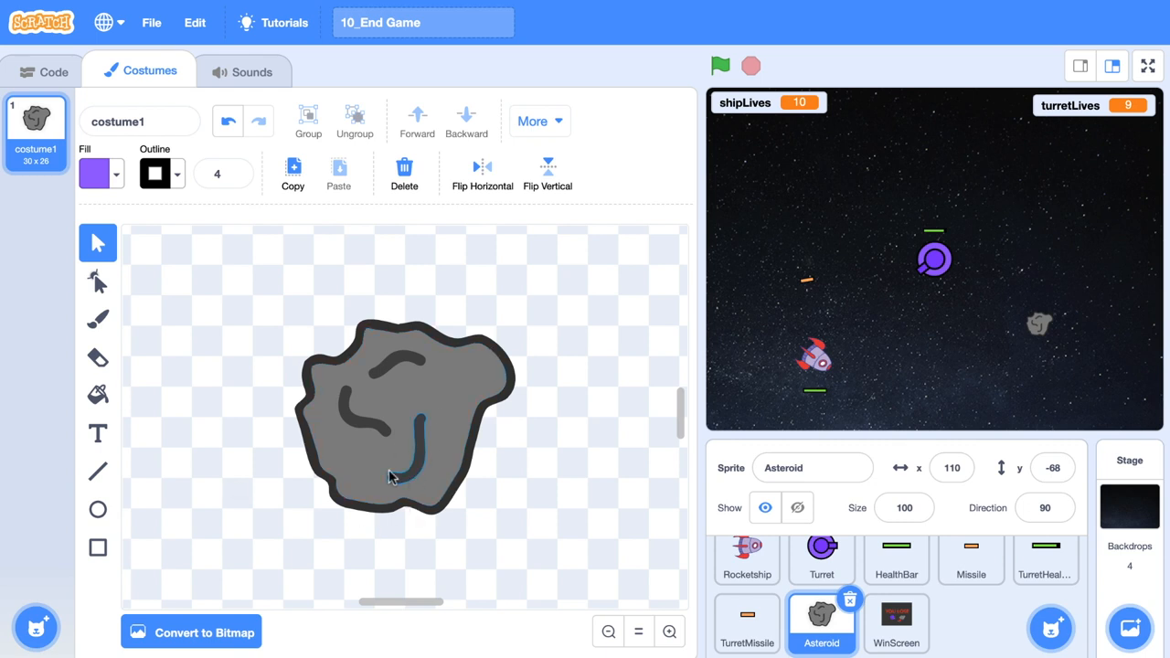
pyautogui.click(99, 357)
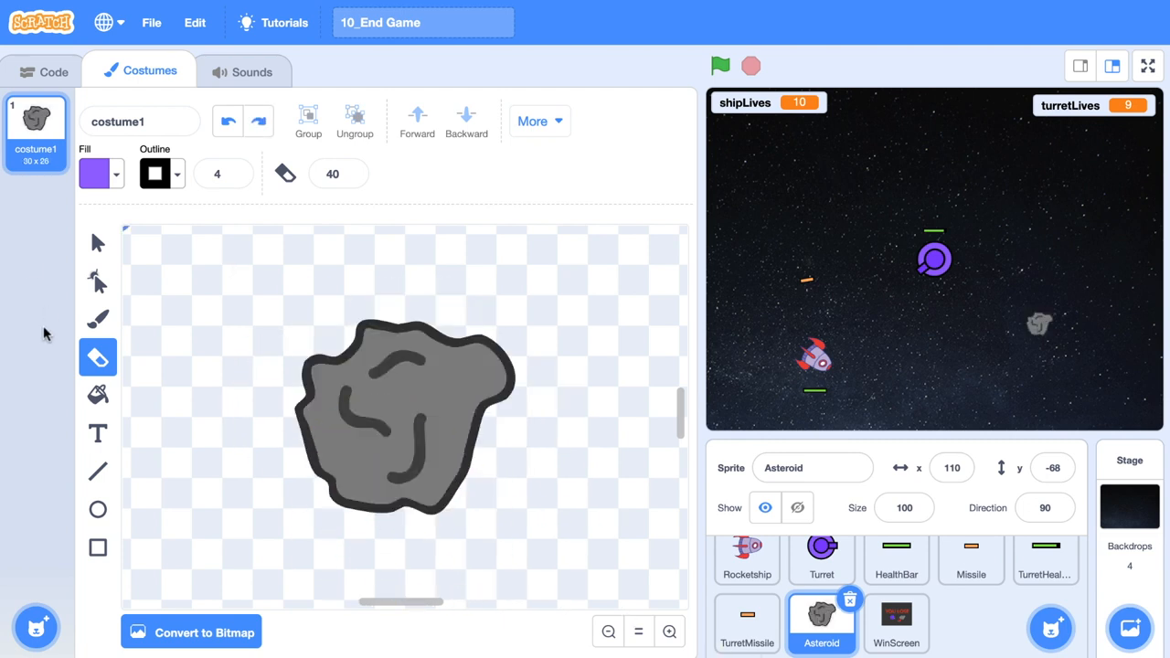
pyautogui.click(44, 72)
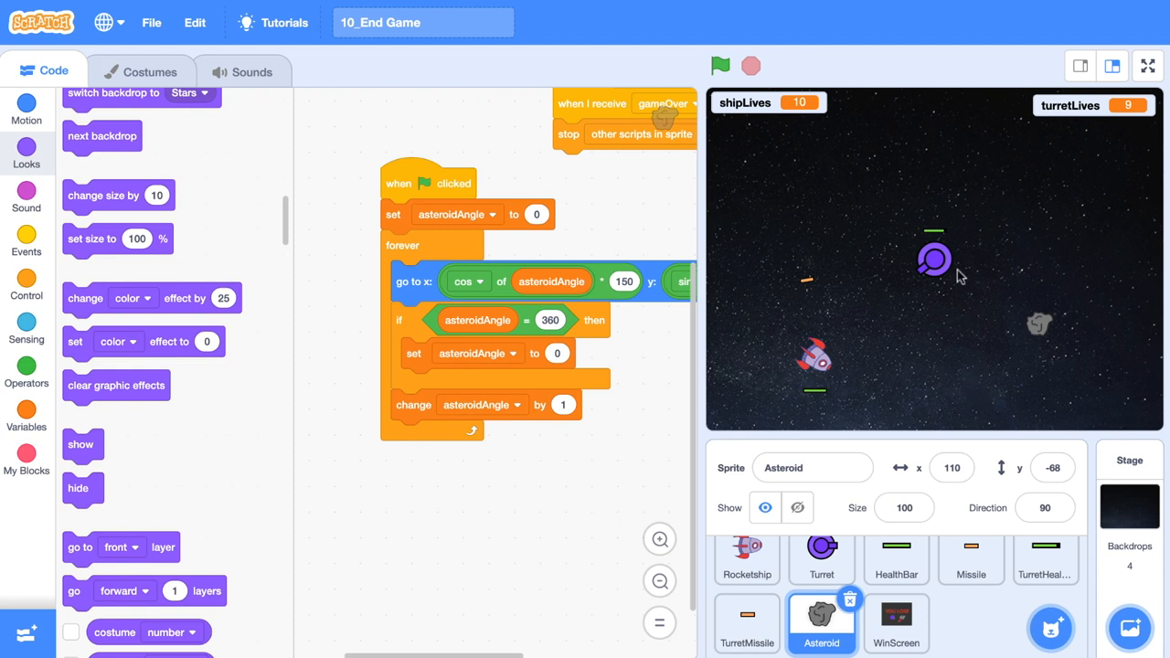
# View the Turret's costume drawing, then show the TurretMissile sprite's scripts.
pyautogui.click(821, 555)
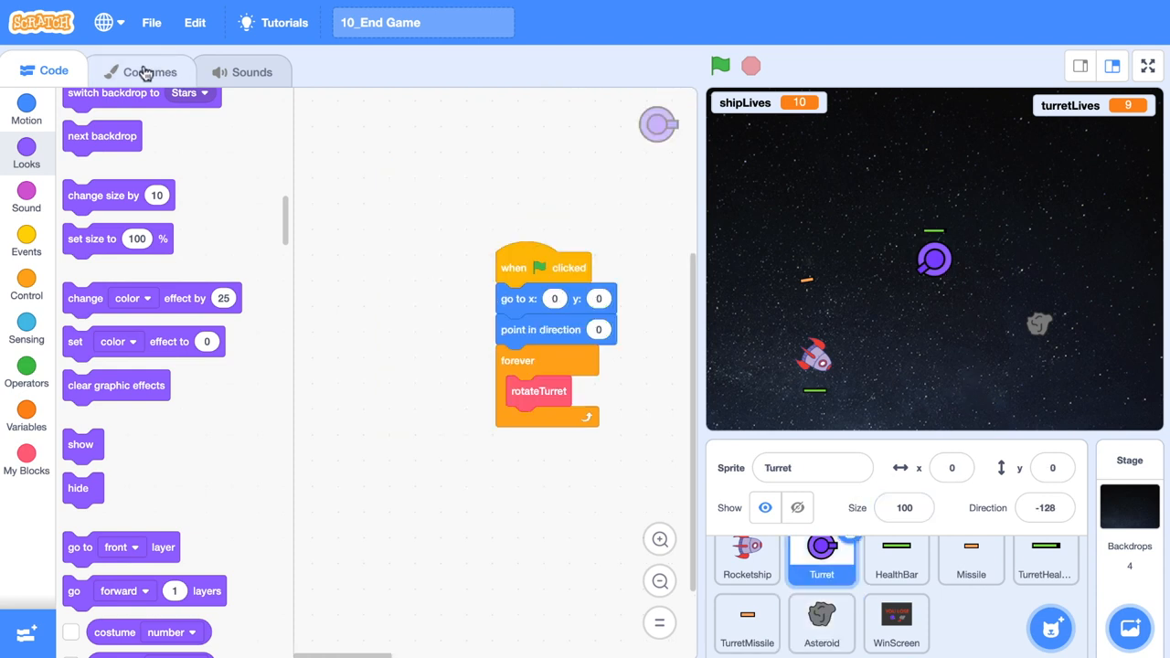
pyautogui.click(139, 71)
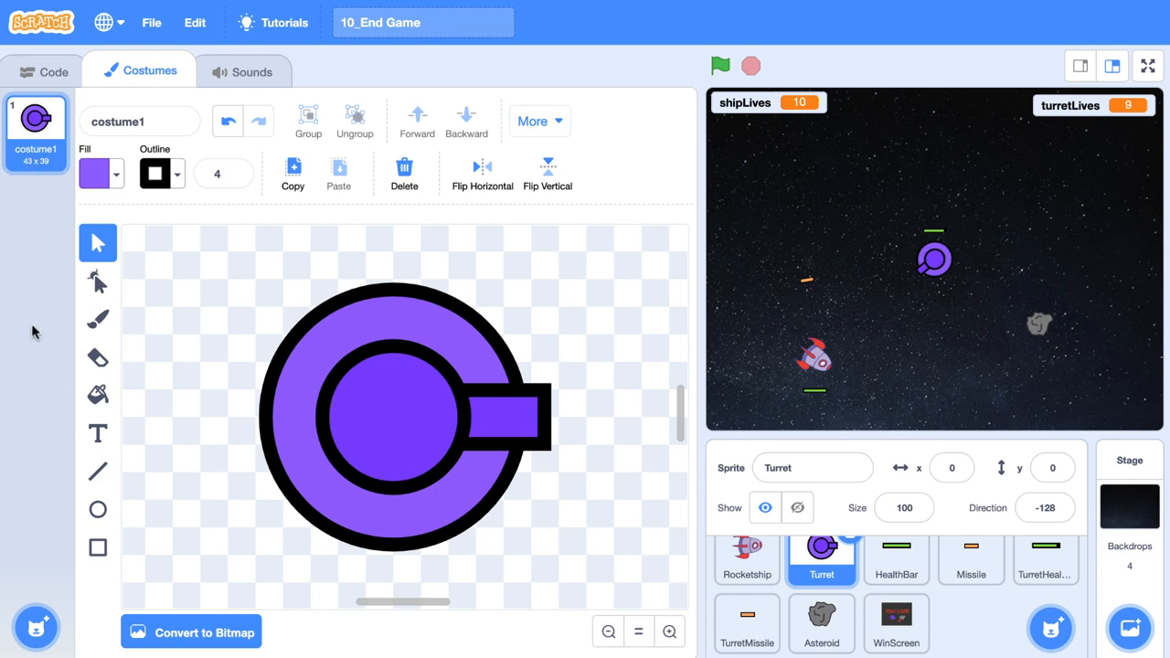
pyautogui.click(44, 71)
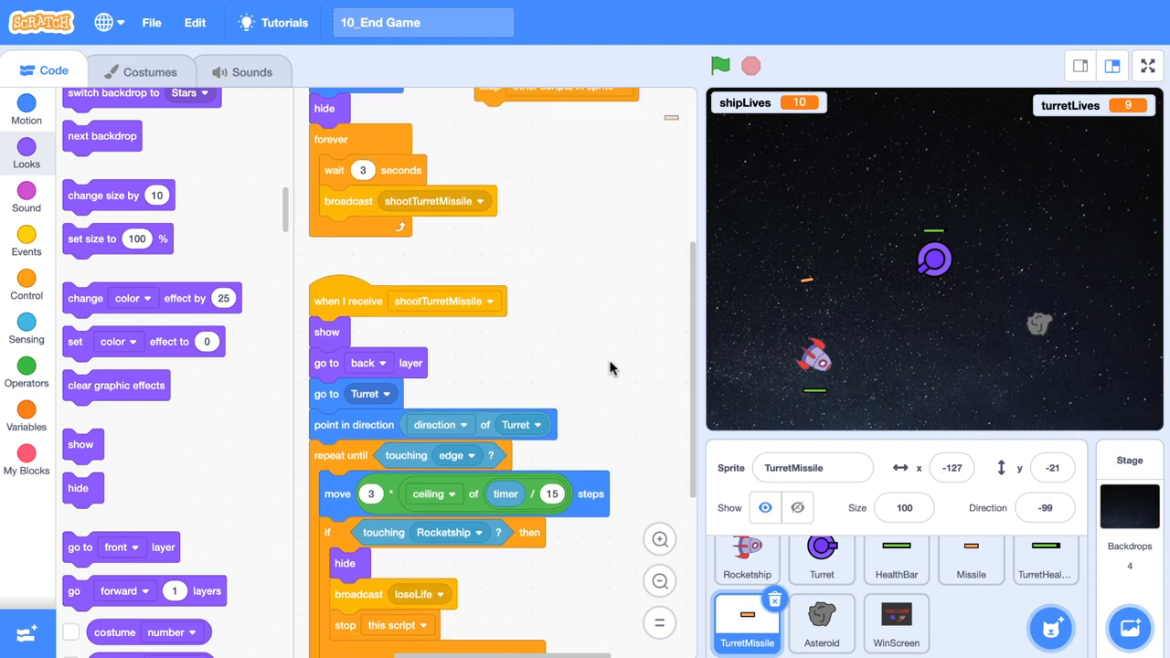
pyautogui.scroll(3)
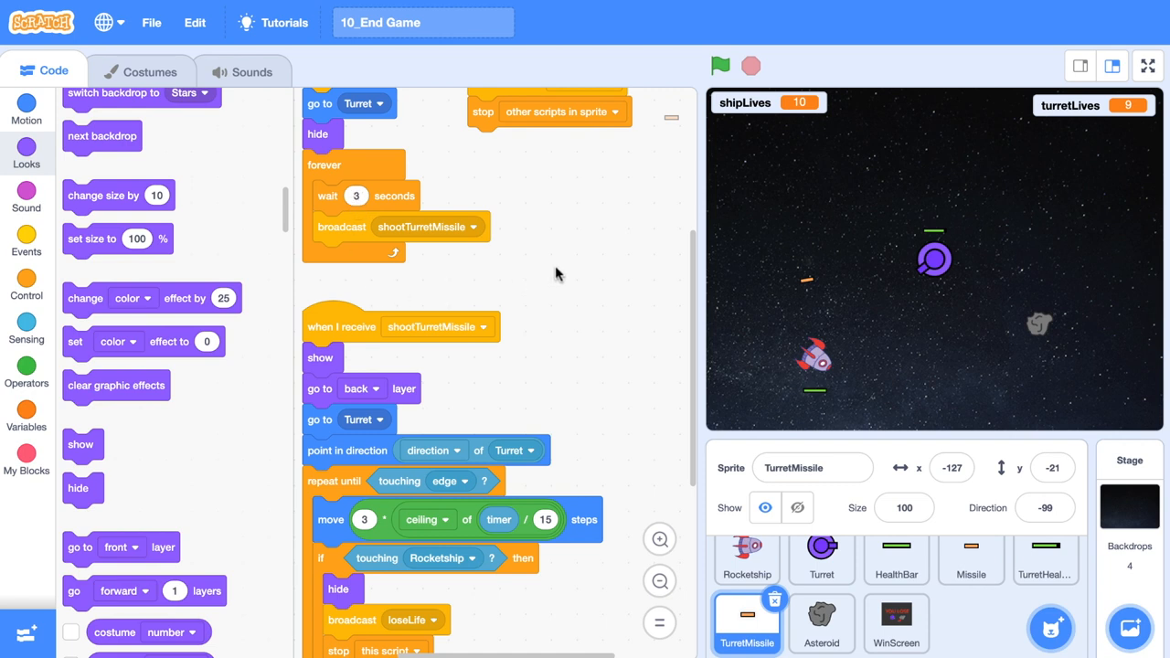
pyautogui.moveTo(454, 534)
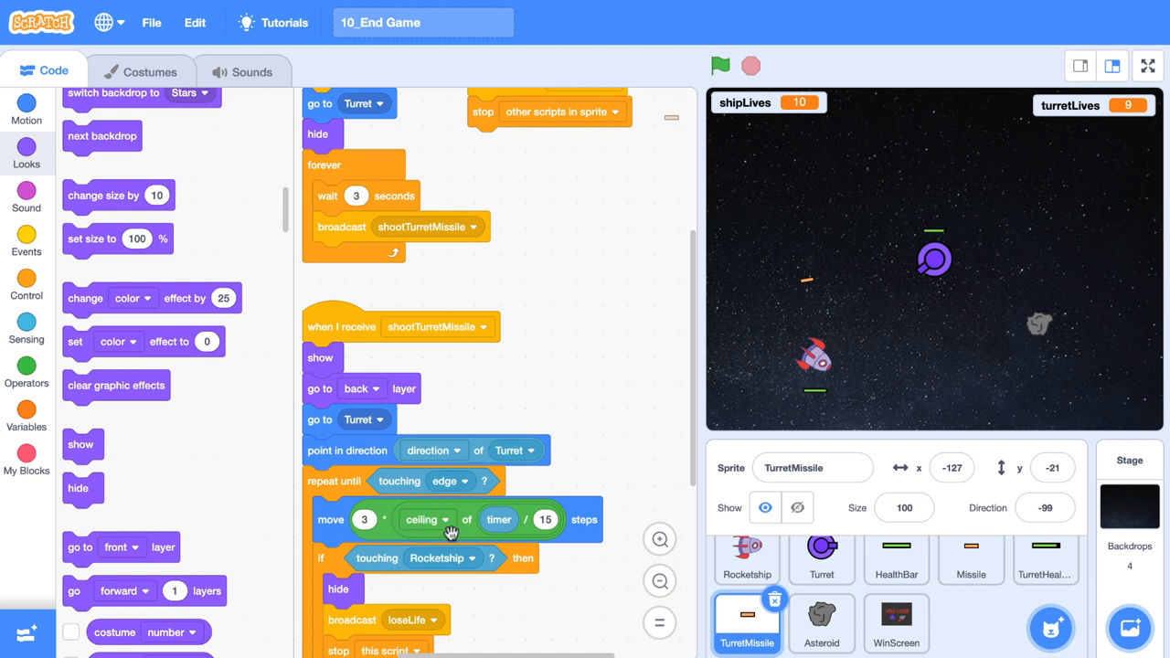
pyautogui.moveTo(424, 519)
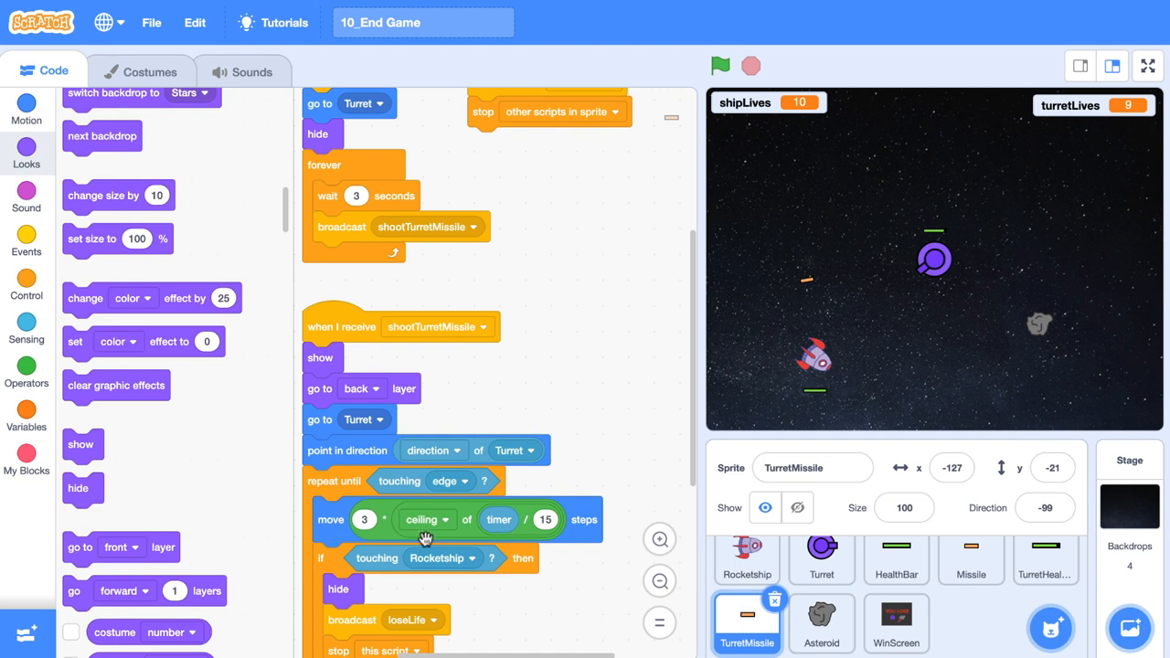
pyautogui.moveTo(503, 557)
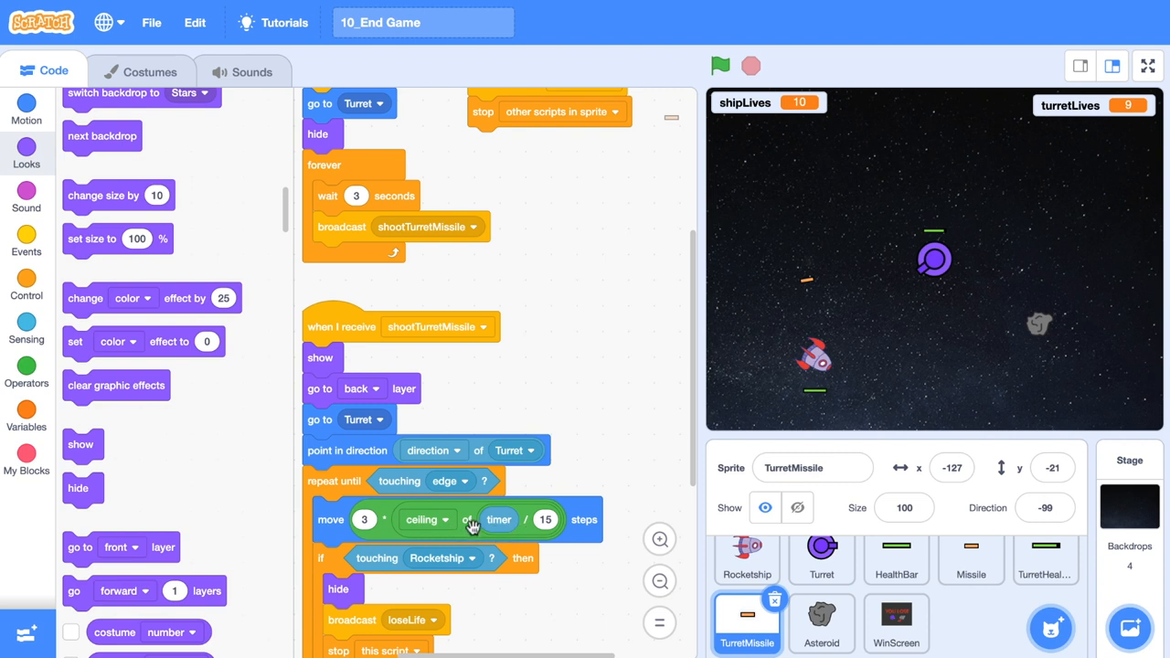
pyautogui.moveTo(947, 333)
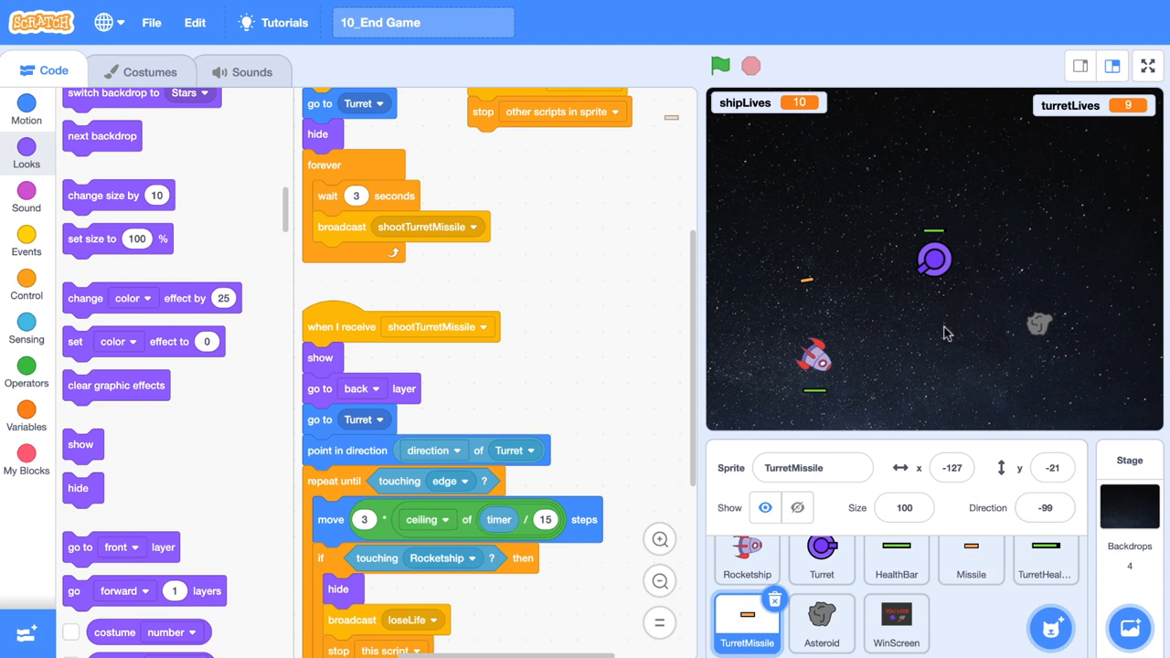
pyautogui.moveTo(831, 410)
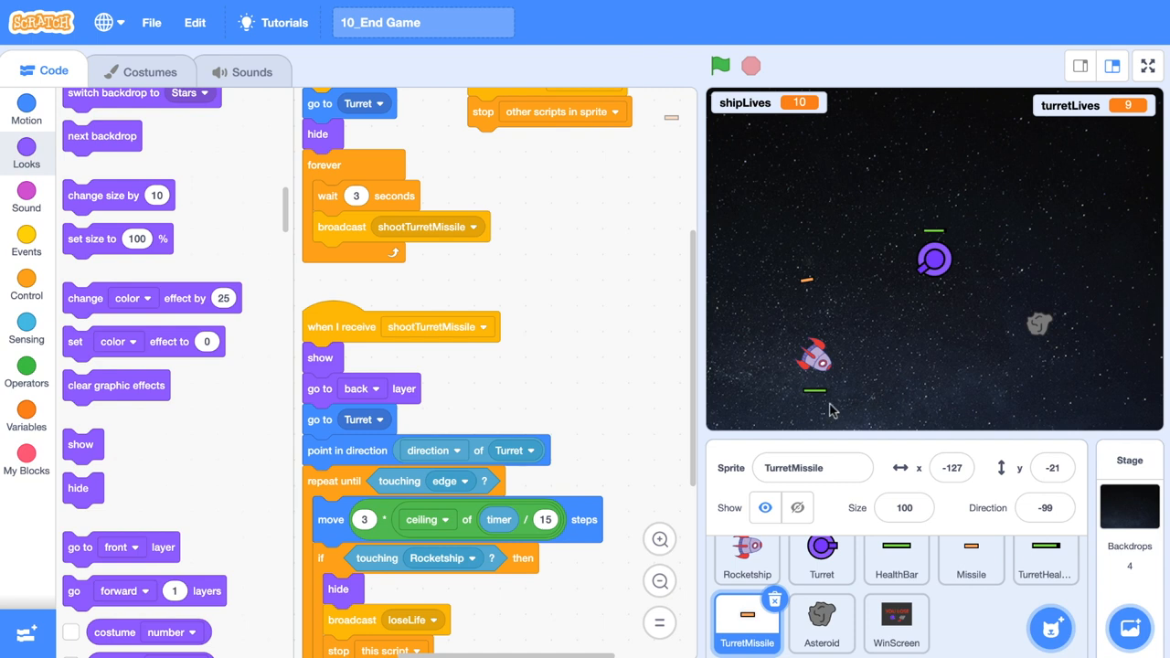
pyautogui.moveTo(1034, 239)
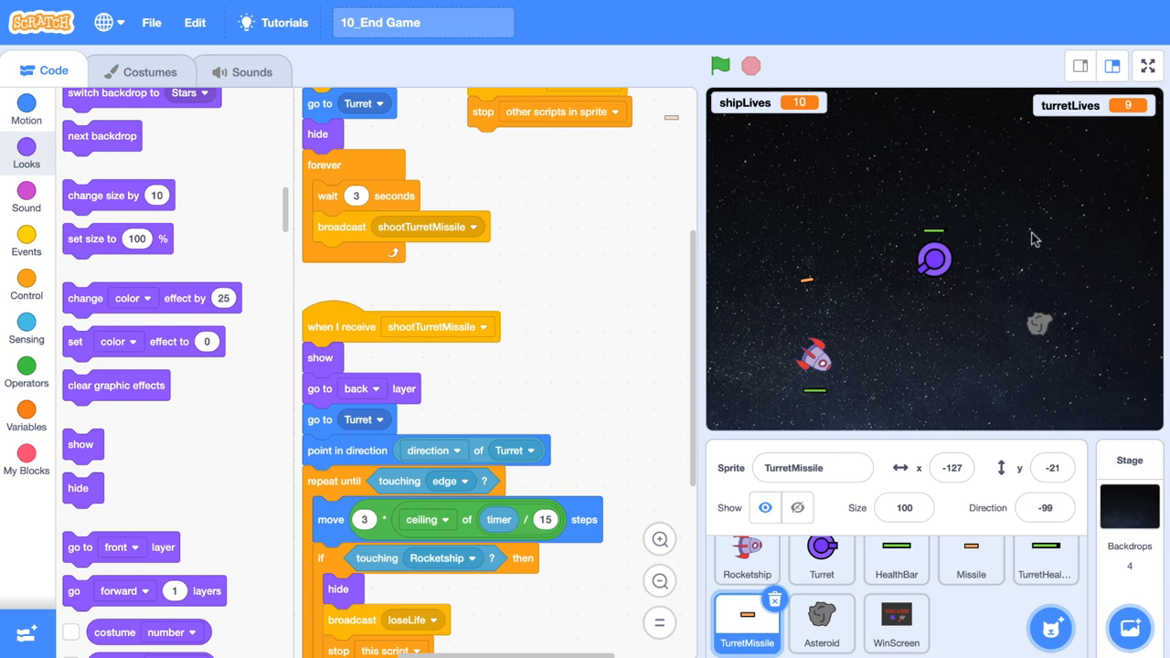
pyautogui.moveTo(1096, 362)
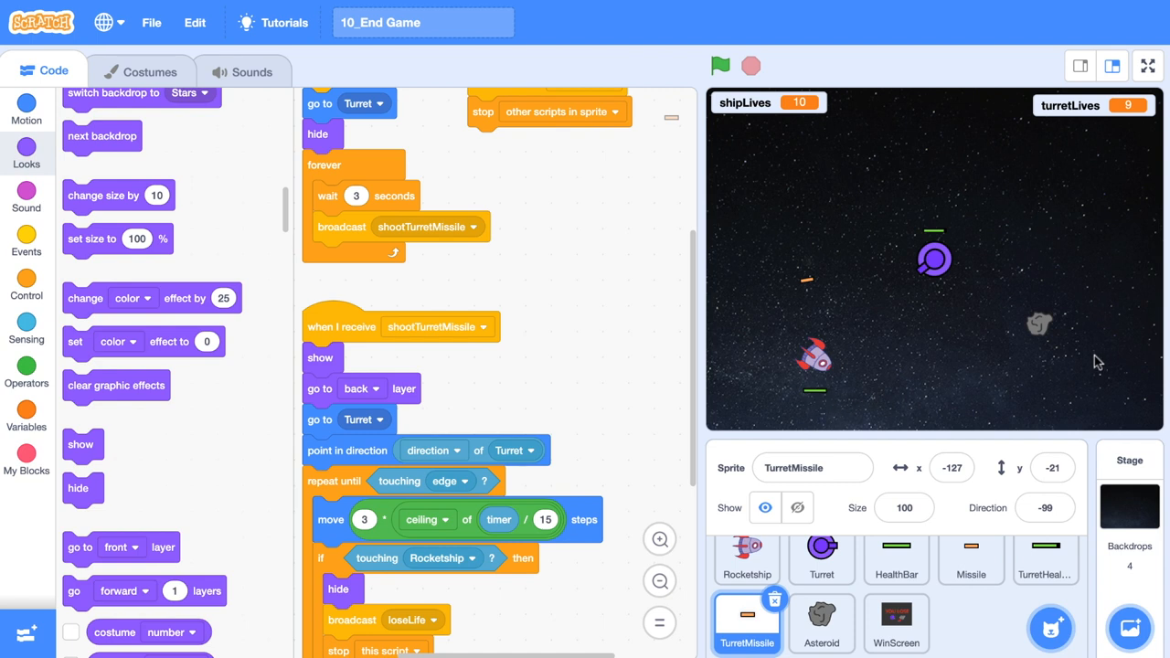
pyautogui.moveTo(996, 497)
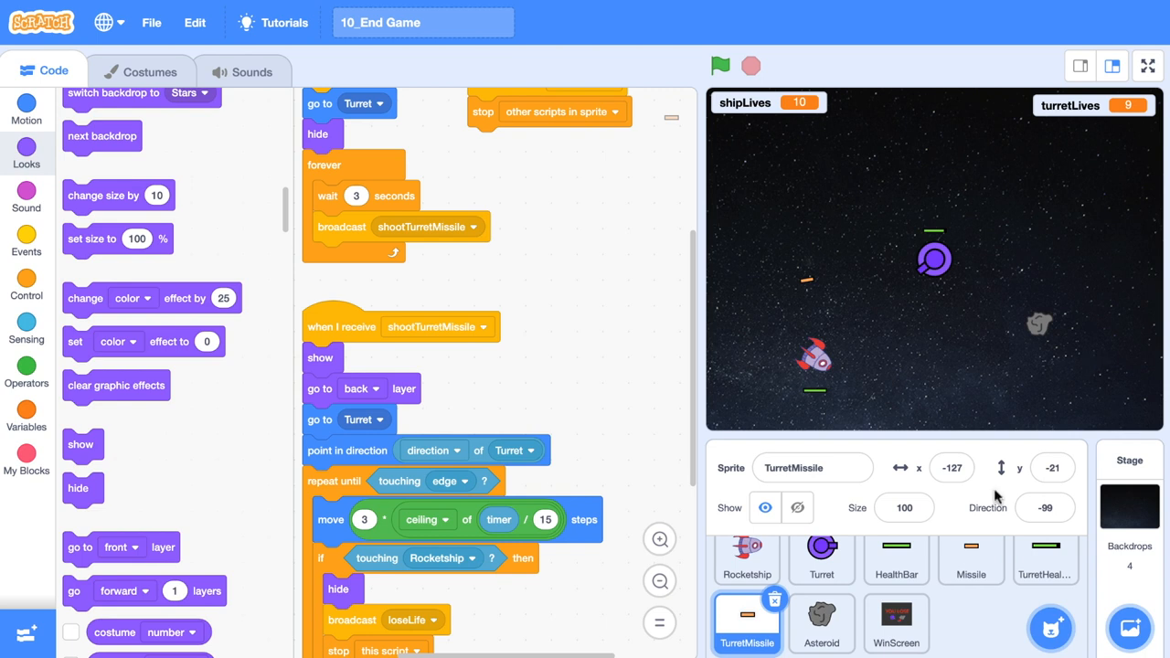